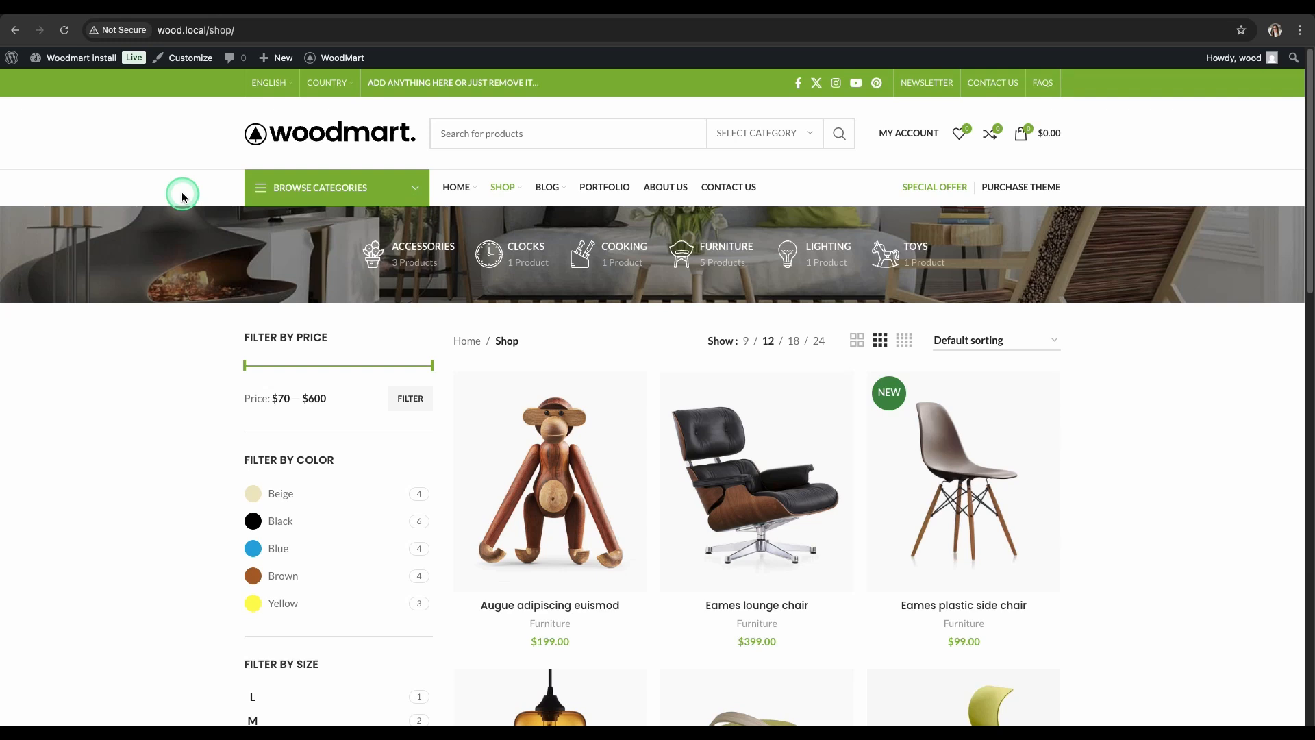
# Open the Appearance > Menus editor from the admin bar site-name dropdown.
pyautogui.click(80, 57)
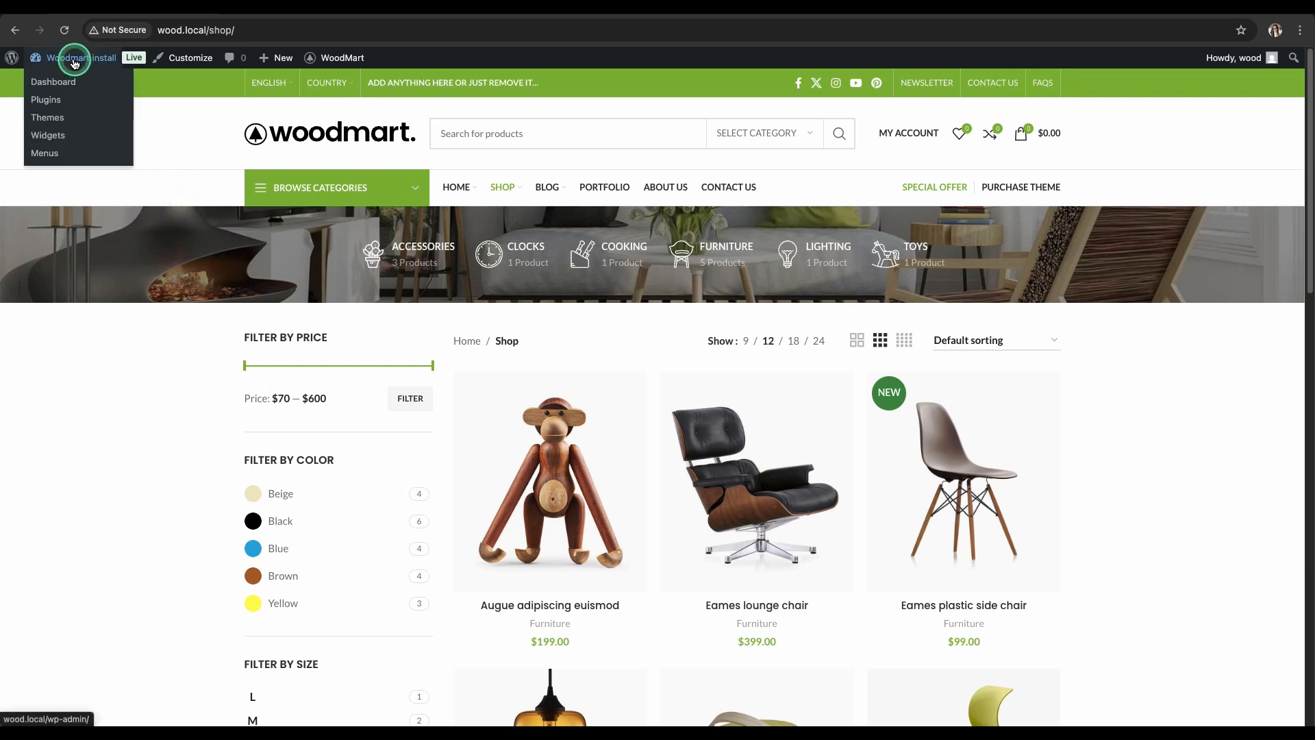
pyautogui.click(45, 153)
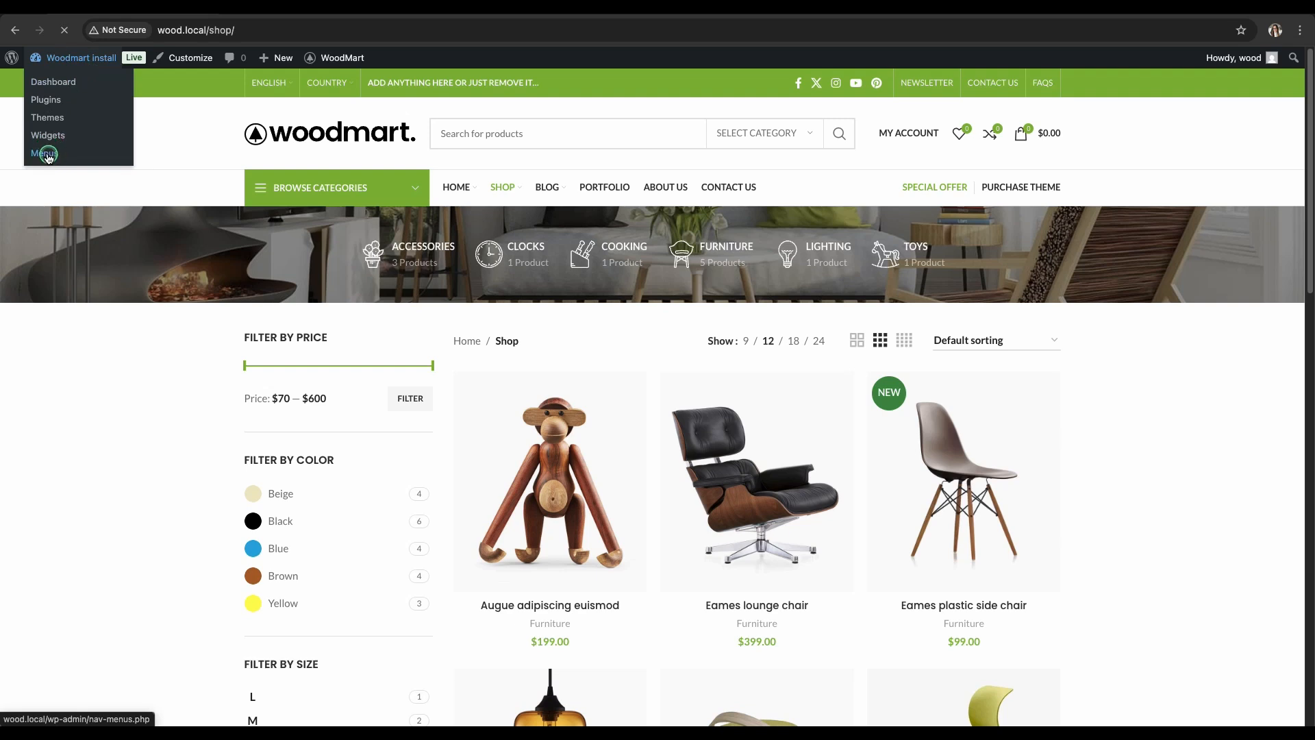
pyautogui.click(44, 152)
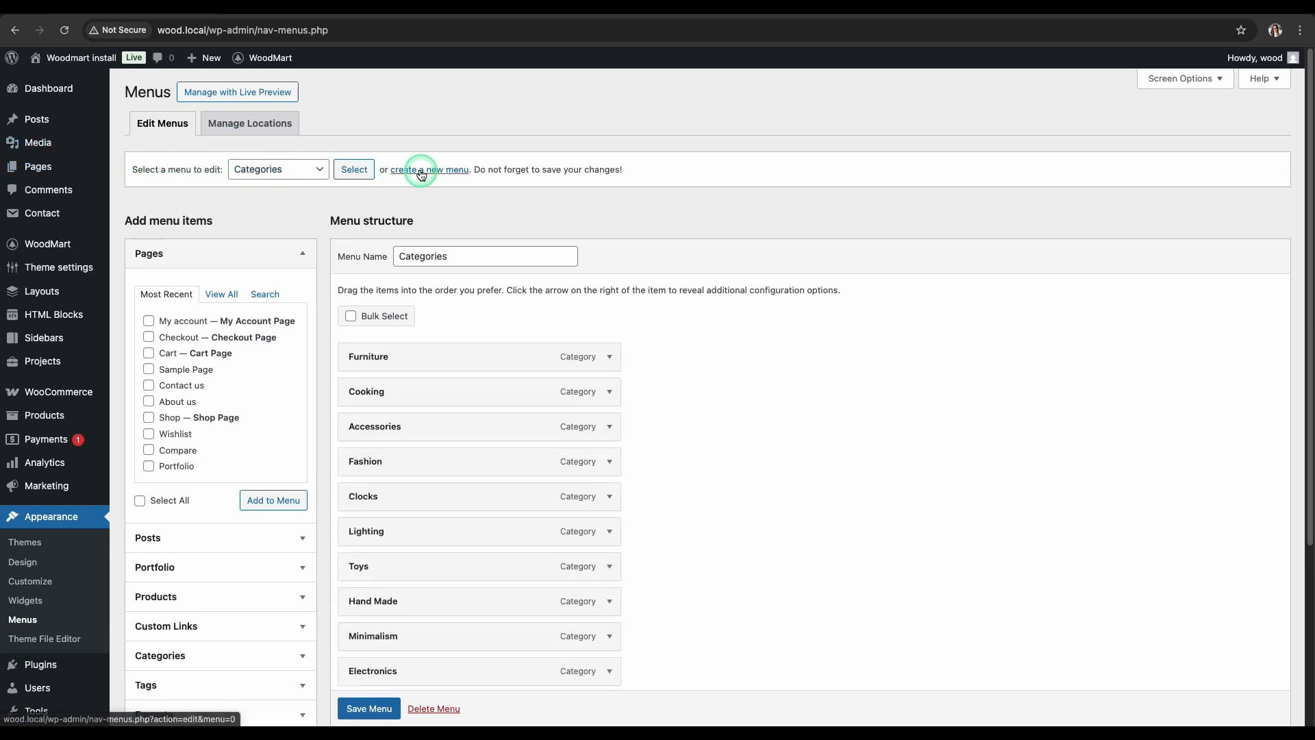
# Create a new menu named 'Menu demo'.
pyautogui.click(430, 168)
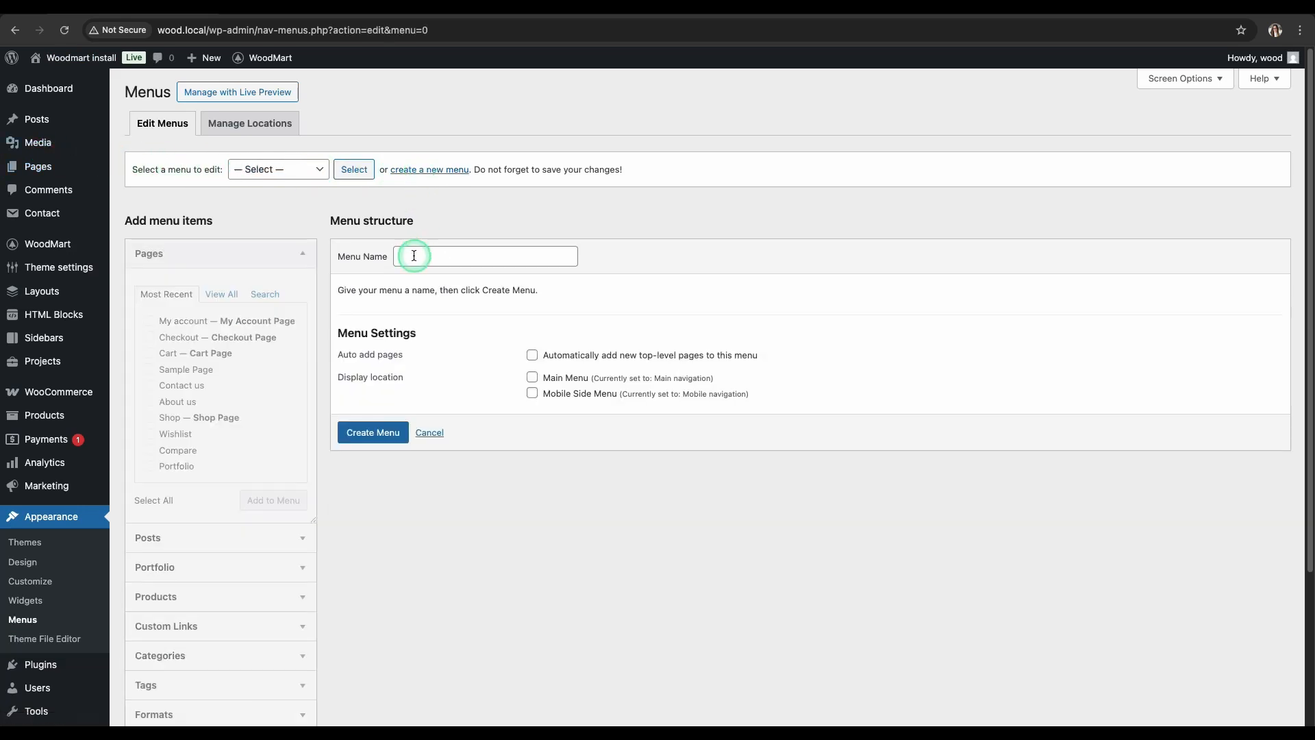
pyautogui.write('Menu d')
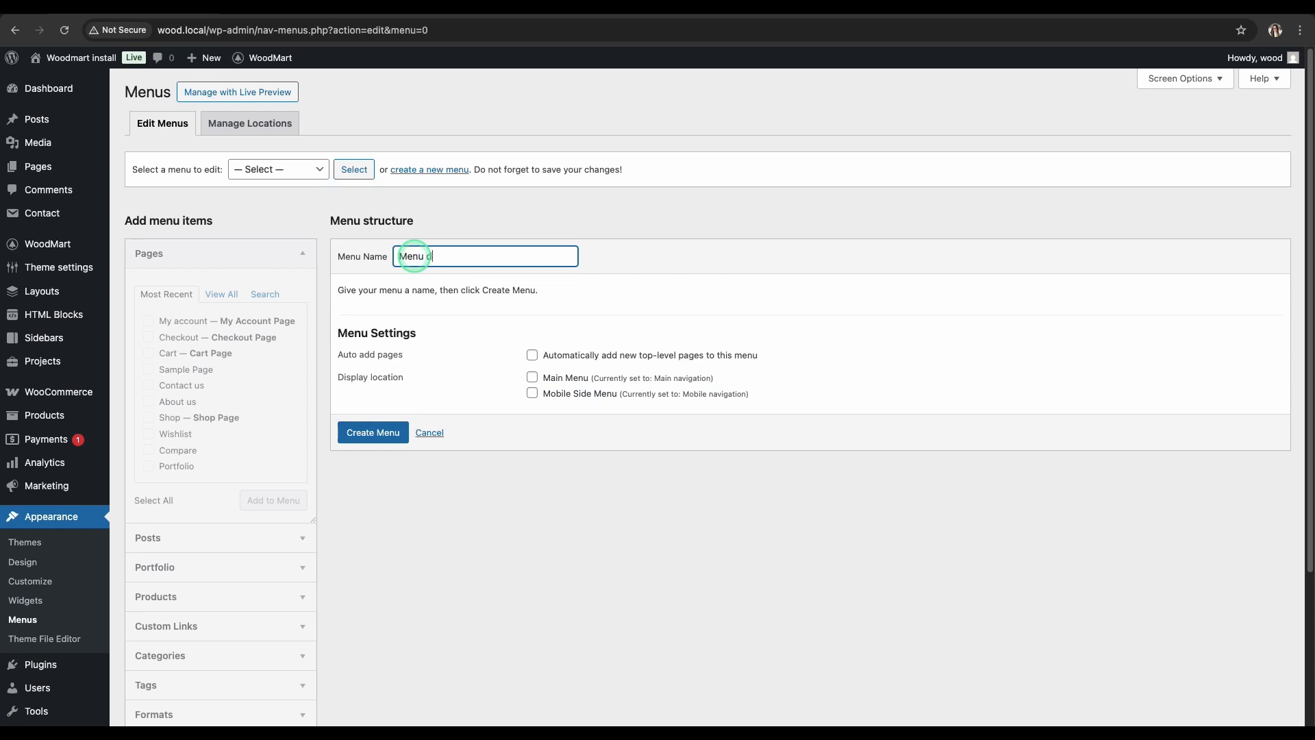
pyautogui.click(373, 432)
pyautogui.write('Home')
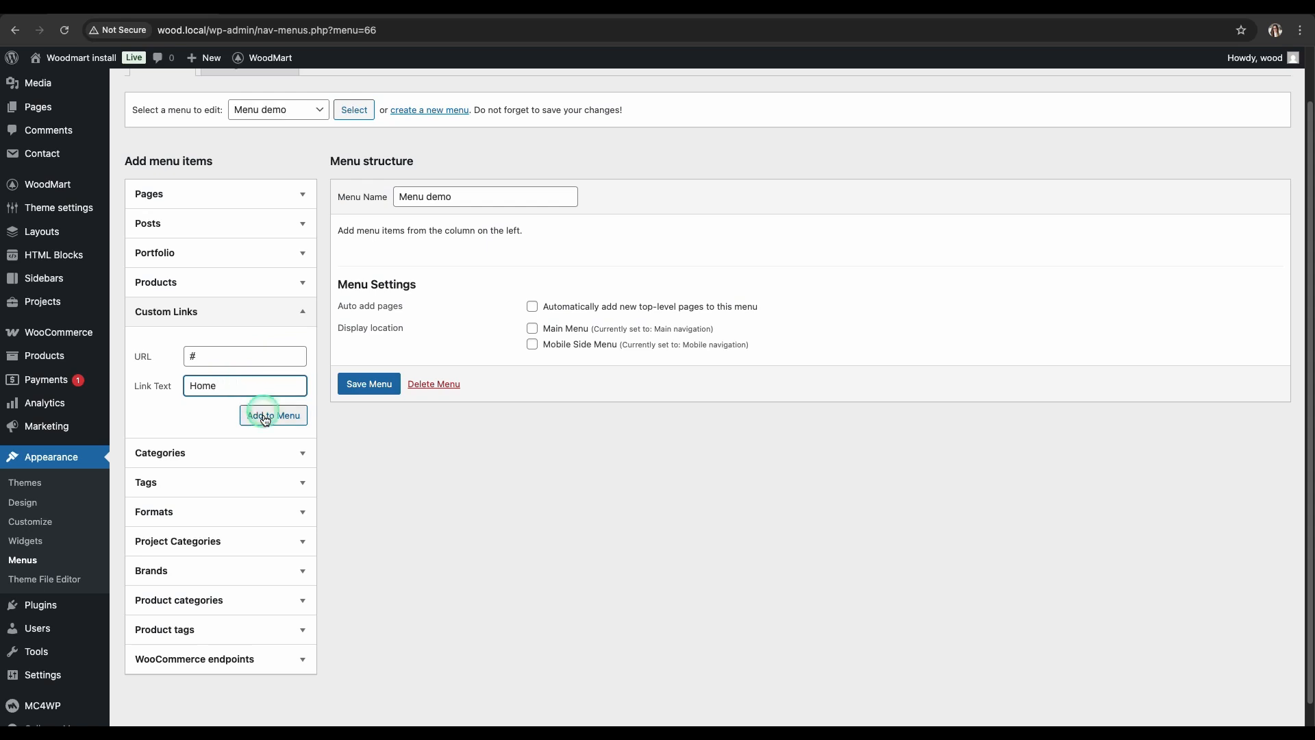
# Add Home, Default, Full width, Set size and Aside custom links, assign Main Menu, and save.
pyautogui.click(273, 415)
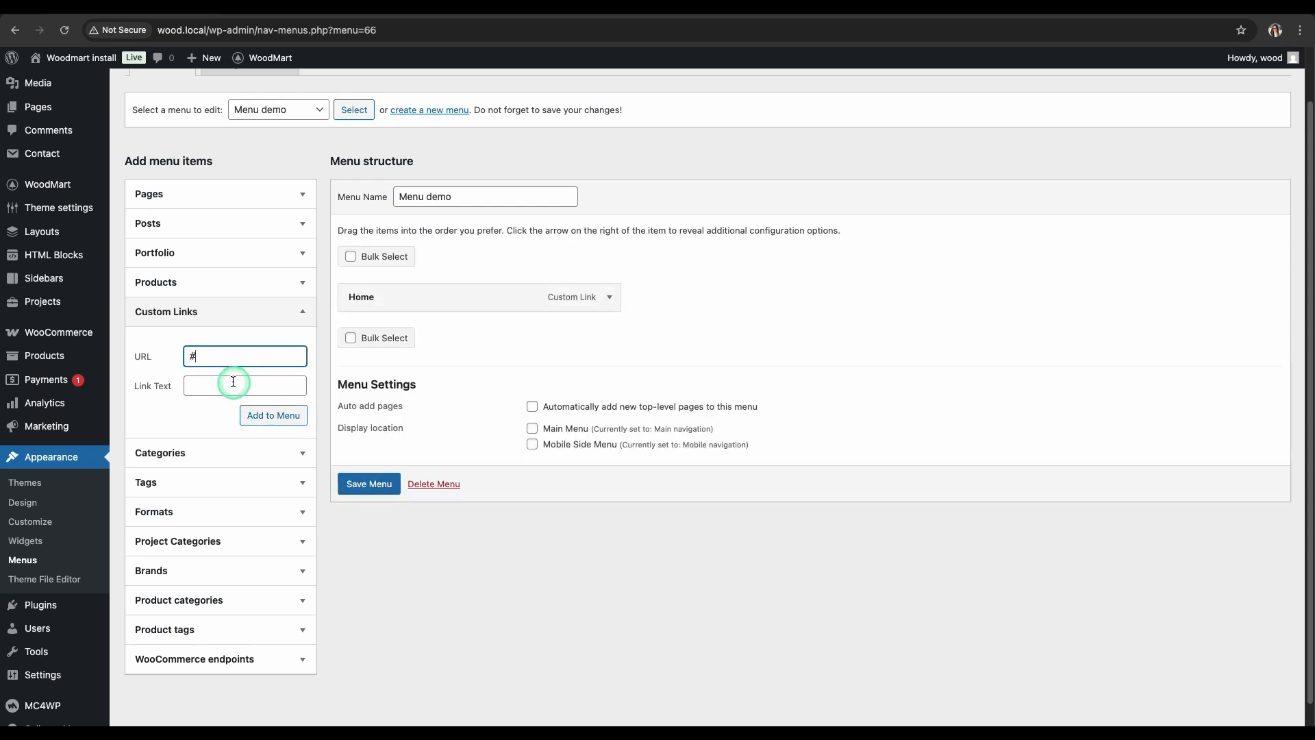
pyautogui.write('Defau')
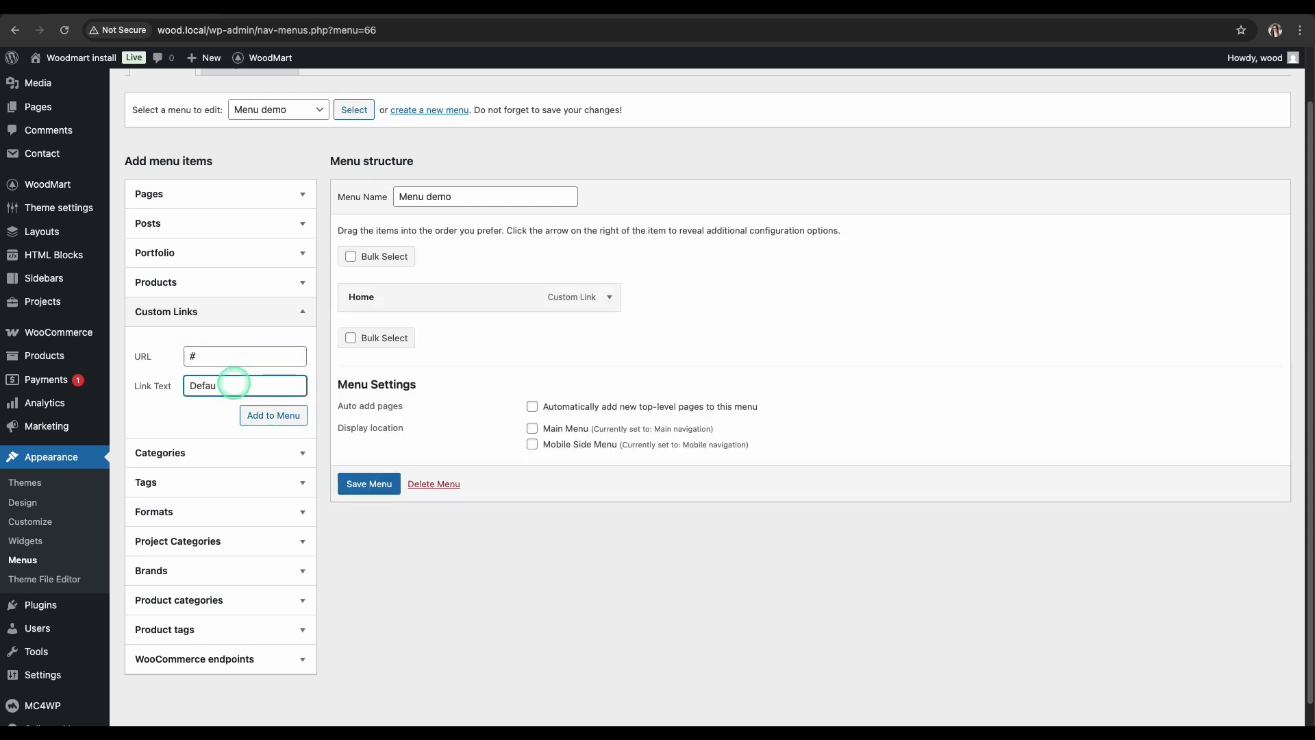
pyautogui.click(272, 414)
pyautogui.write('Full width')
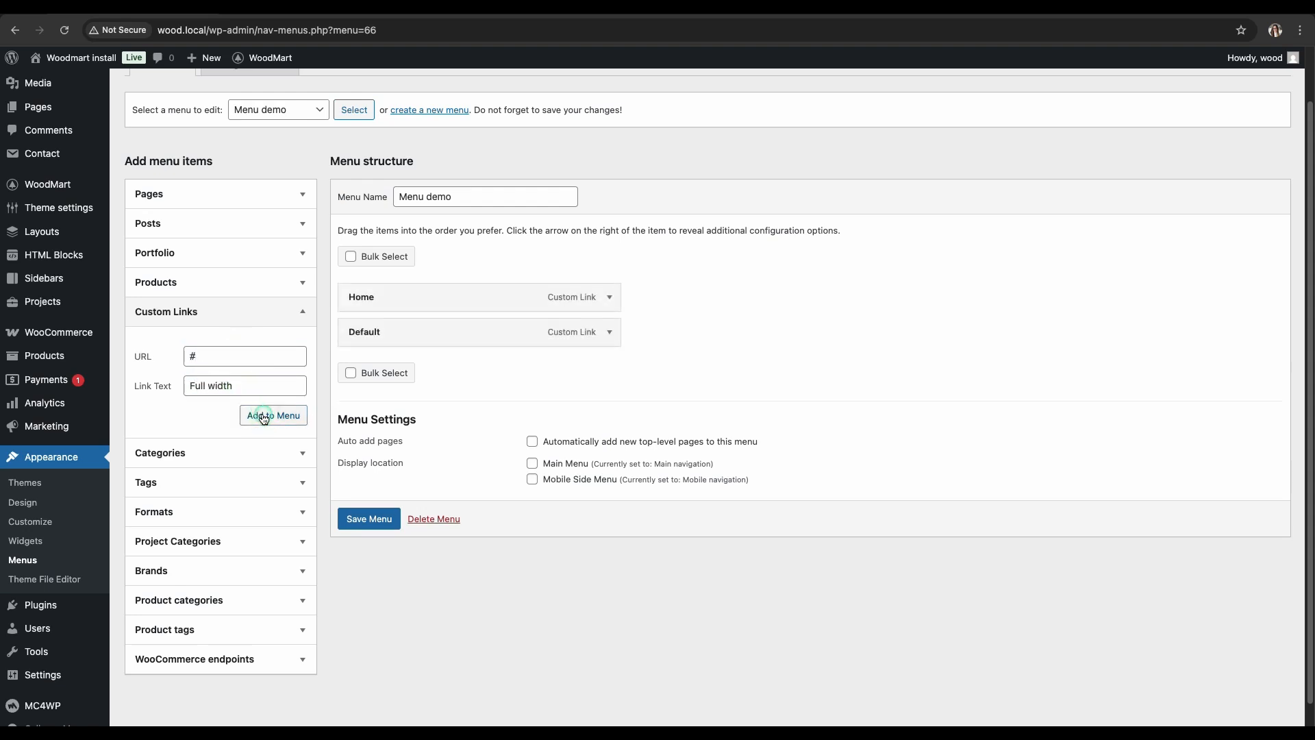
pyautogui.click(273, 415)
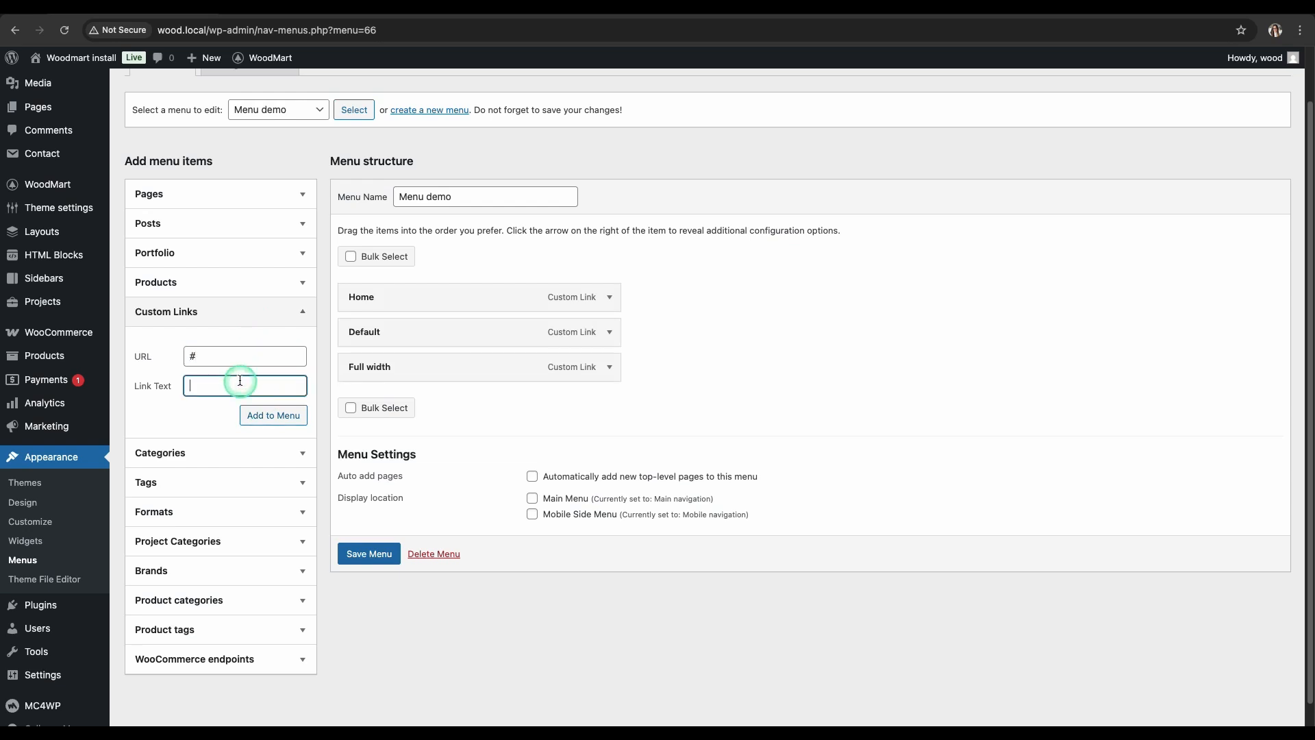
pyautogui.write('Set size')
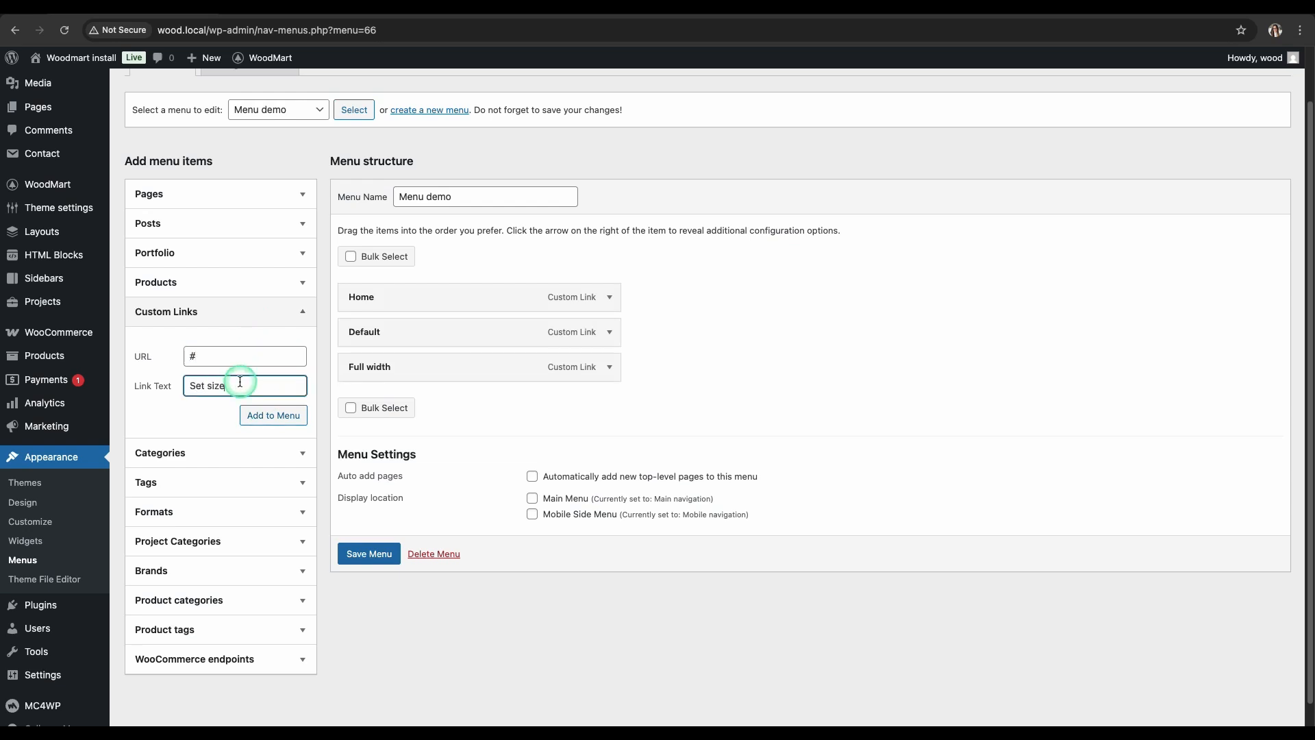
pyautogui.click(273, 415)
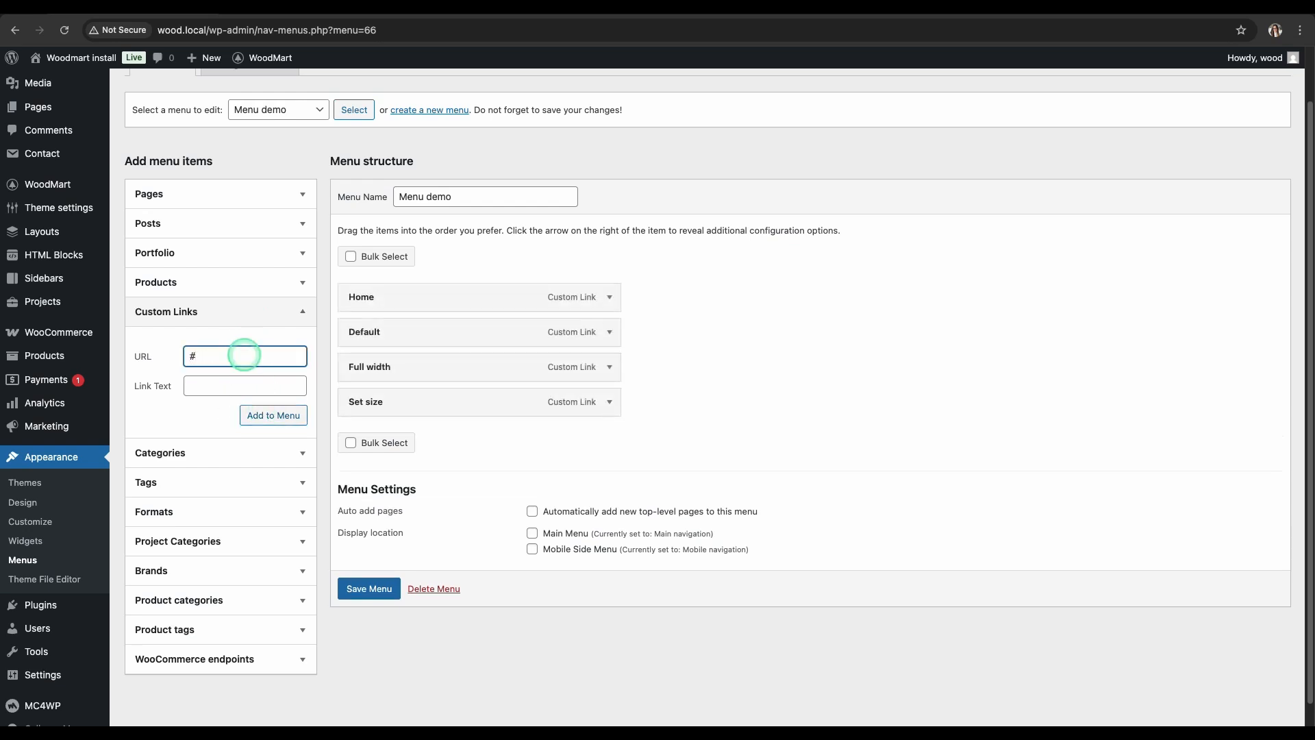
pyautogui.write('Aside')
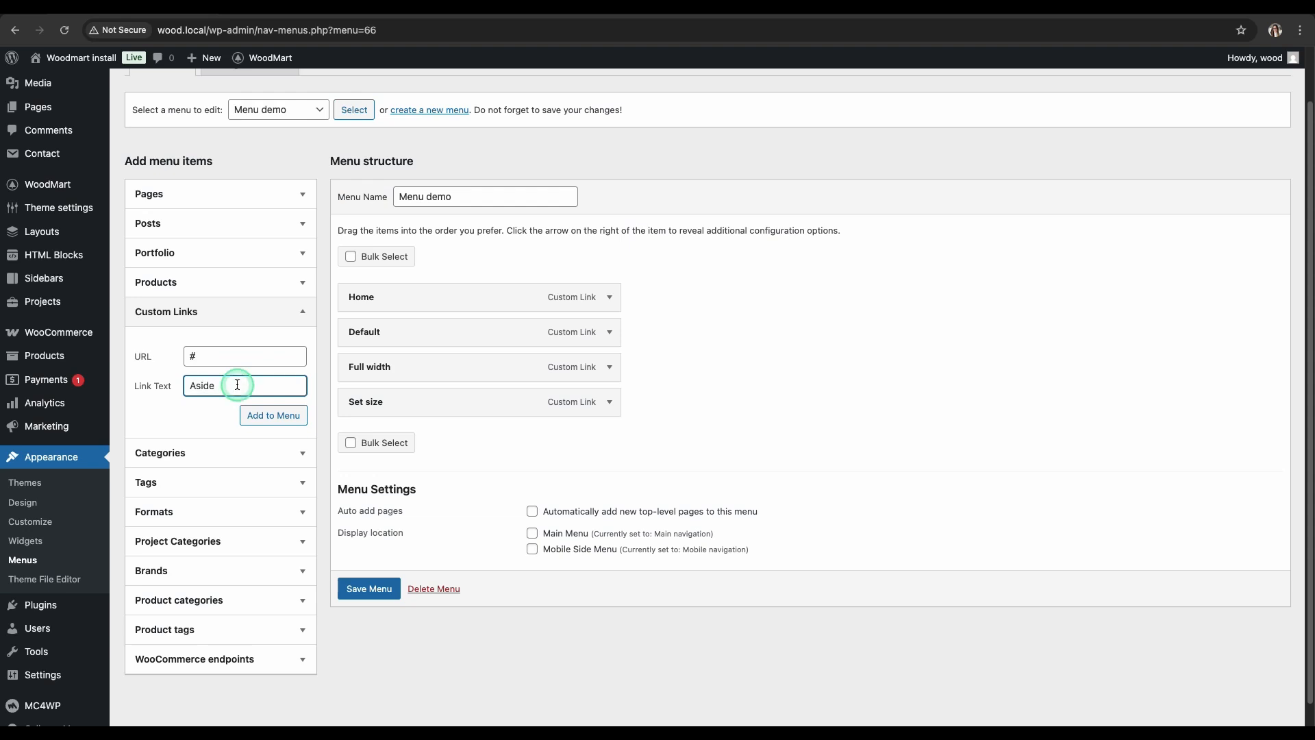
pyautogui.click(273, 415)
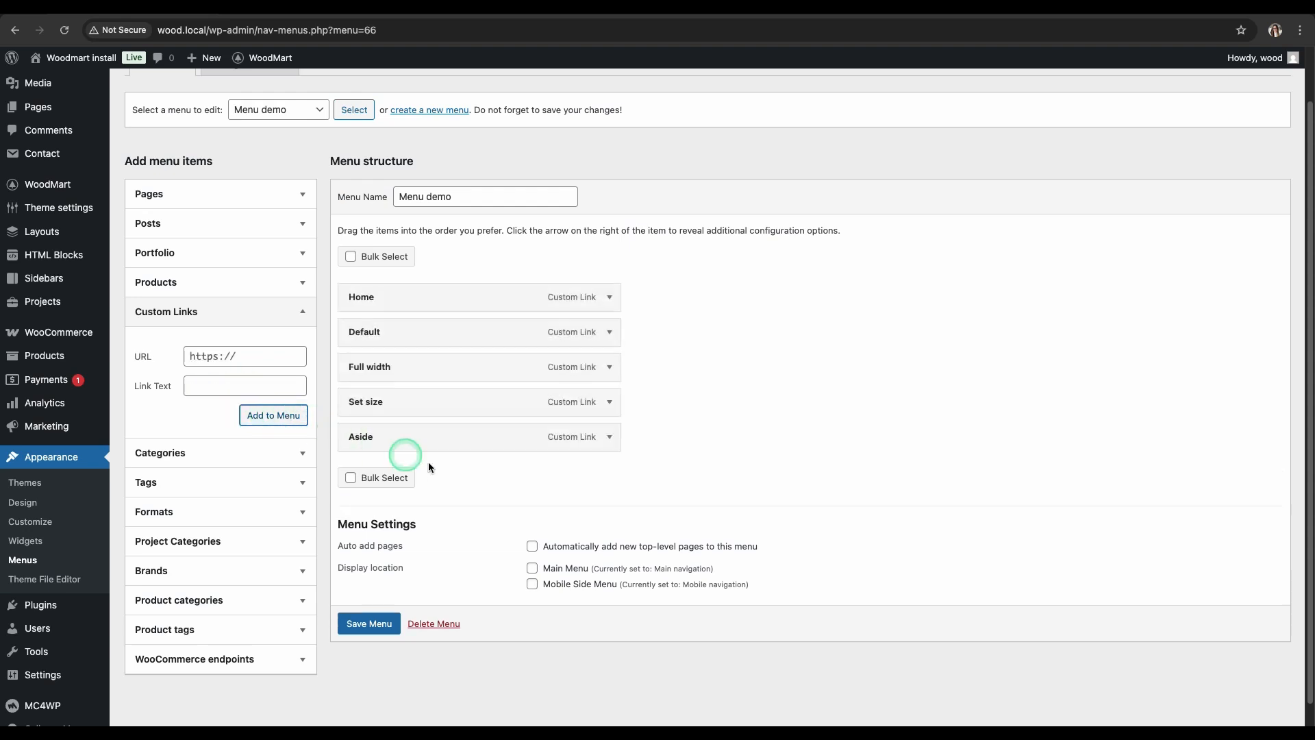
pyautogui.click(531, 568)
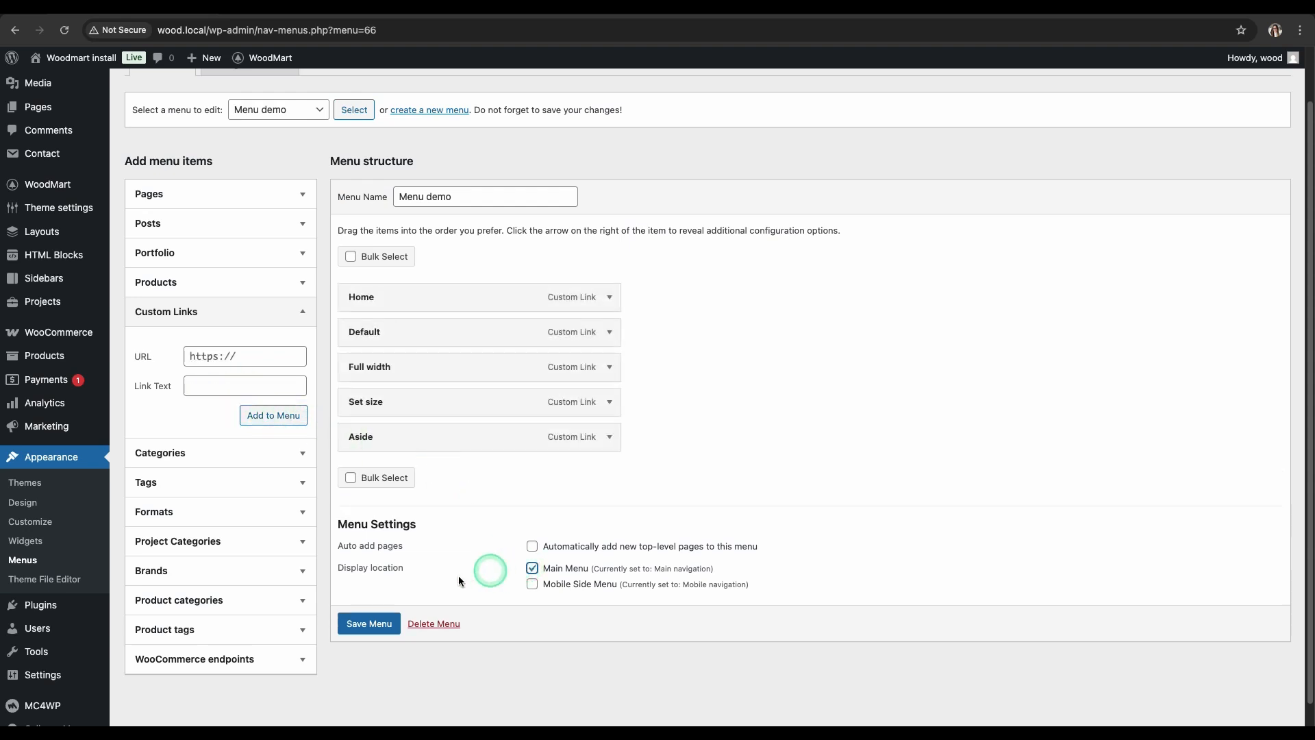
pyautogui.click(368, 623)
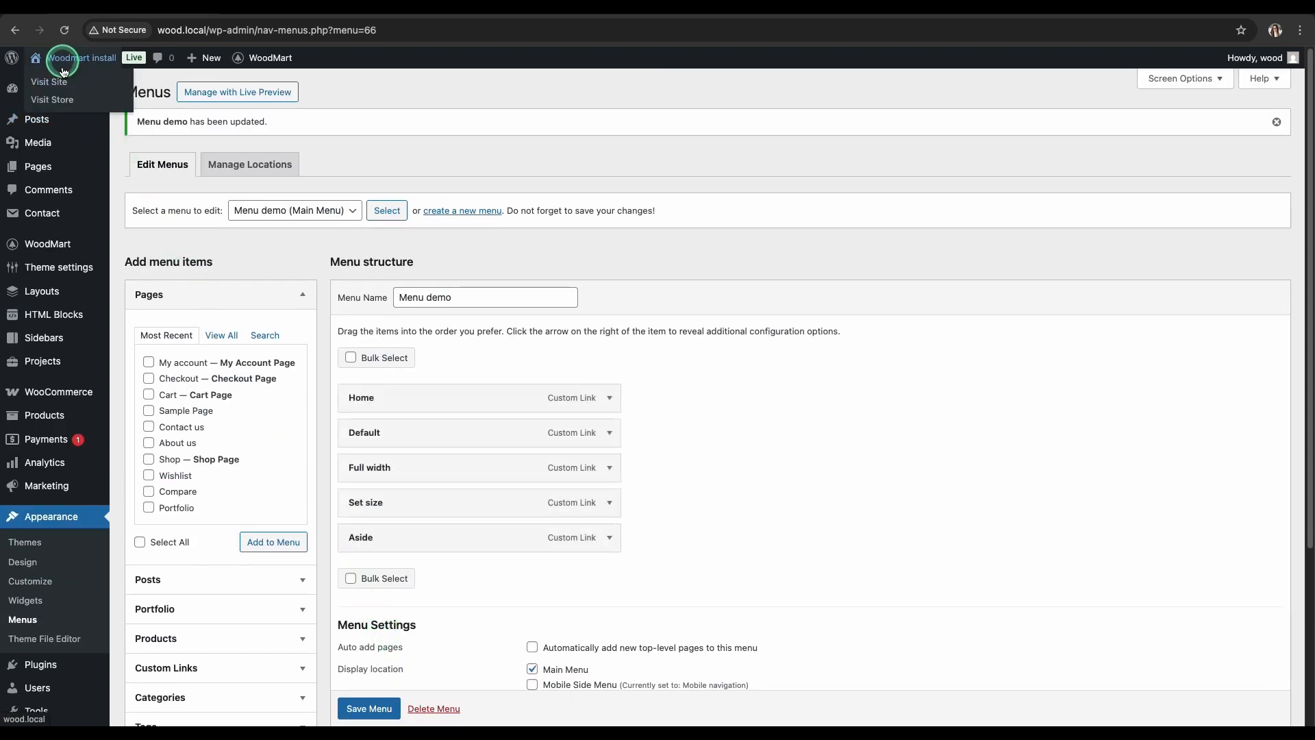
# Visit the shop page to see Home, Default, Full width, Set size and Aside in the navigation.
pyautogui.click(52, 99)
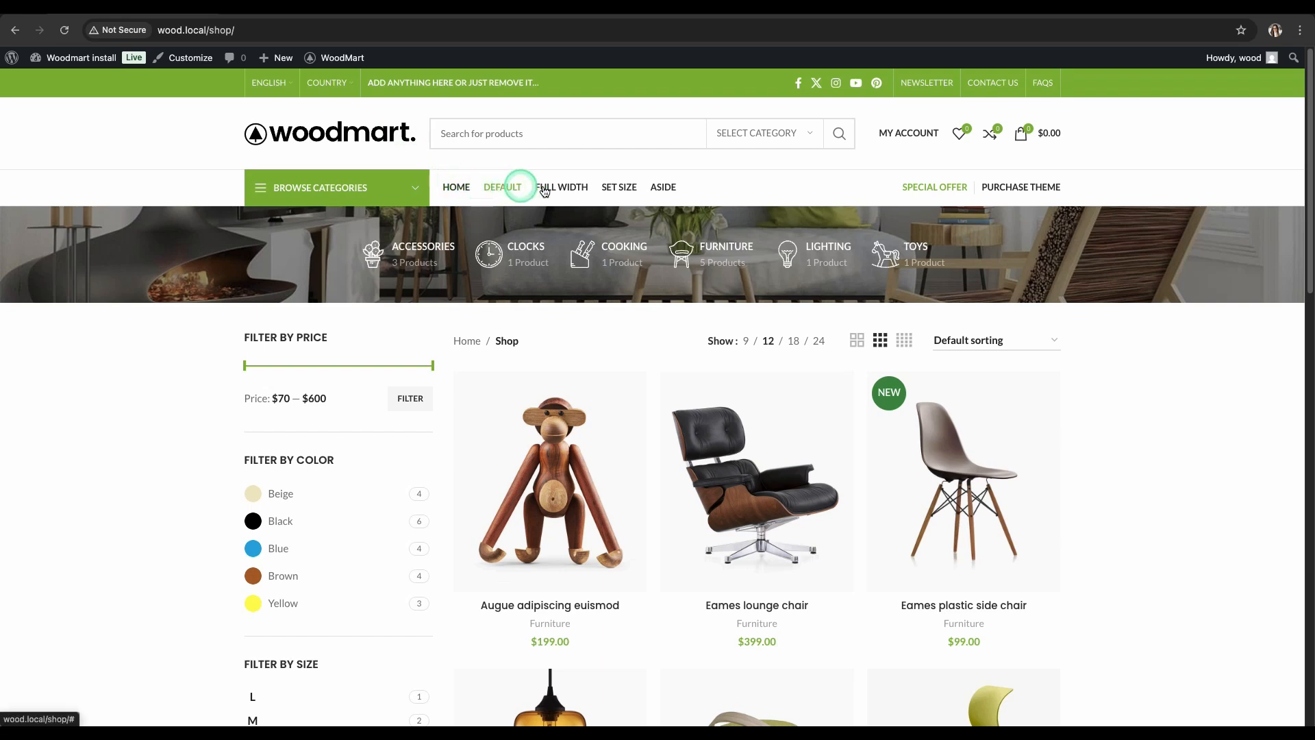
pyautogui.moveTo(615, 186)
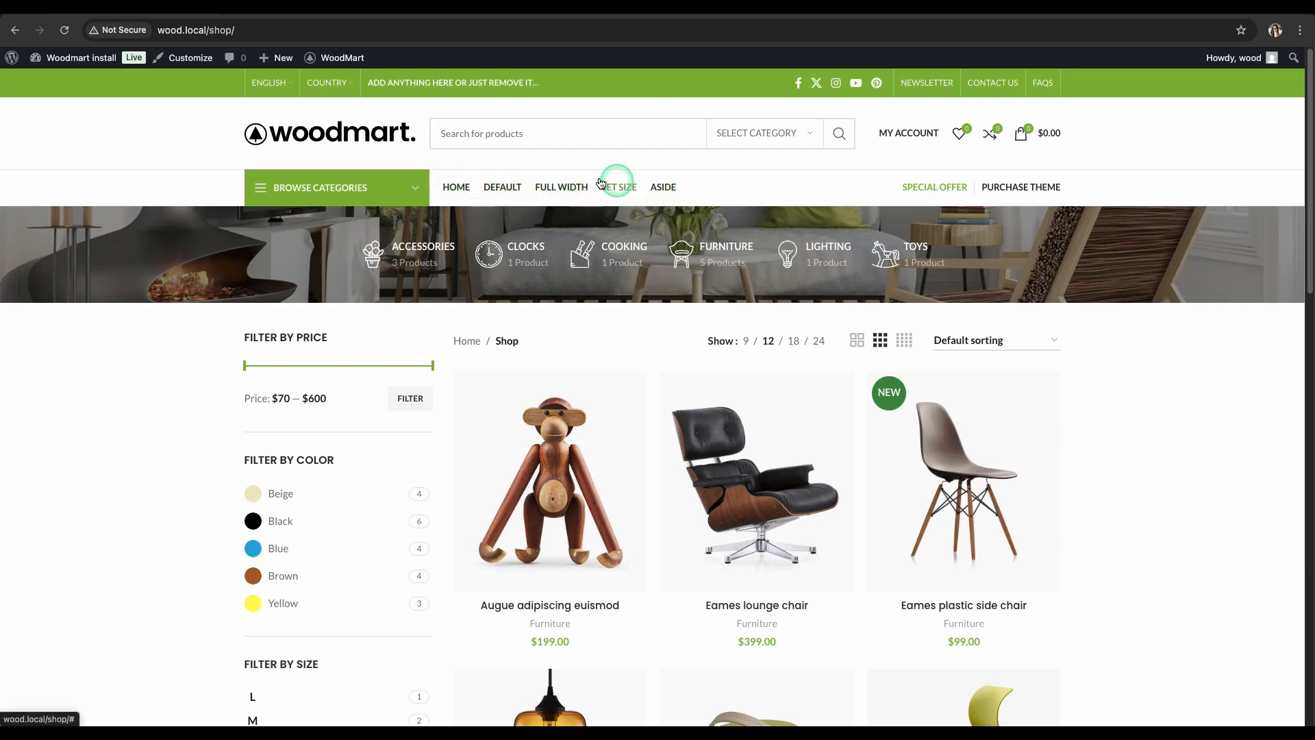
pyautogui.click(81, 57)
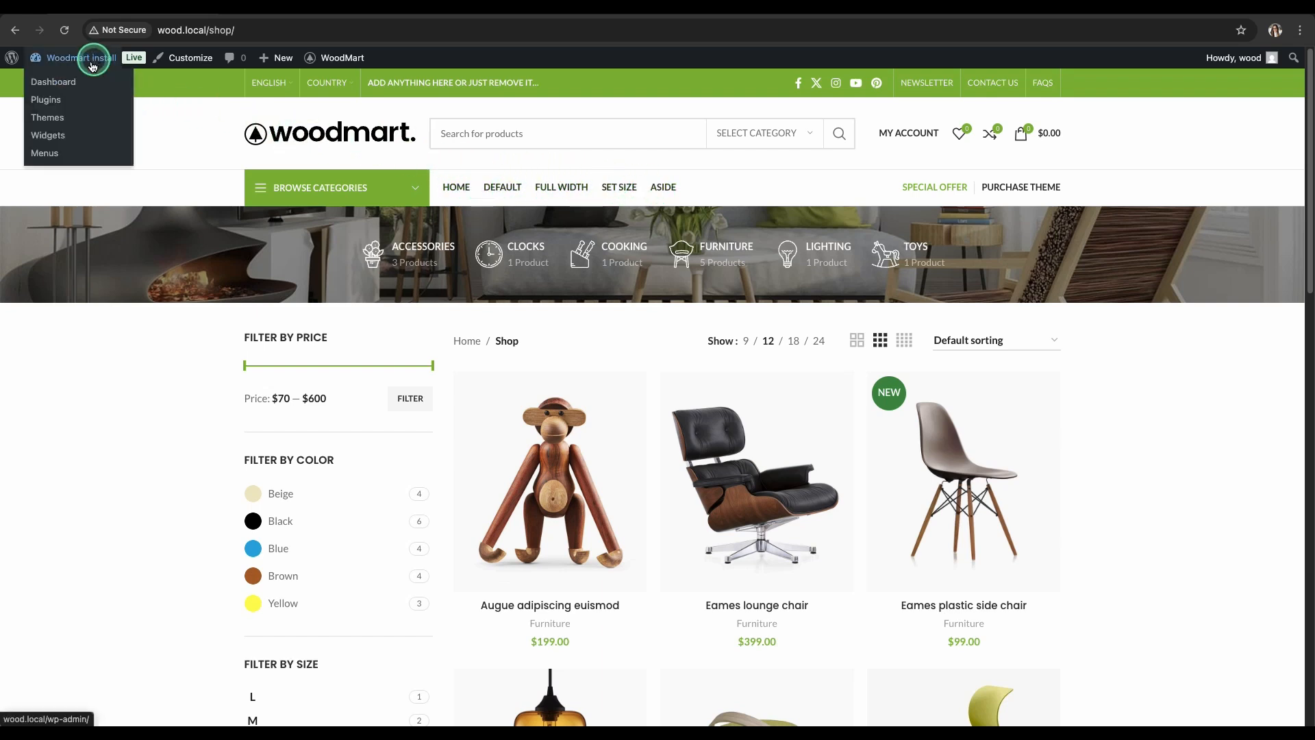
# Nest My account, Cart, Shop, Wishlist under Default and Sub item links under Aside, then save.
pyautogui.click(44, 153)
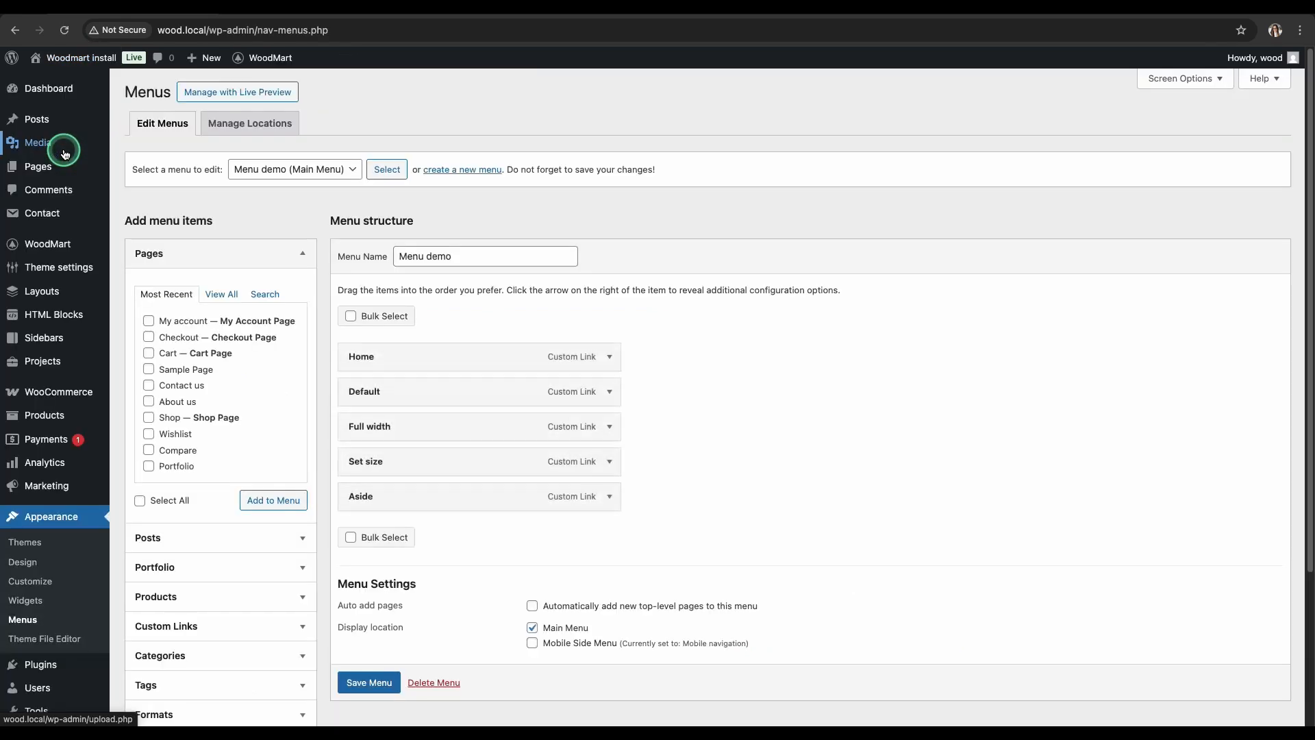
pyautogui.click(148, 354)
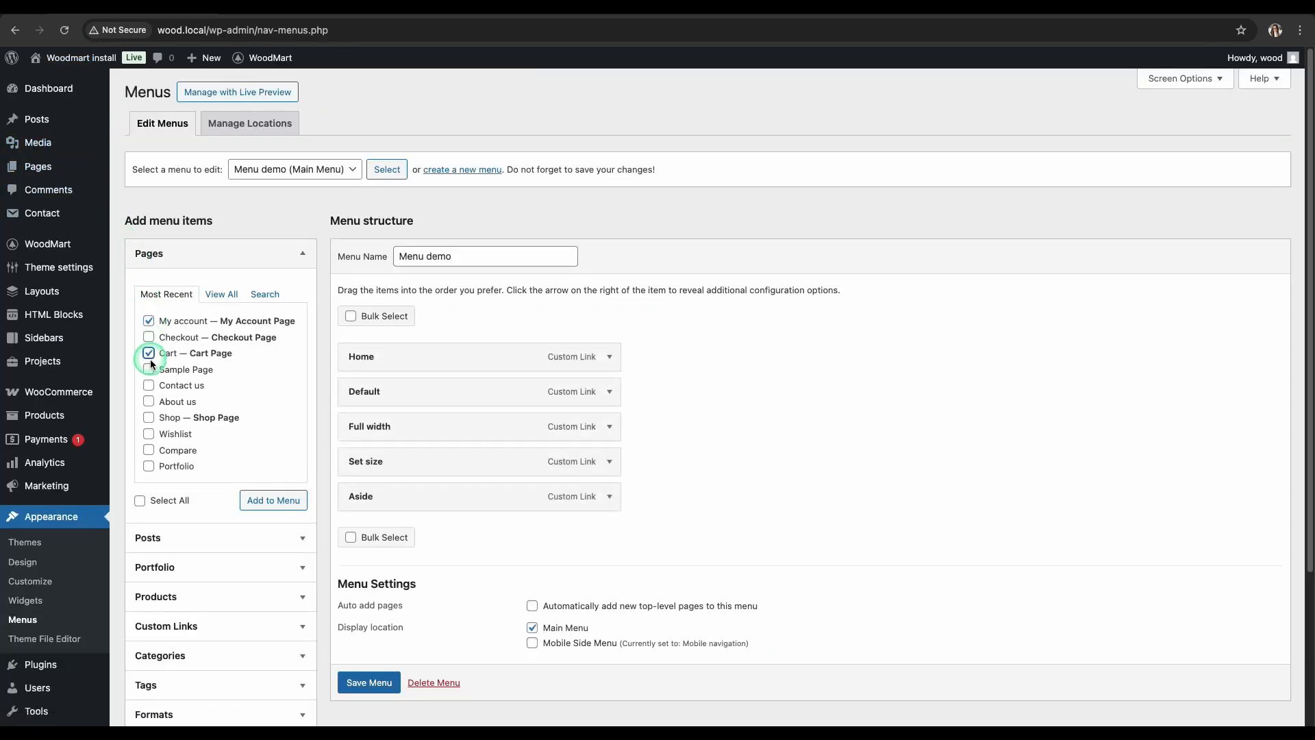
pyautogui.click(272, 500)
pyautogui.write('#')
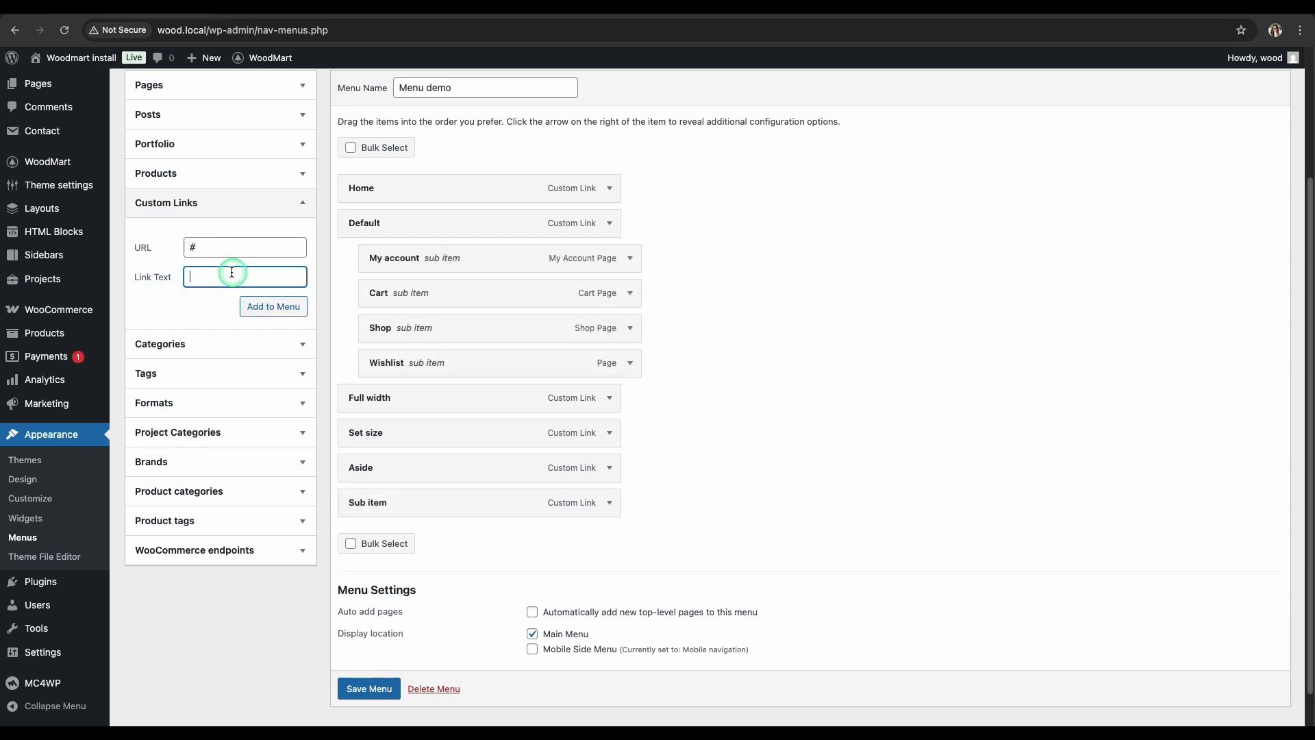
pyautogui.click(273, 306)
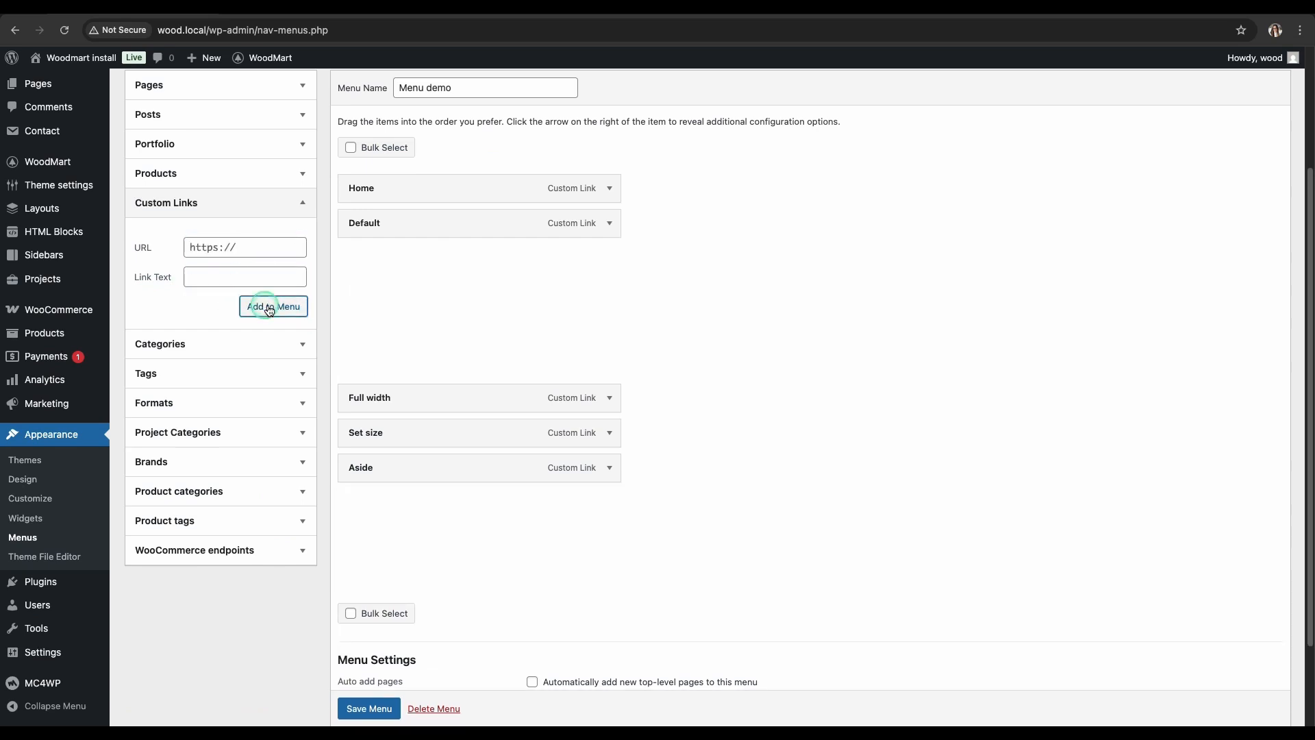
pyautogui.click(273, 306)
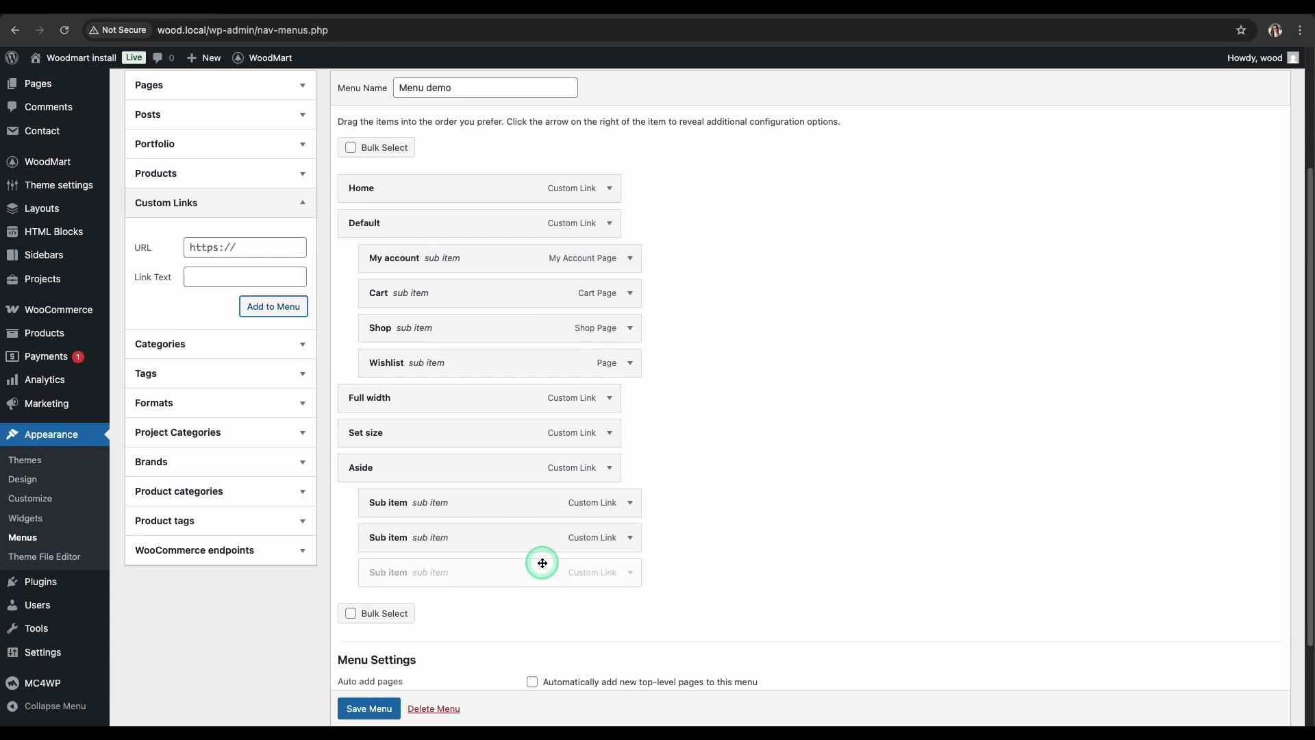
pyautogui.click(368, 707)
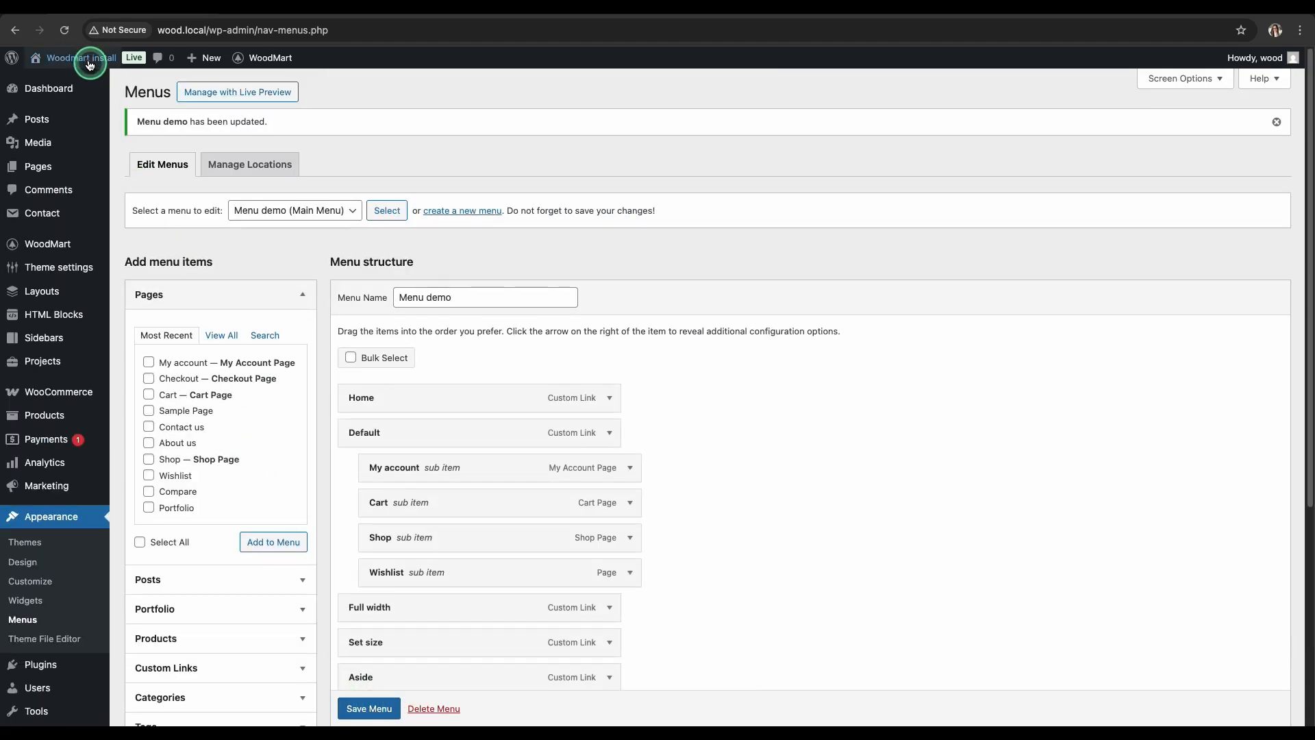
# Preview the shop page and check Default's dropdown of My account, Cart, Shop and Wishlist.
pyautogui.click(79, 57)
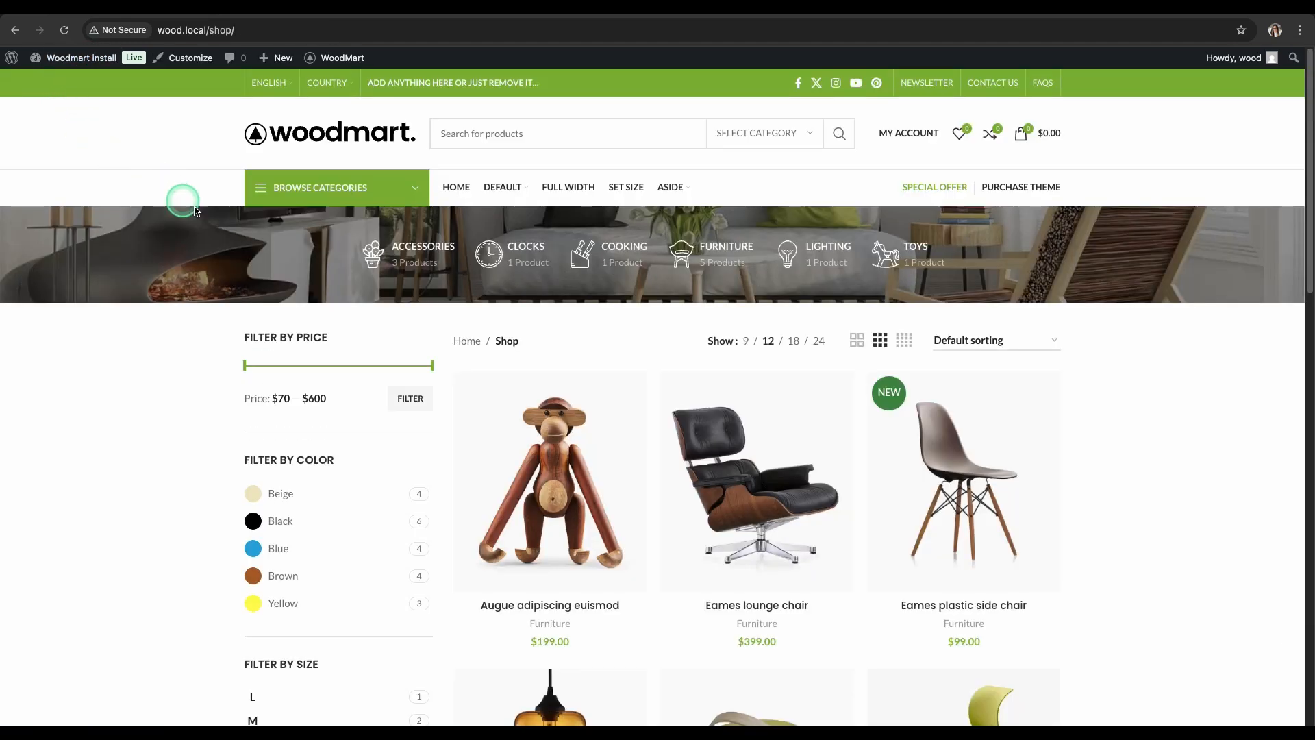
pyautogui.click(501, 187)
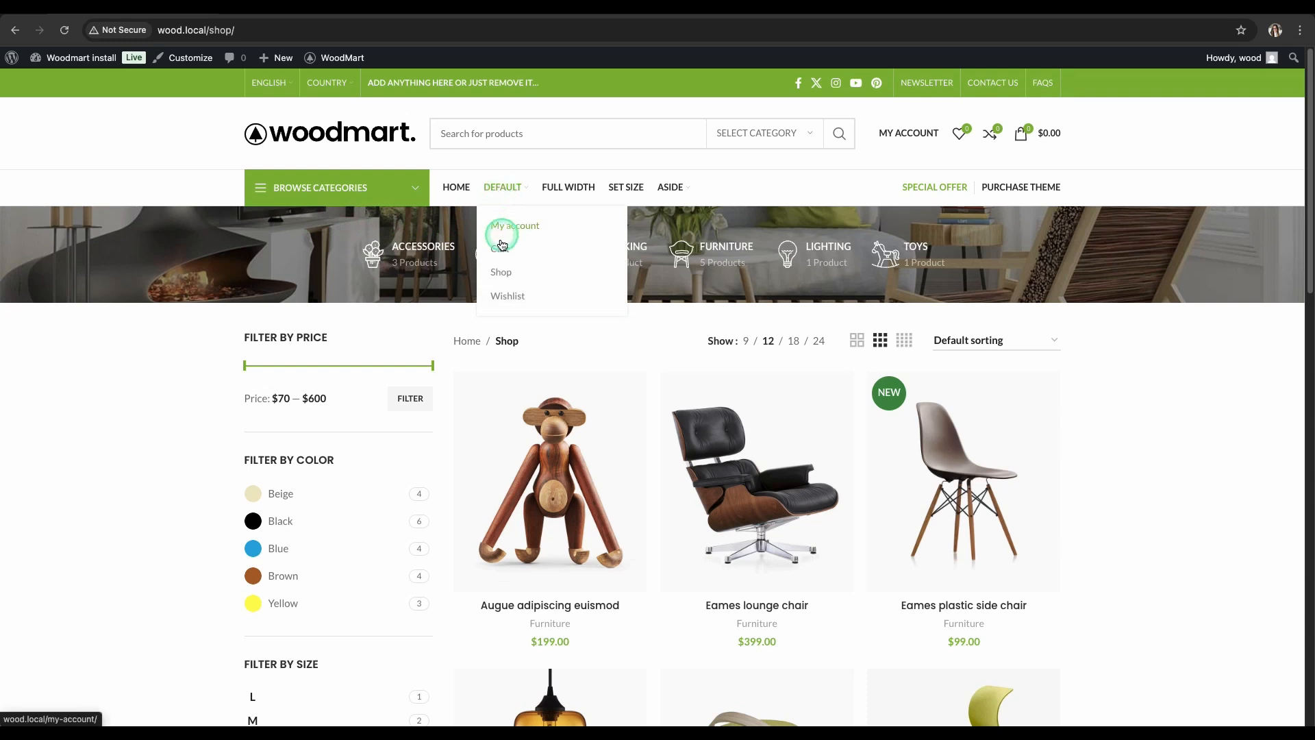
pyautogui.moveTo(504, 295)
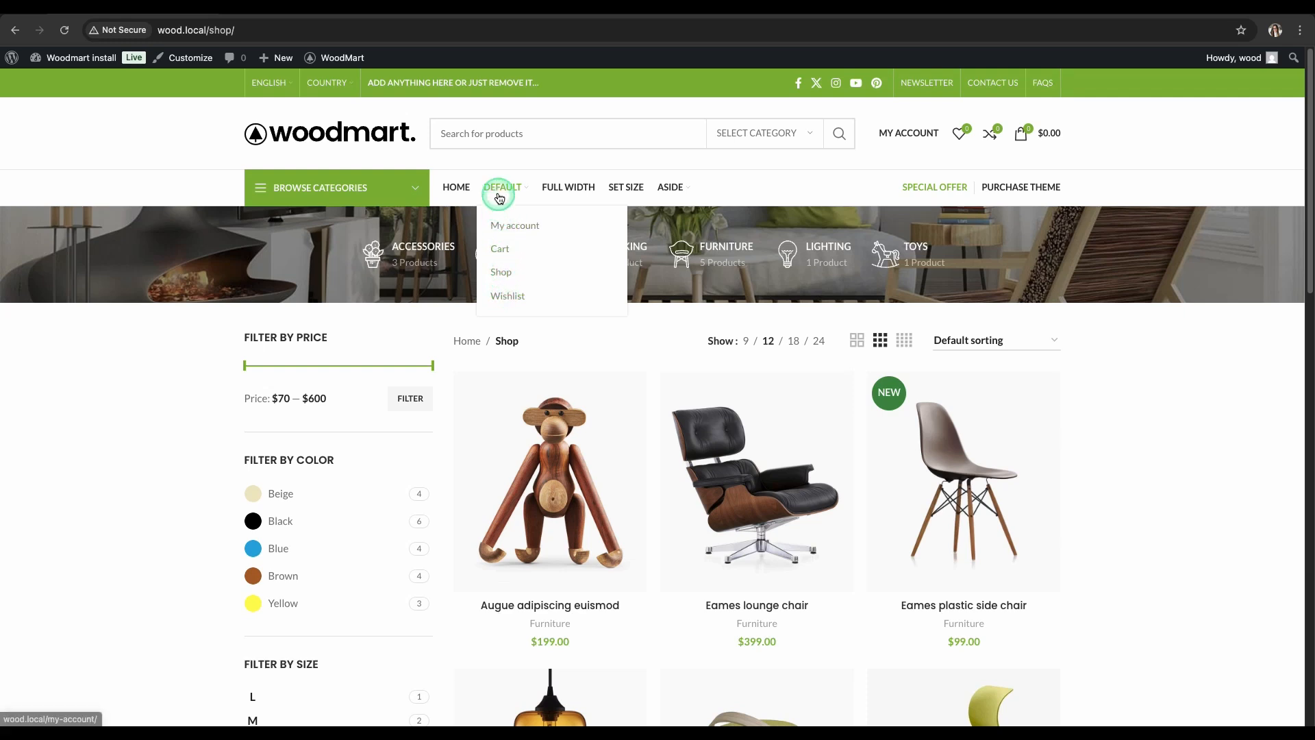
pyautogui.moveTo(74, 76)
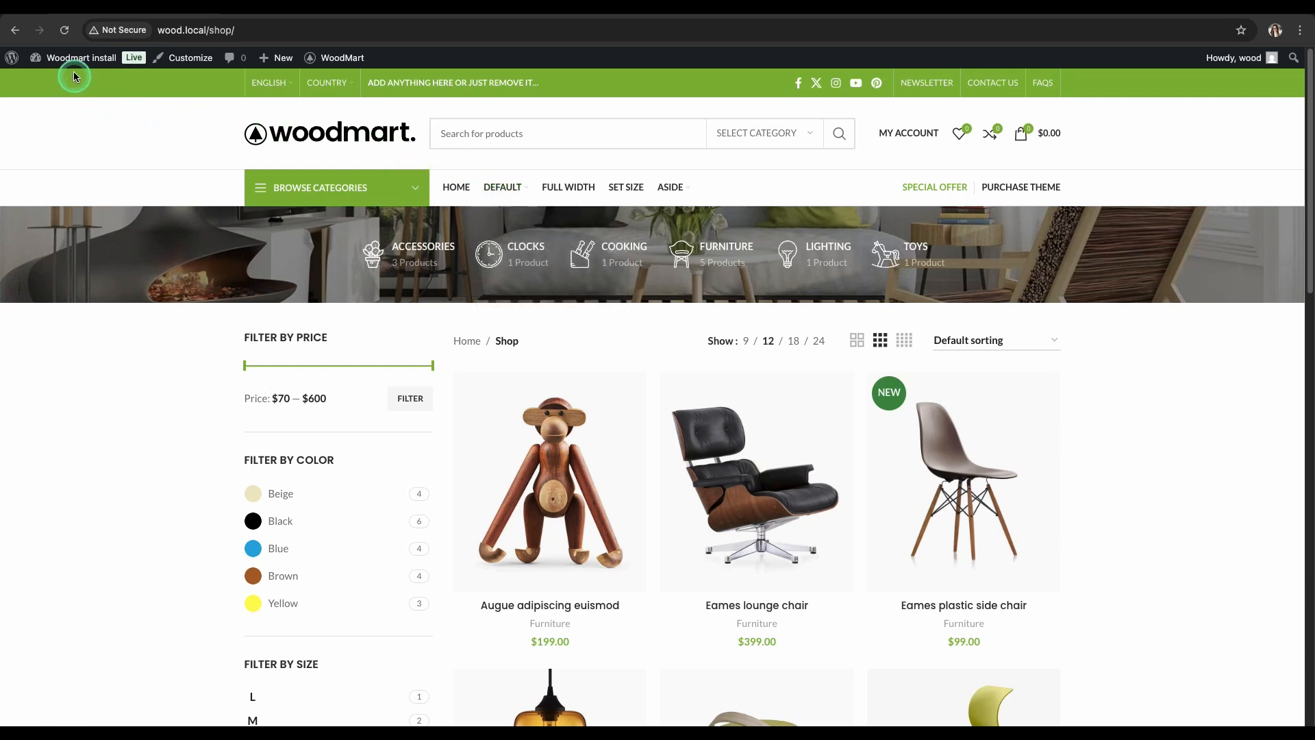
pyautogui.click(80, 57)
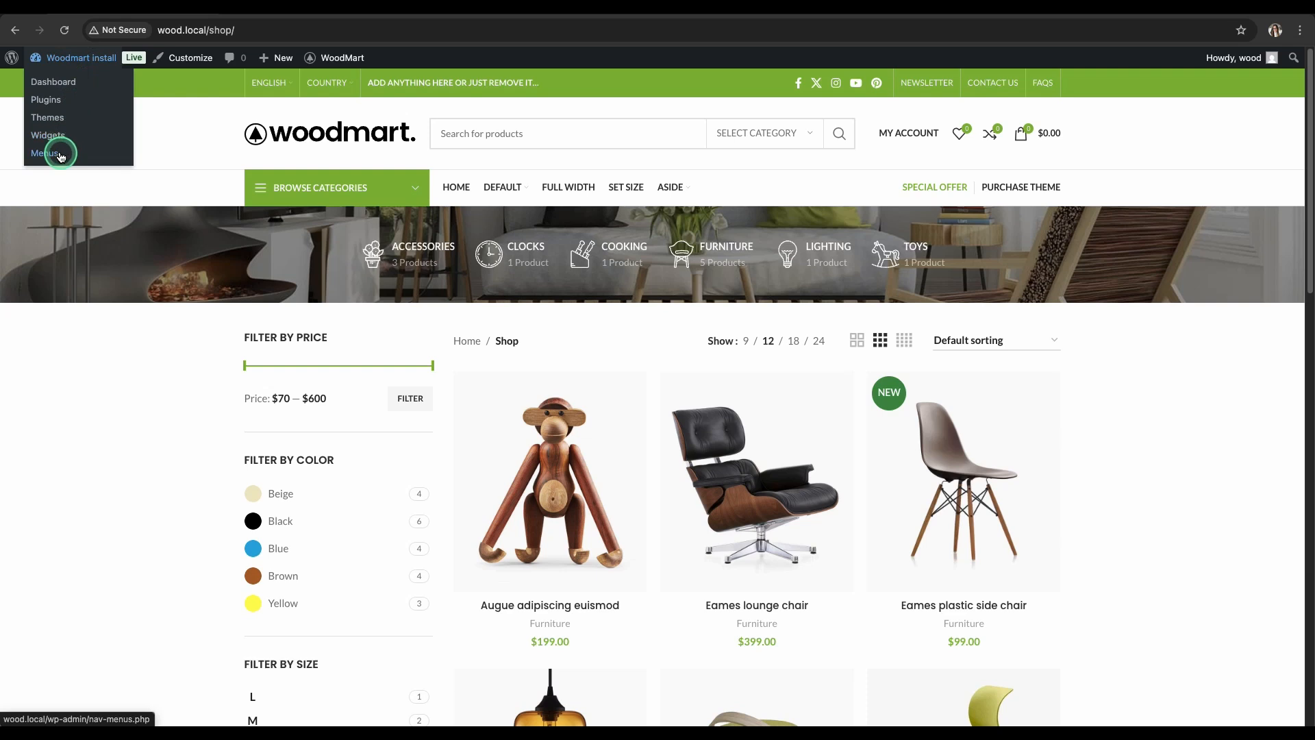
# Set the Full width menu item's dropdown Design to Full width.
pyautogui.click(47, 153)
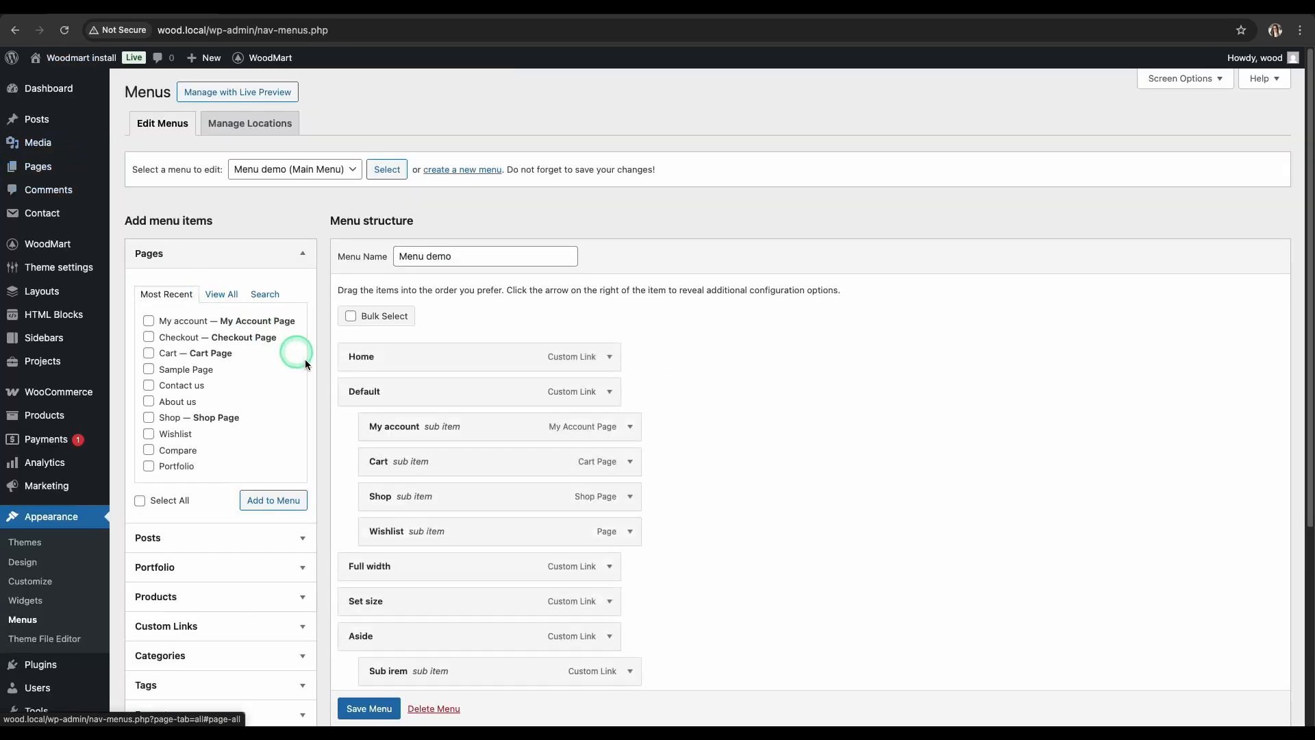
pyautogui.scroll(-3)
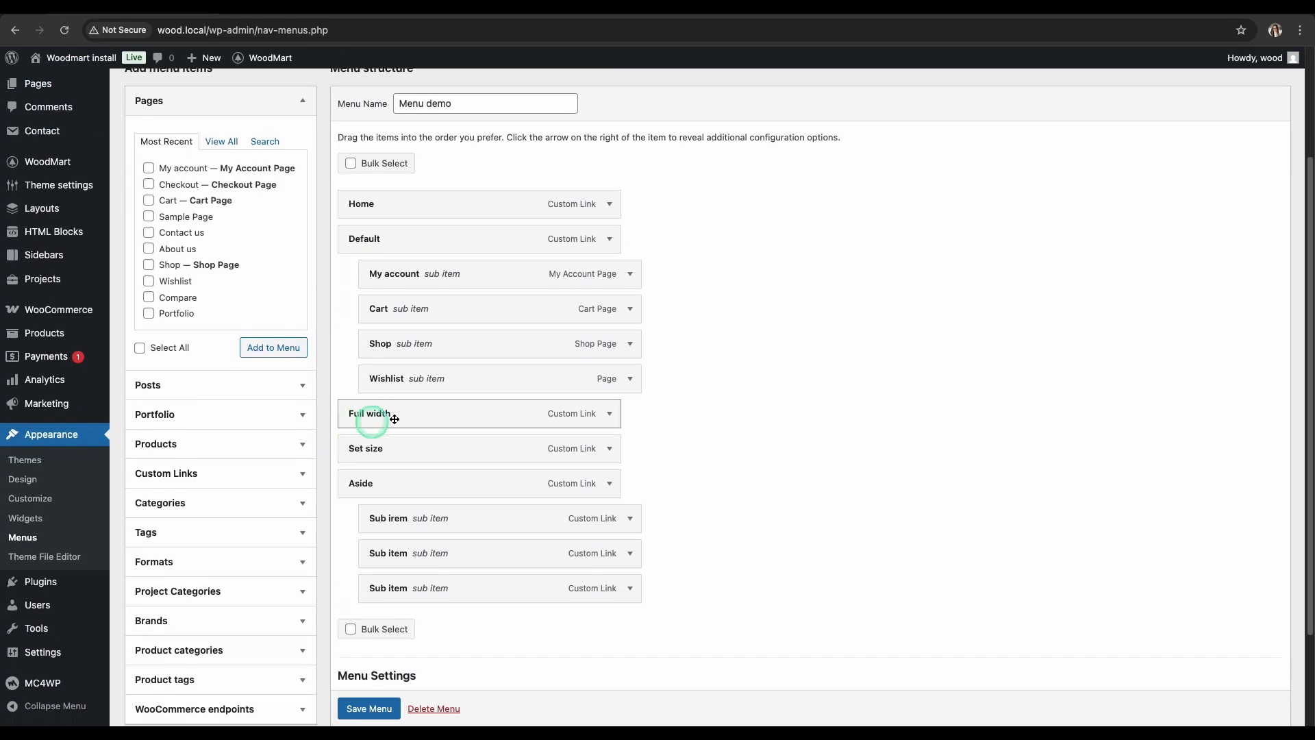
pyautogui.click(611, 418)
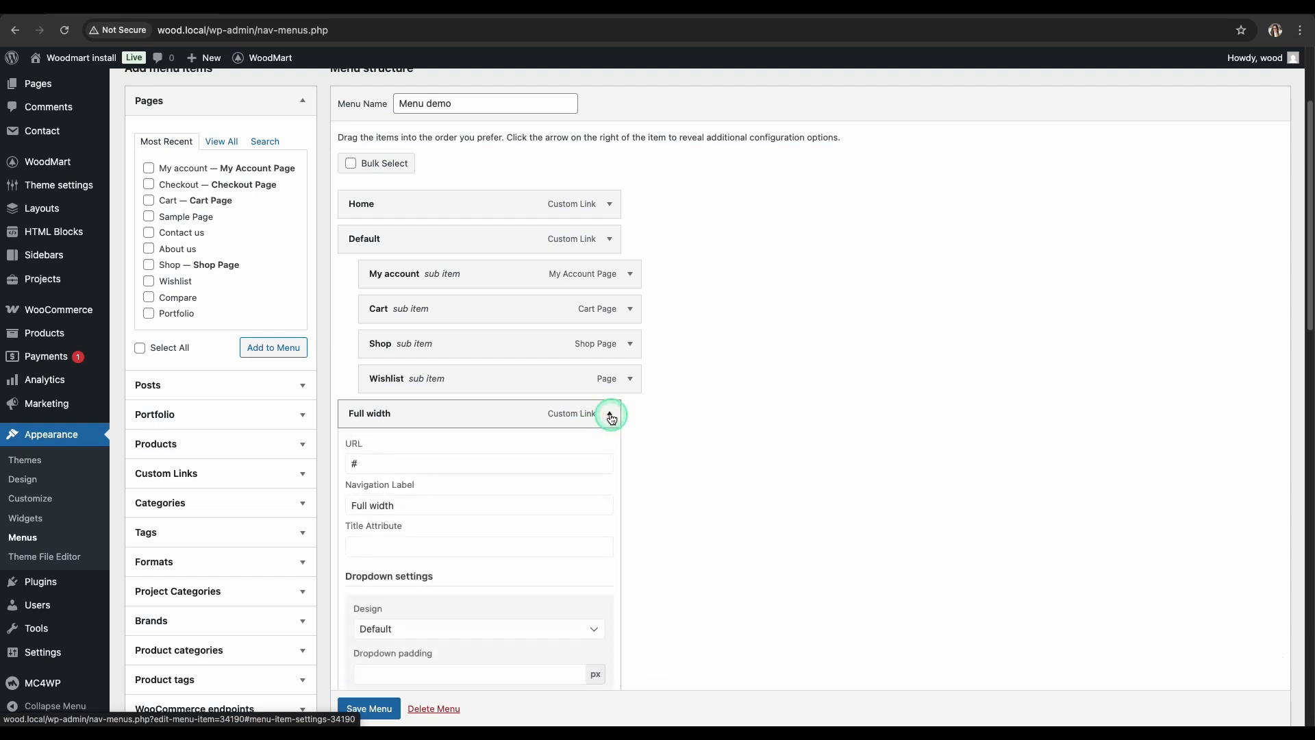
pyautogui.scroll(-3)
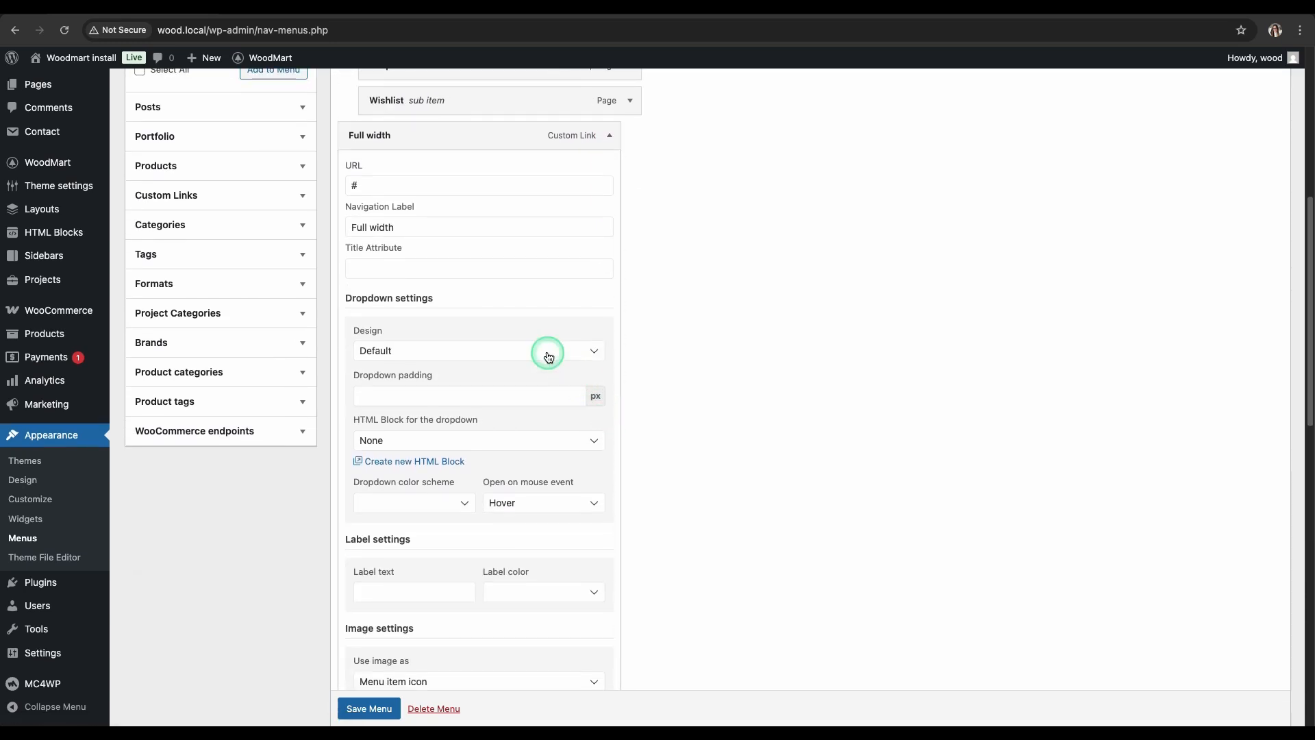
pyautogui.click(474, 350)
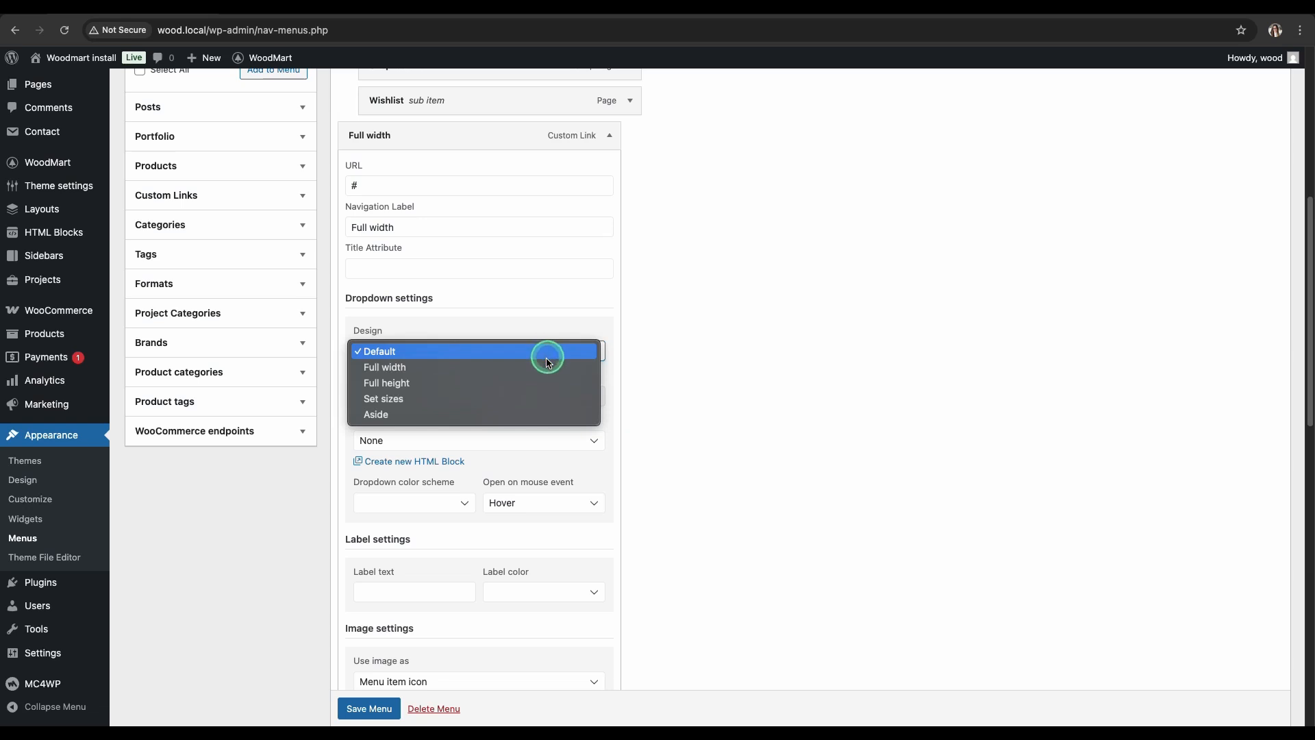
pyautogui.click(384, 367)
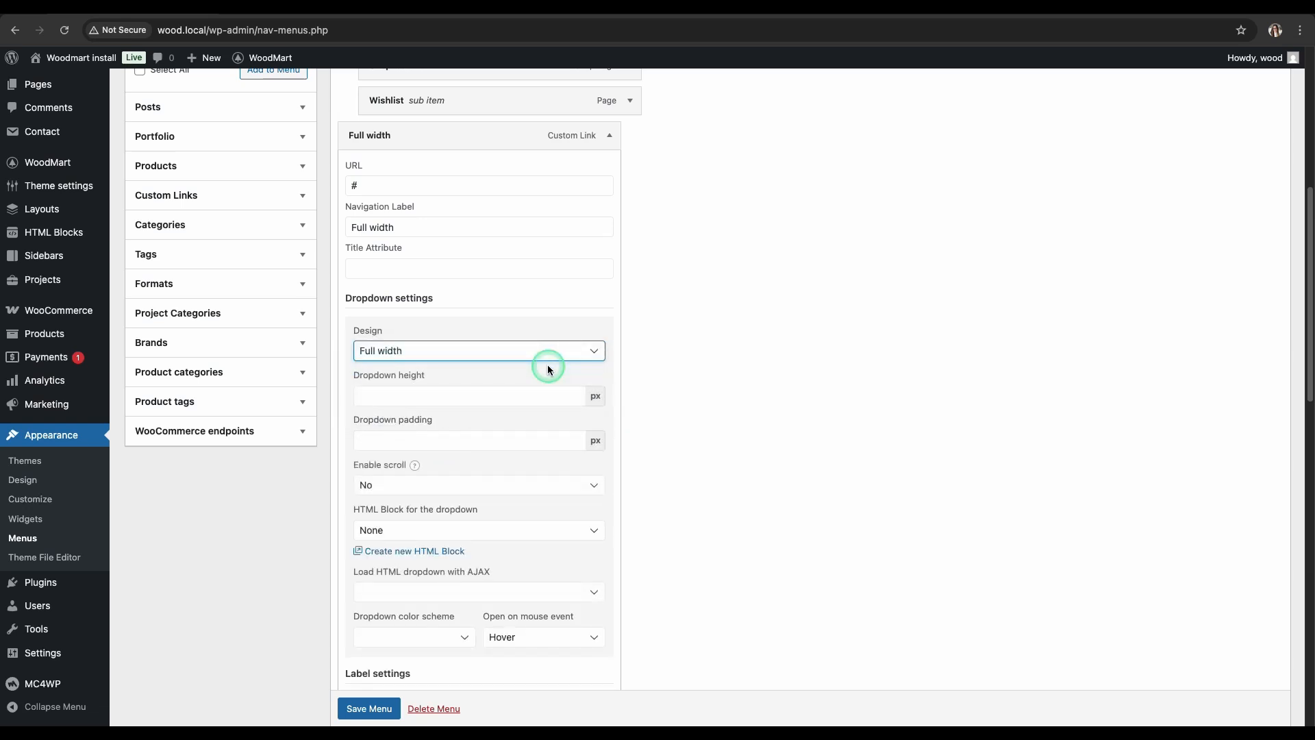
pyautogui.scroll(-3)
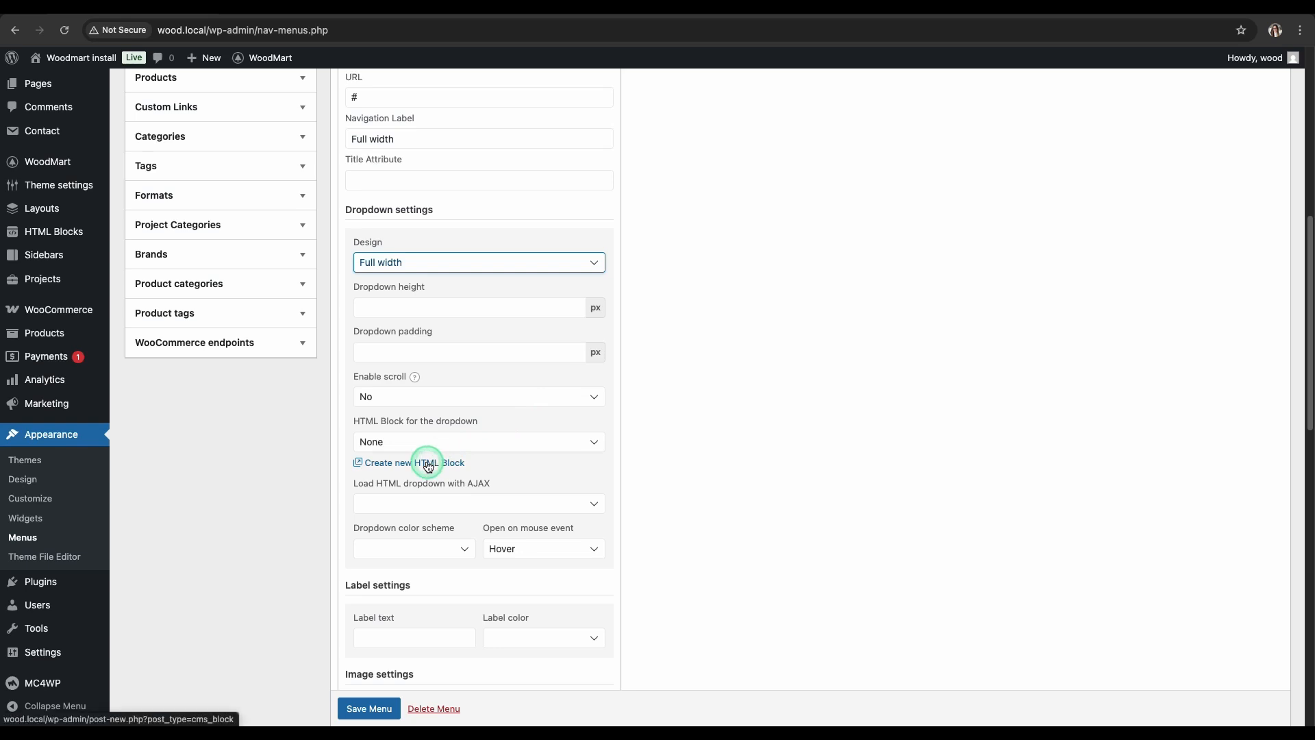
# Create an HTML block titled 'Full width' and insert a Row block.
pyautogui.click(412, 462)
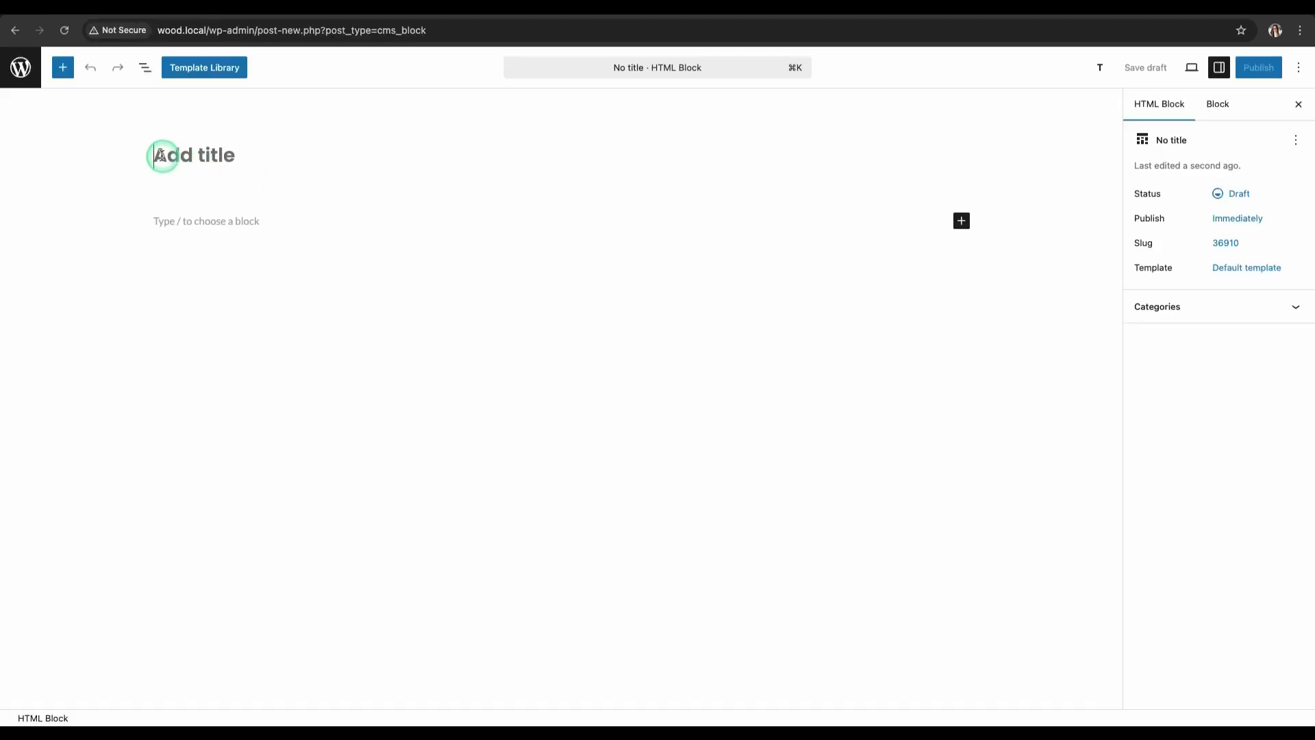
pyautogui.write('Full width')
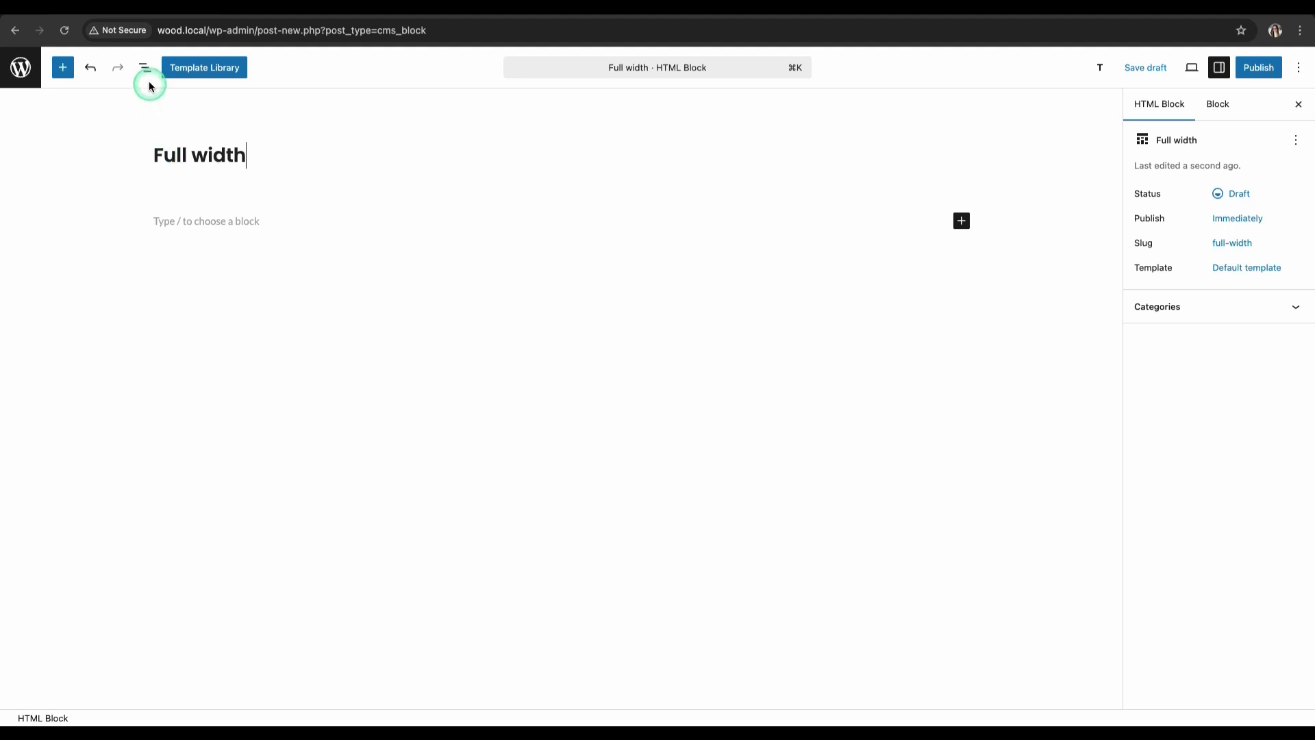
pyautogui.click(143, 67)
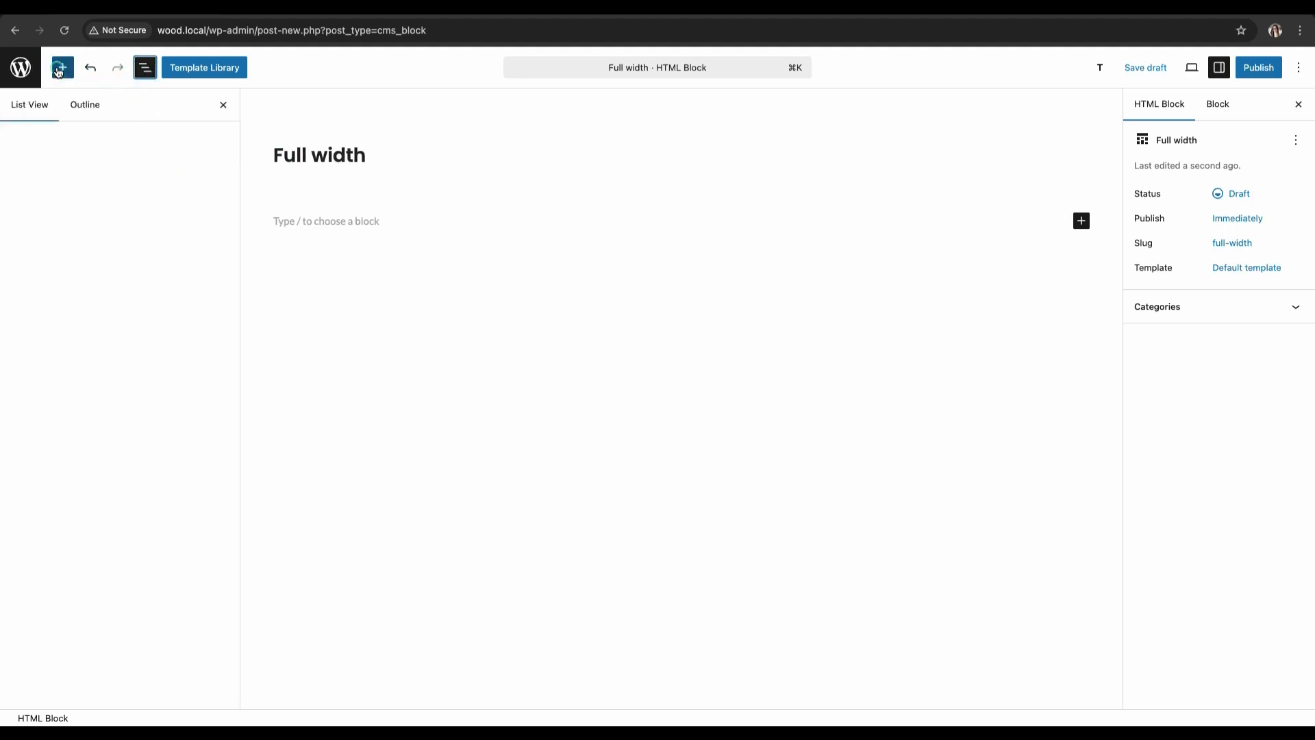
pyautogui.click(63, 67)
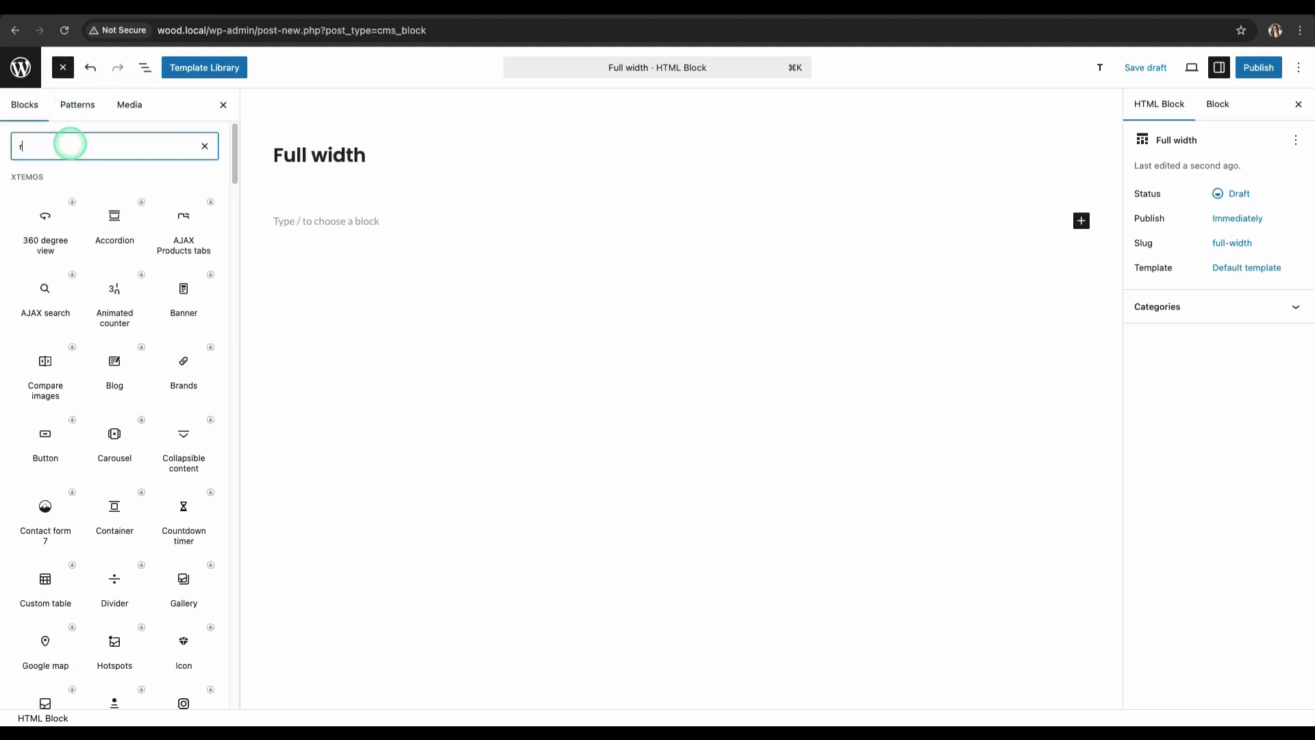
pyautogui.write('ow')
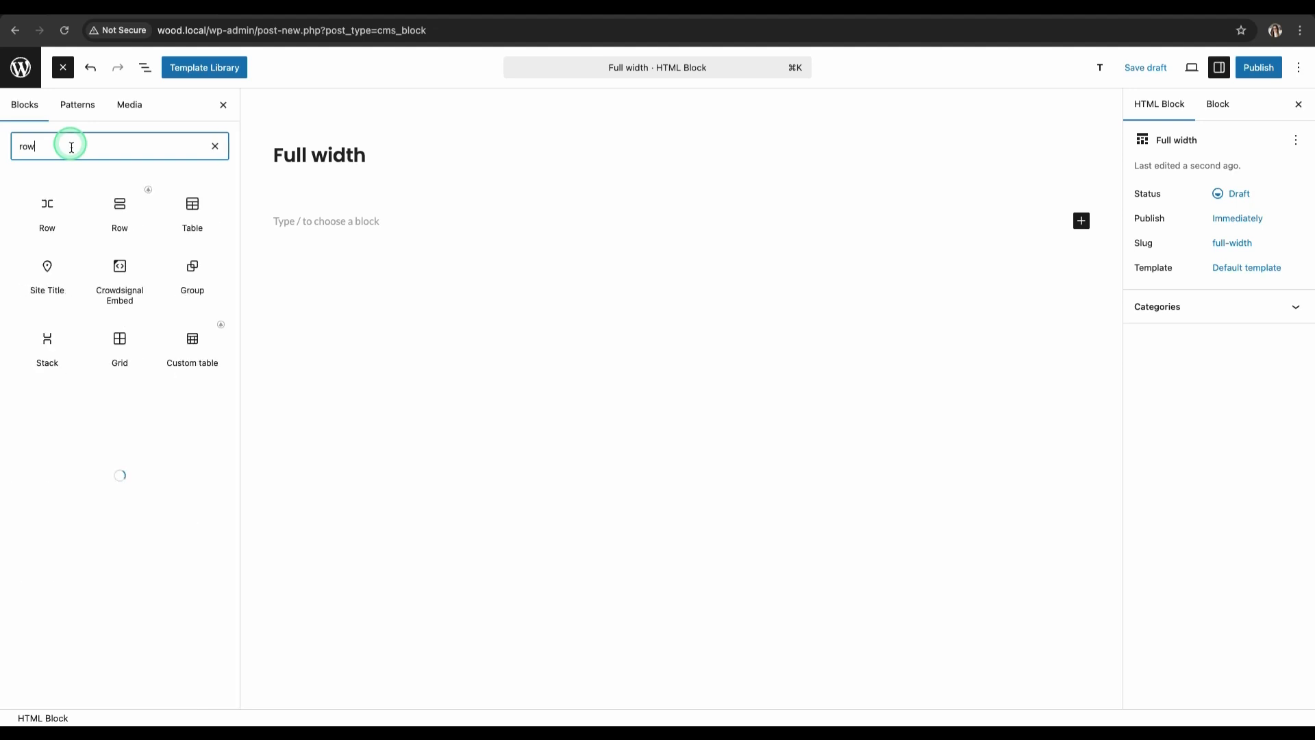
pyautogui.click(115, 209)
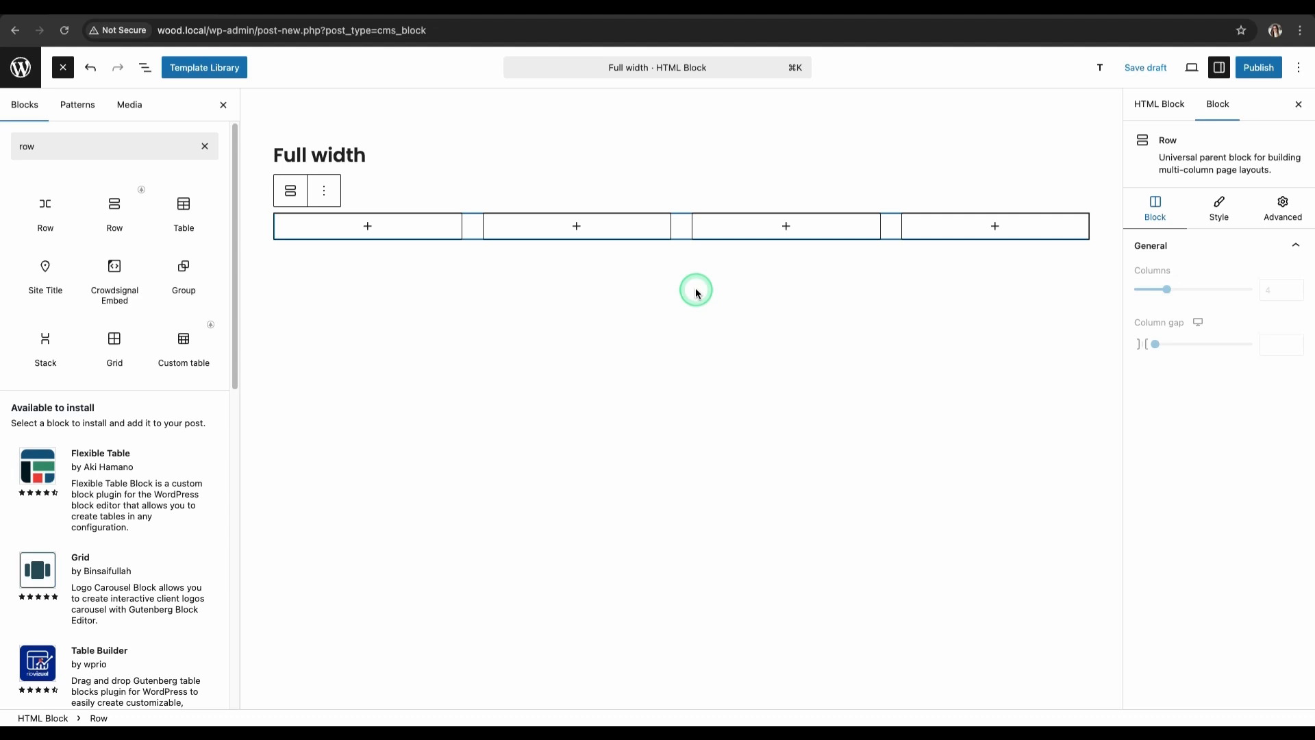
# Add a Menu list block inside the row's first column.
pyautogui.click(399, 234)
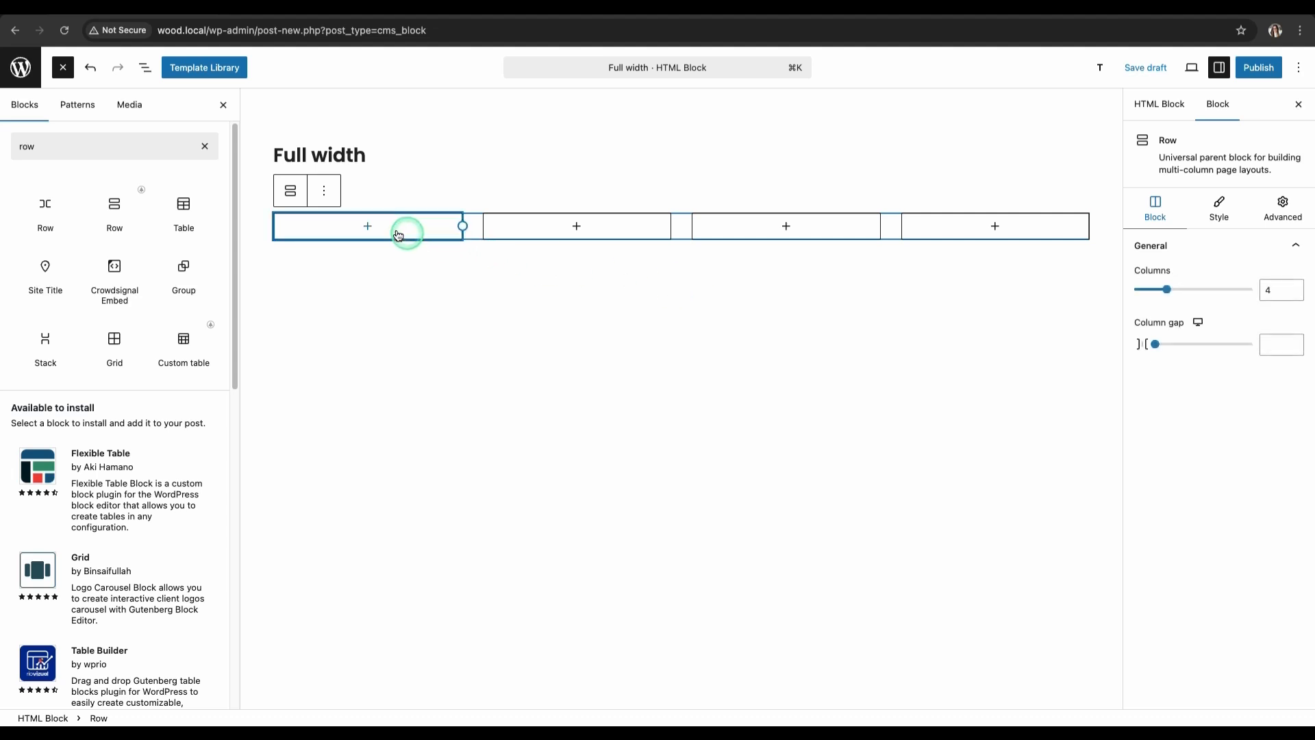
pyautogui.click(366, 226)
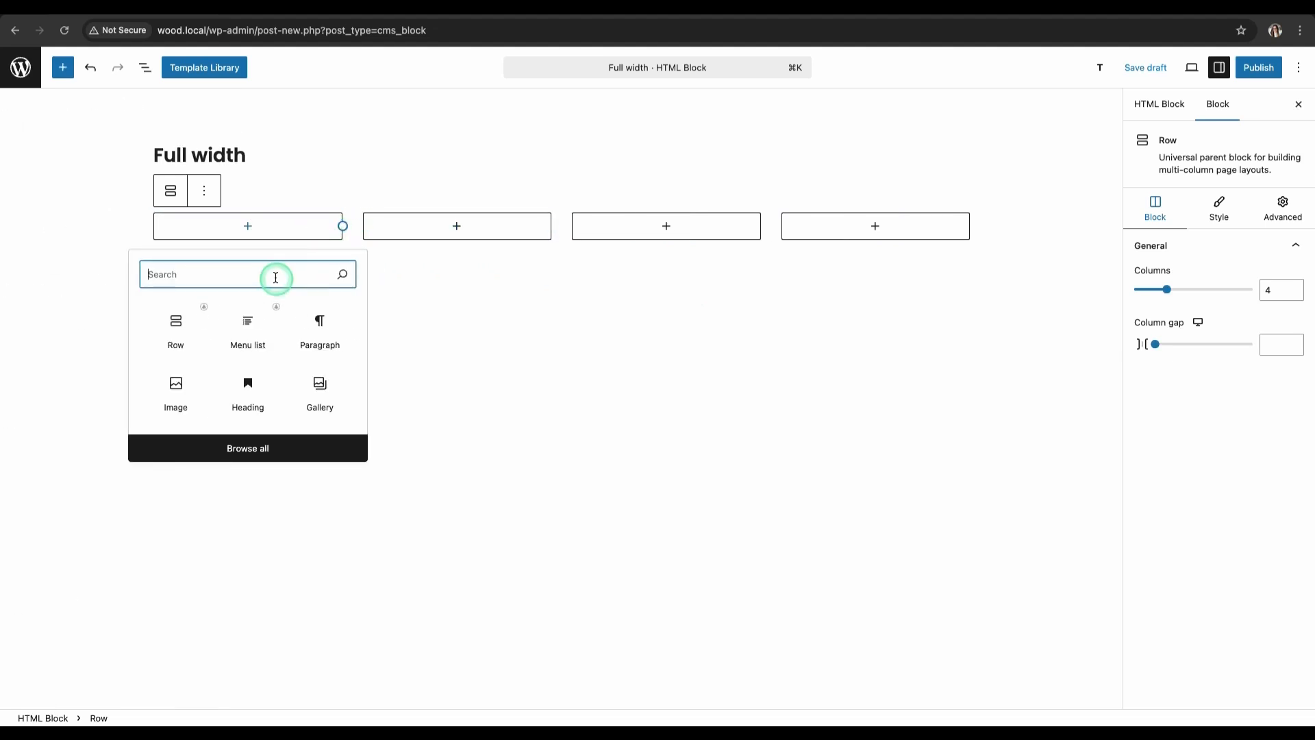
pyautogui.write('menu')
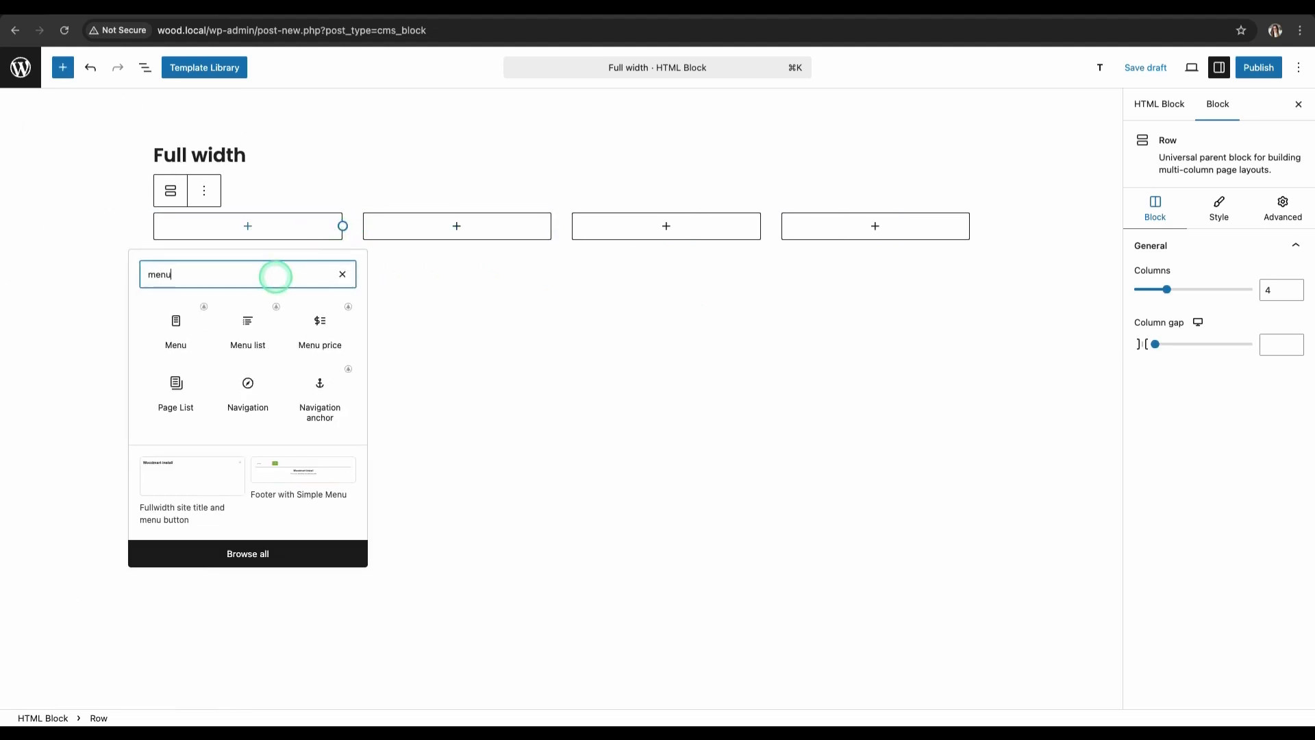
pyautogui.click(247, 327)
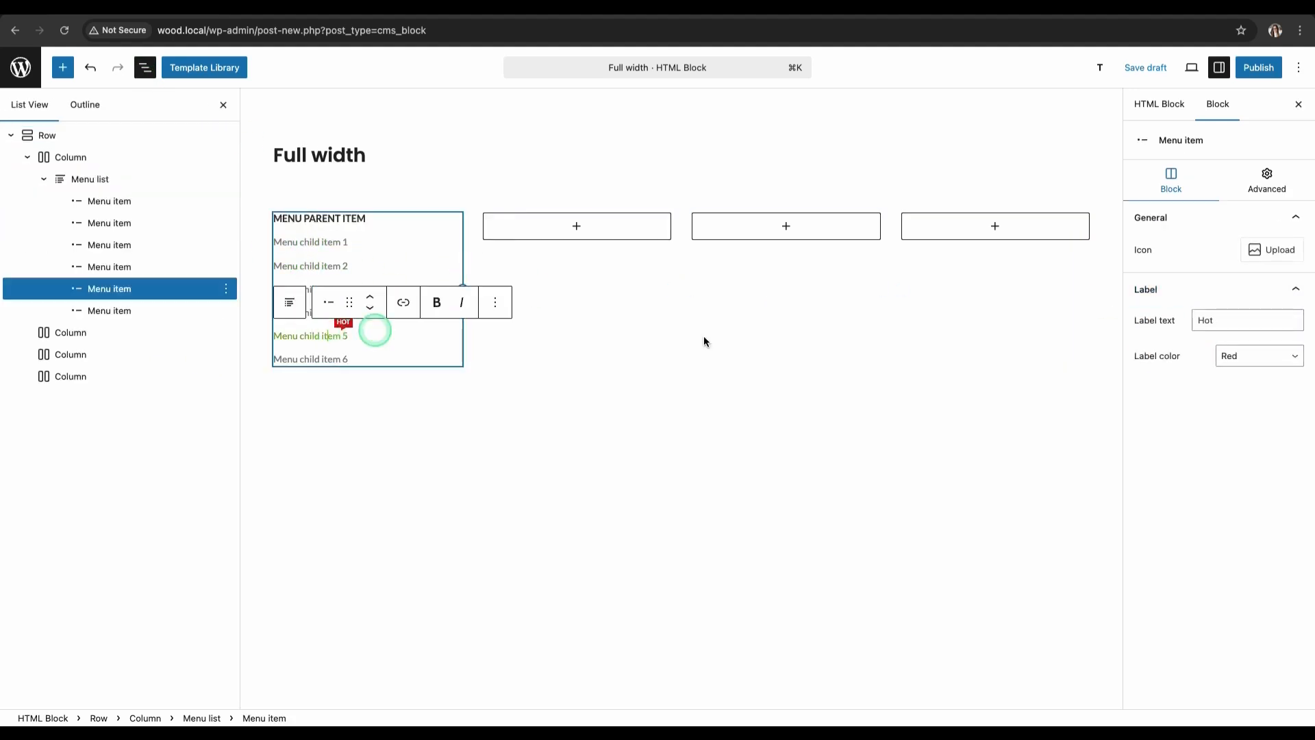
# Duplicate the menu list into all four columns, add Hot, Sale and New labels, and publish.
pyautogui.click(90, 179)
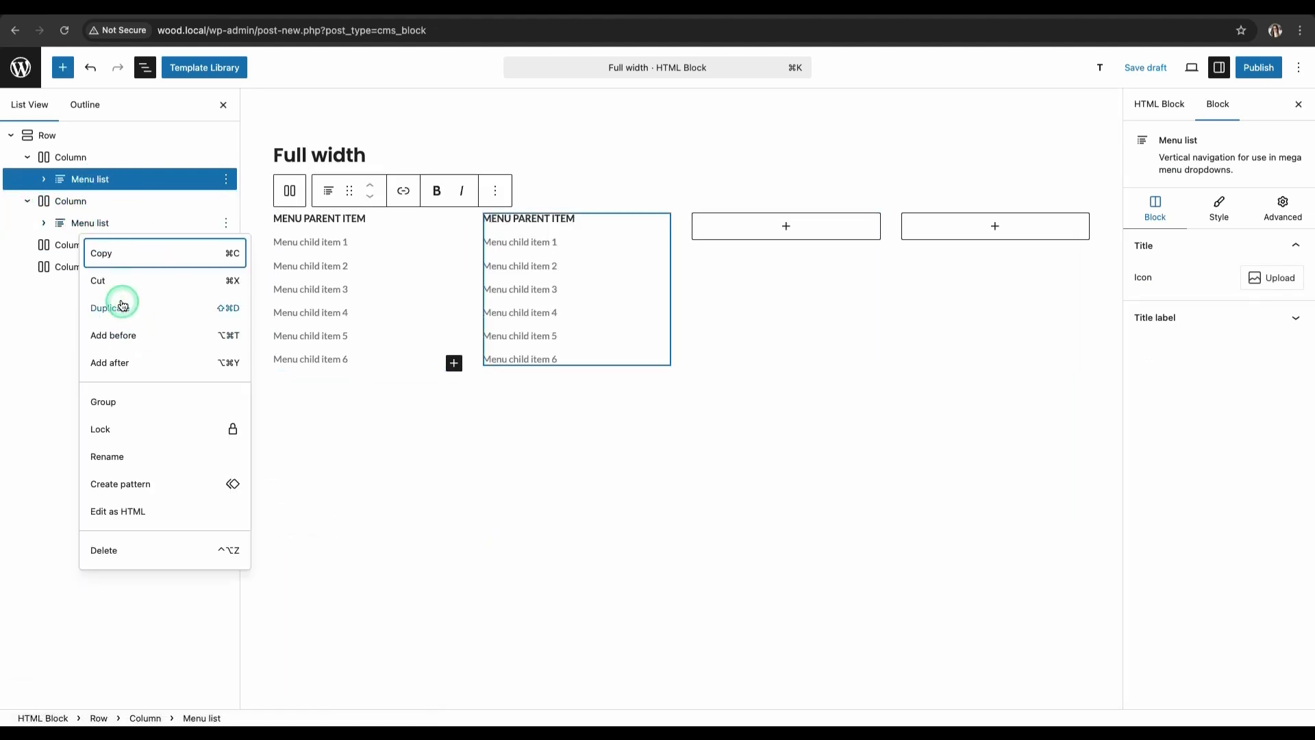
pyautogui.click(105, 307)
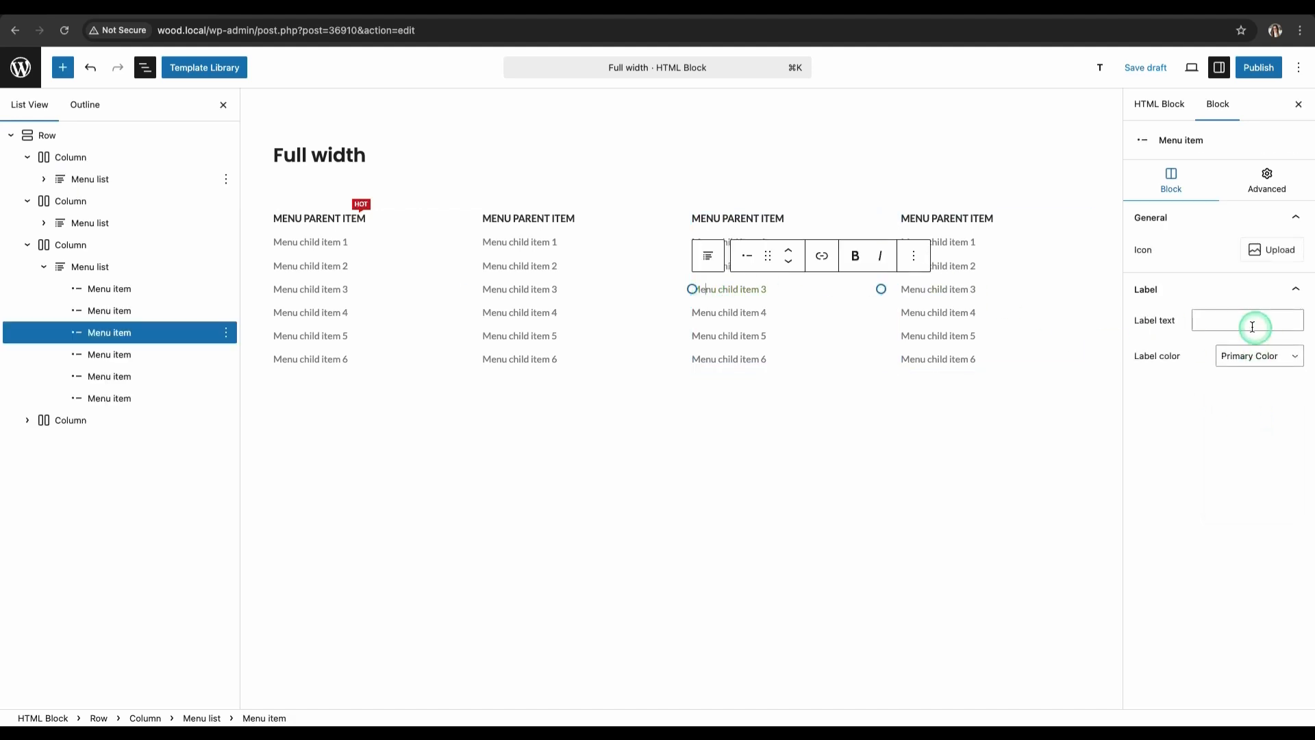
pyautogui.write('Sale')
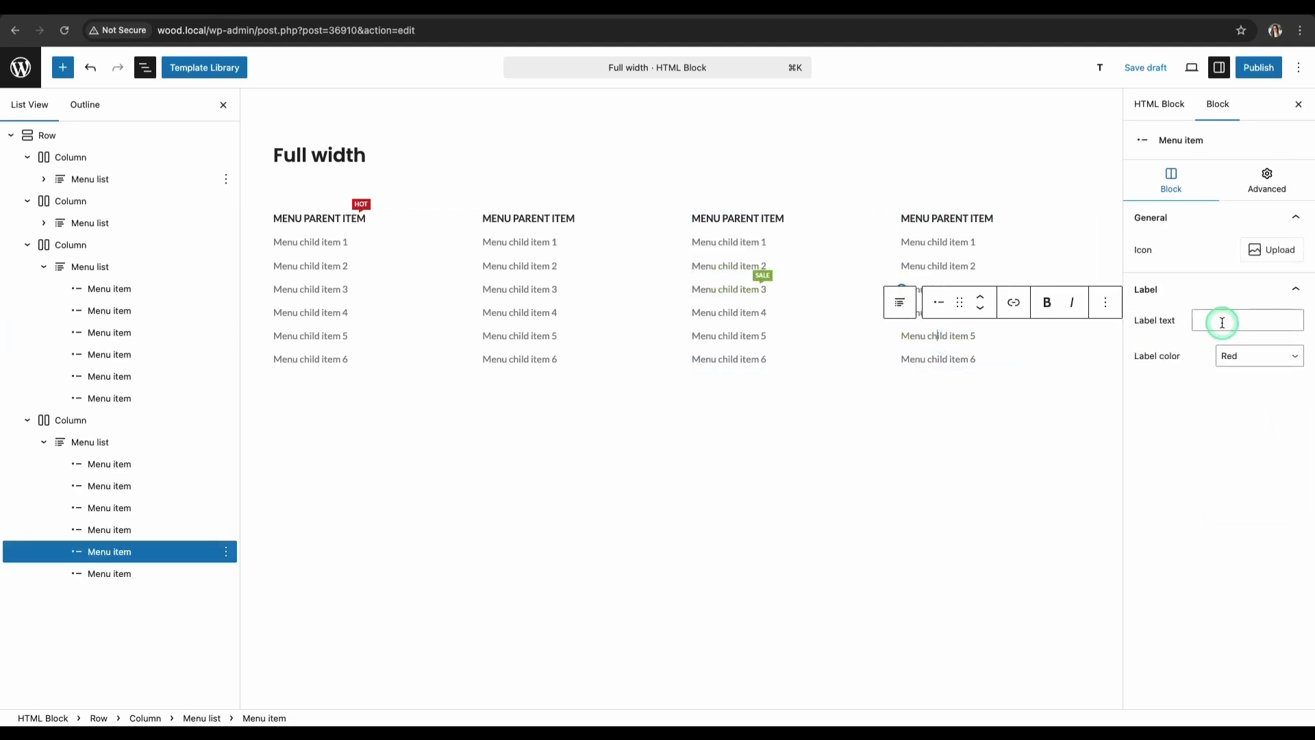
pyautogui.click(1258, 356)
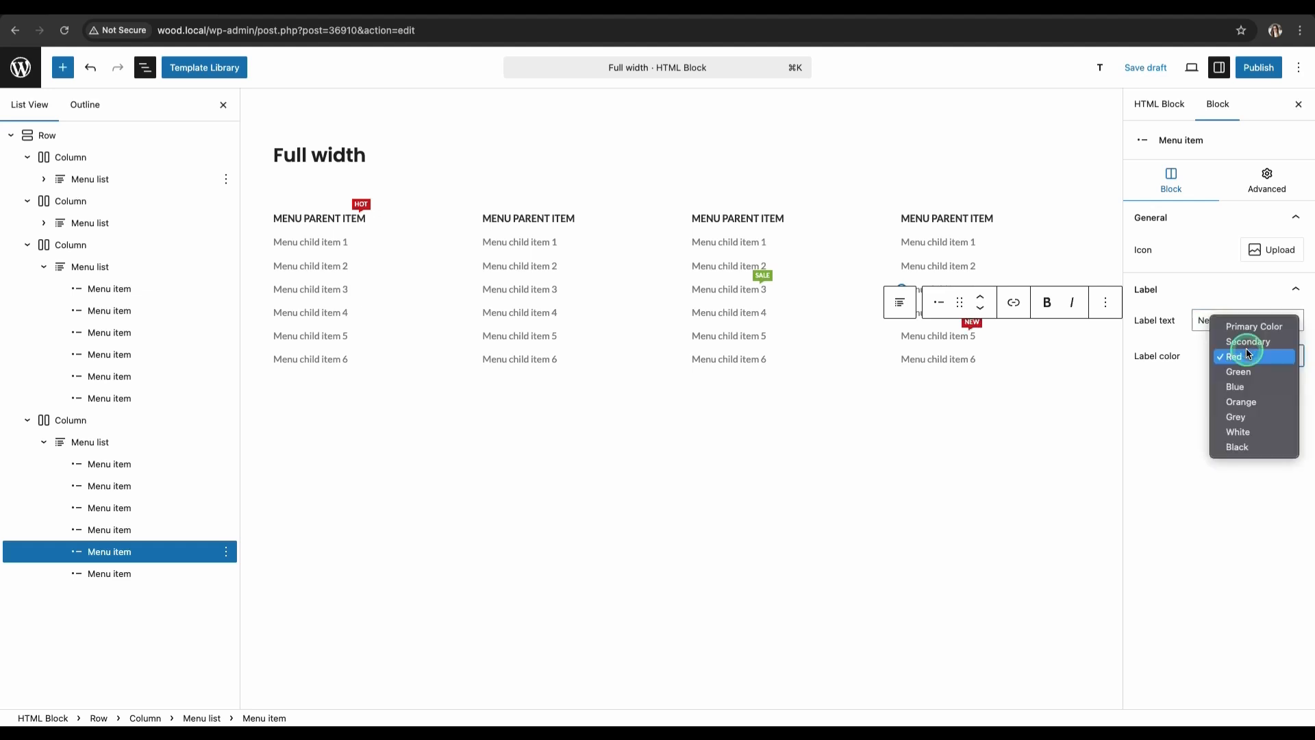
pyautogui.click(1258, 68)
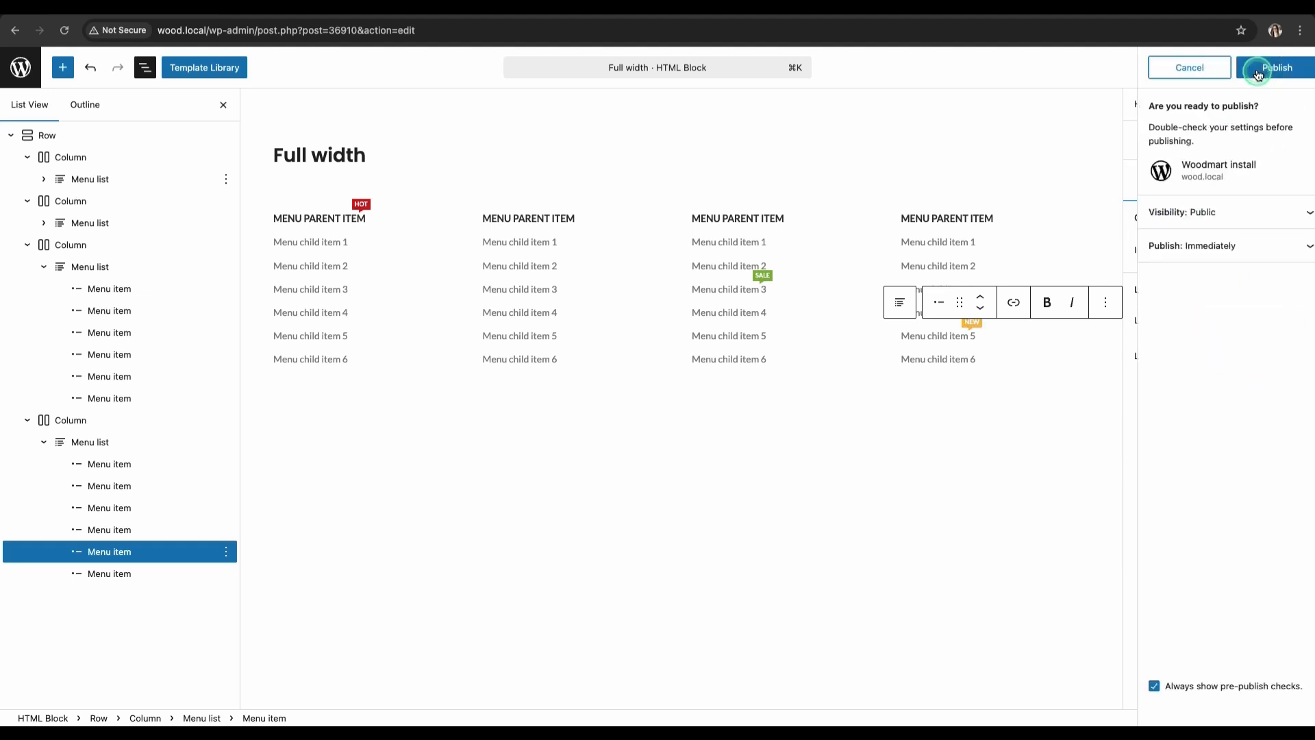
pyautogui.click(1275, 67)
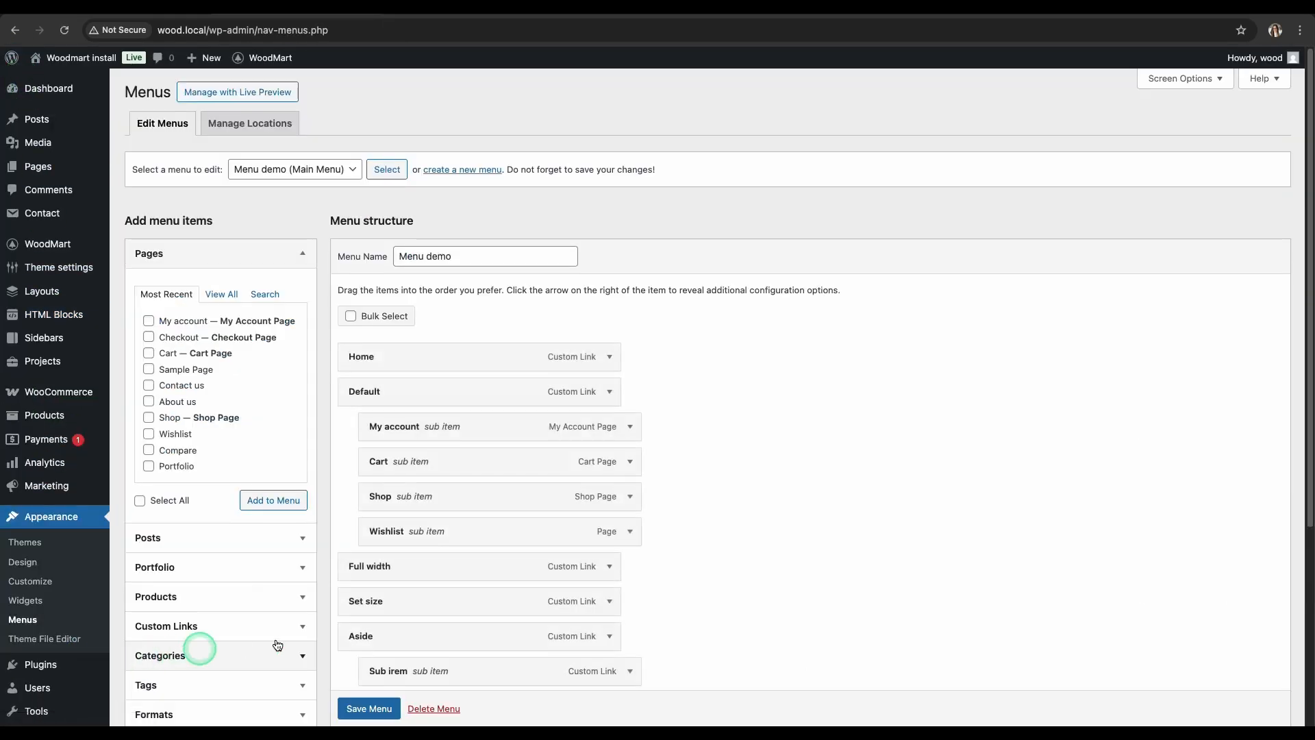
# Attach the Full width HTML block to the Full width item's dropdown, save, and preview.
pyautogui.click(609, 294)
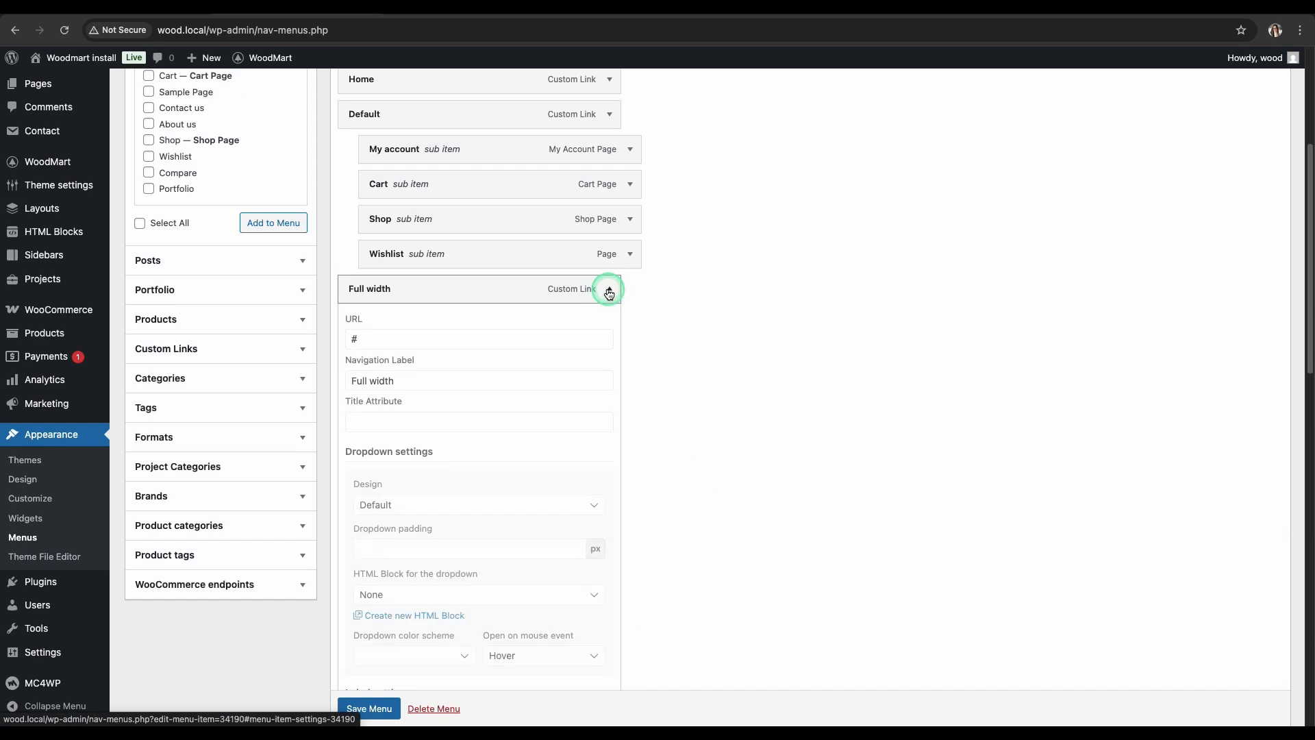
pyautogui.click(476, 594)
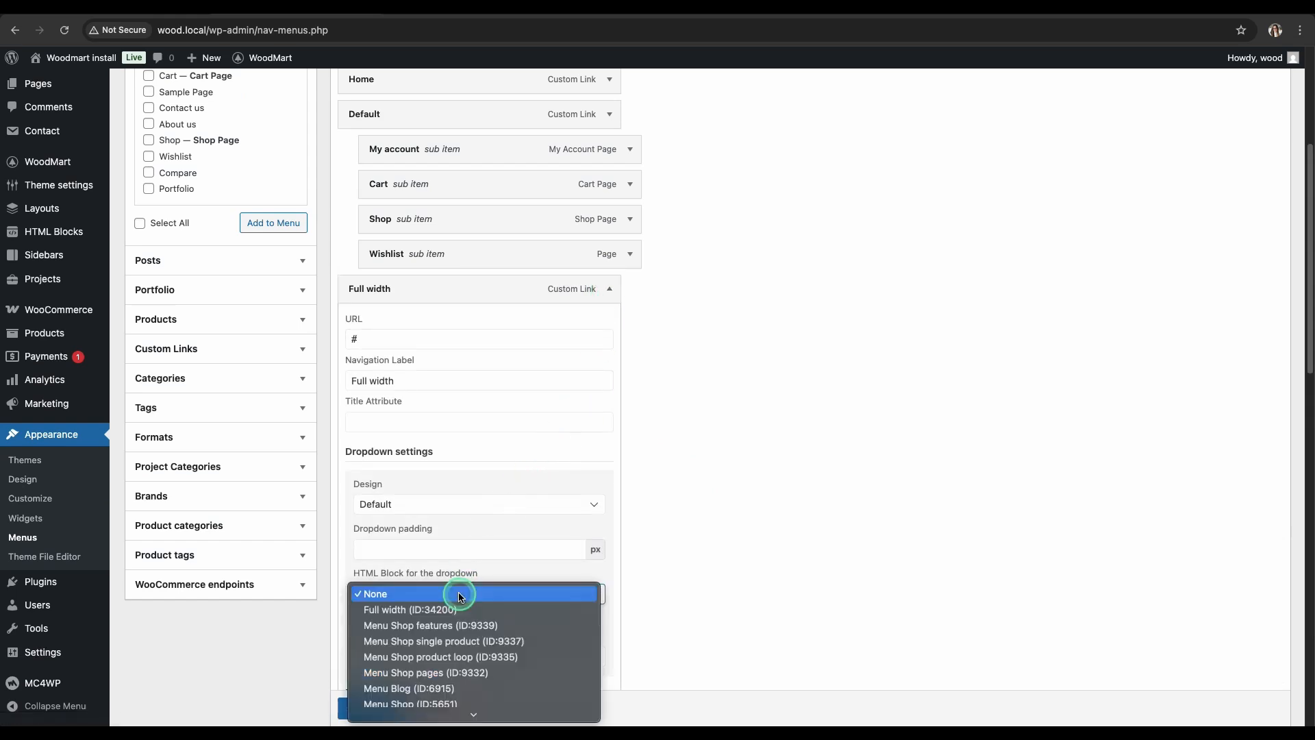
pyautogui.click(410, 609)
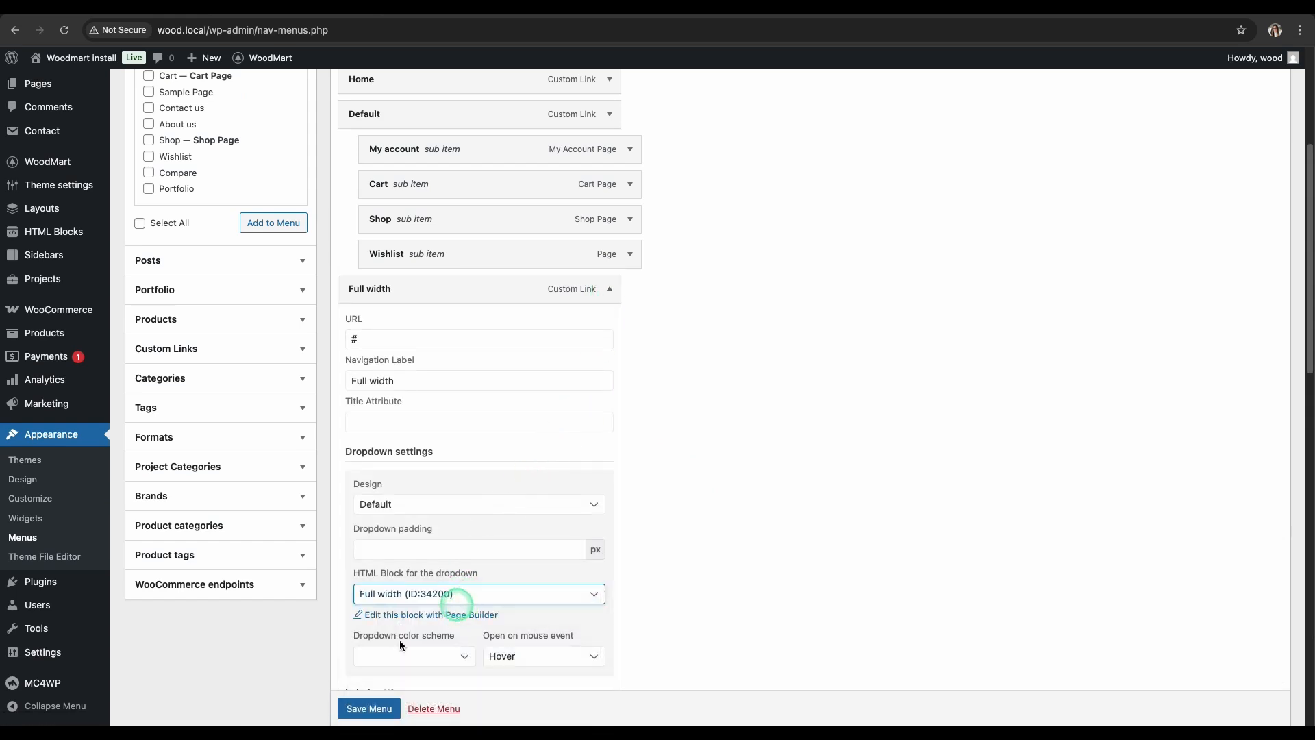
pyautogui.click(368, 708)
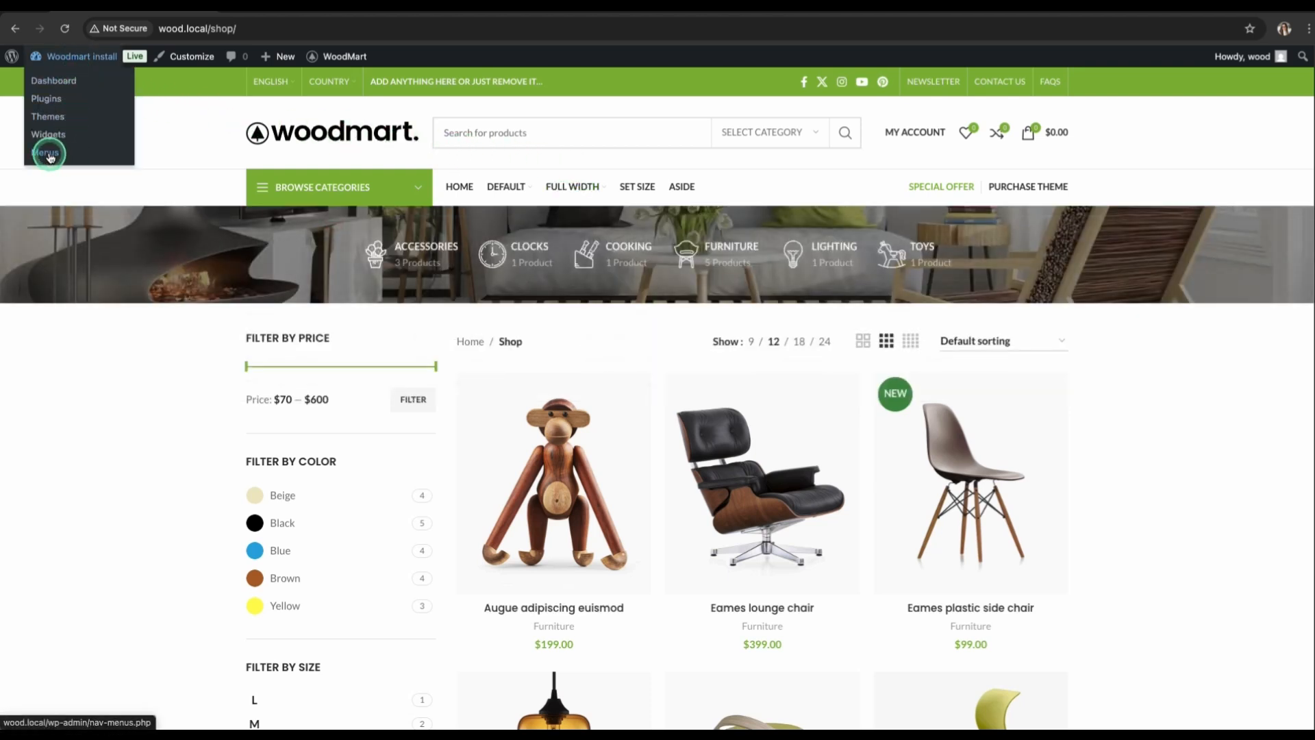
pyautogui.click(48, 153)
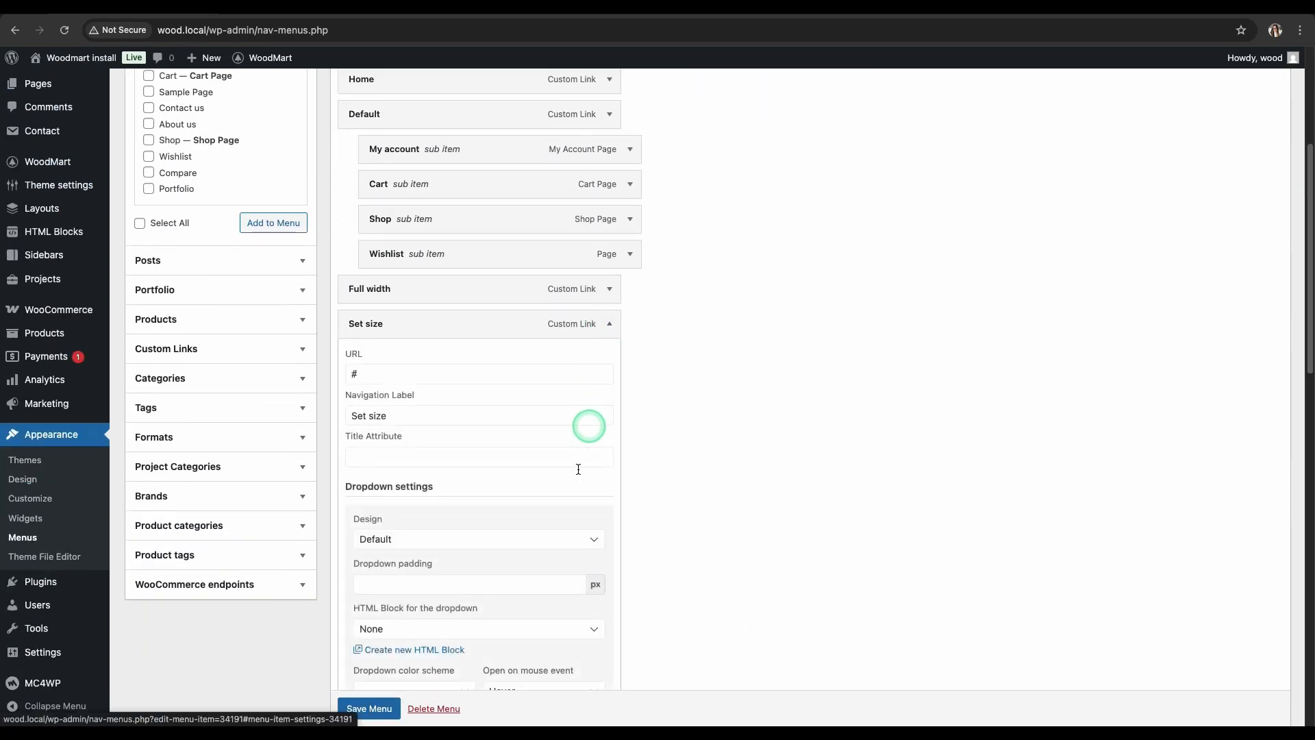
# Set the Set size item's dropdown design to Set sizes with an 800 px width.
pyautogui.click(477, 538)
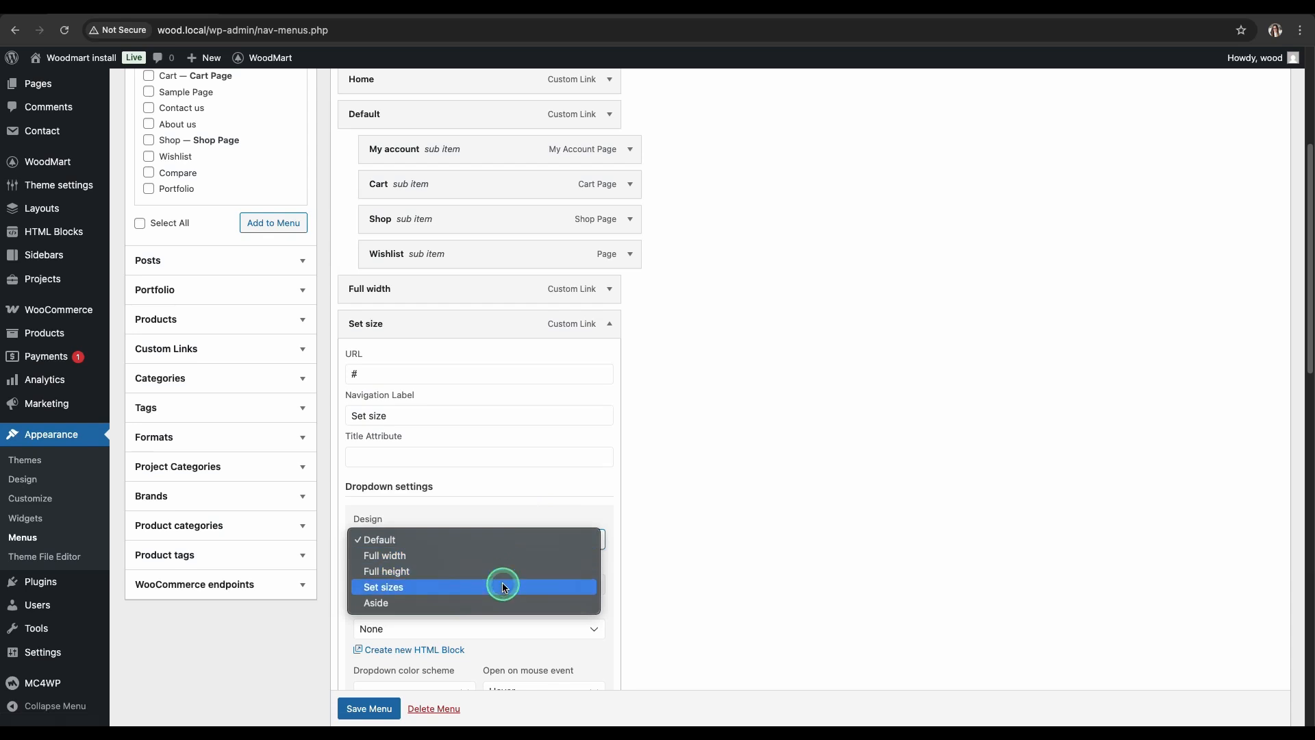
pyautogui.click(384, 586)
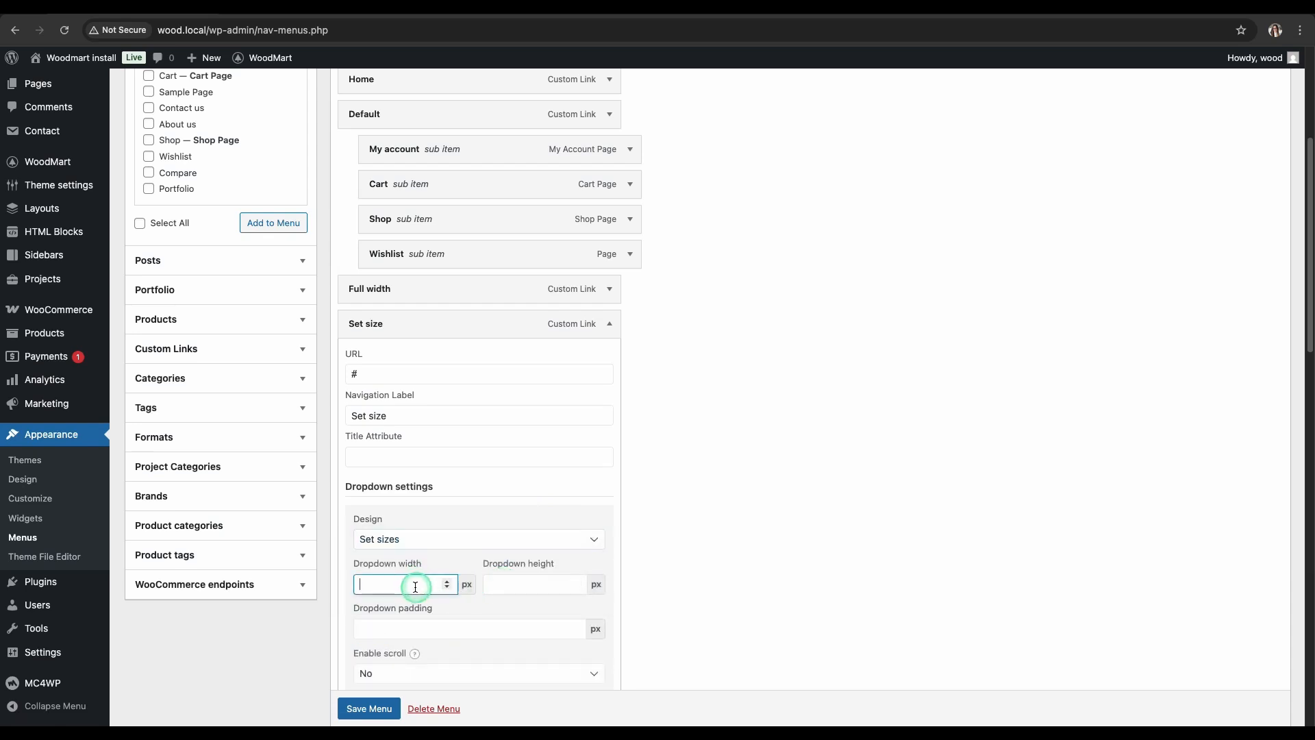
pyautogui.write('800')
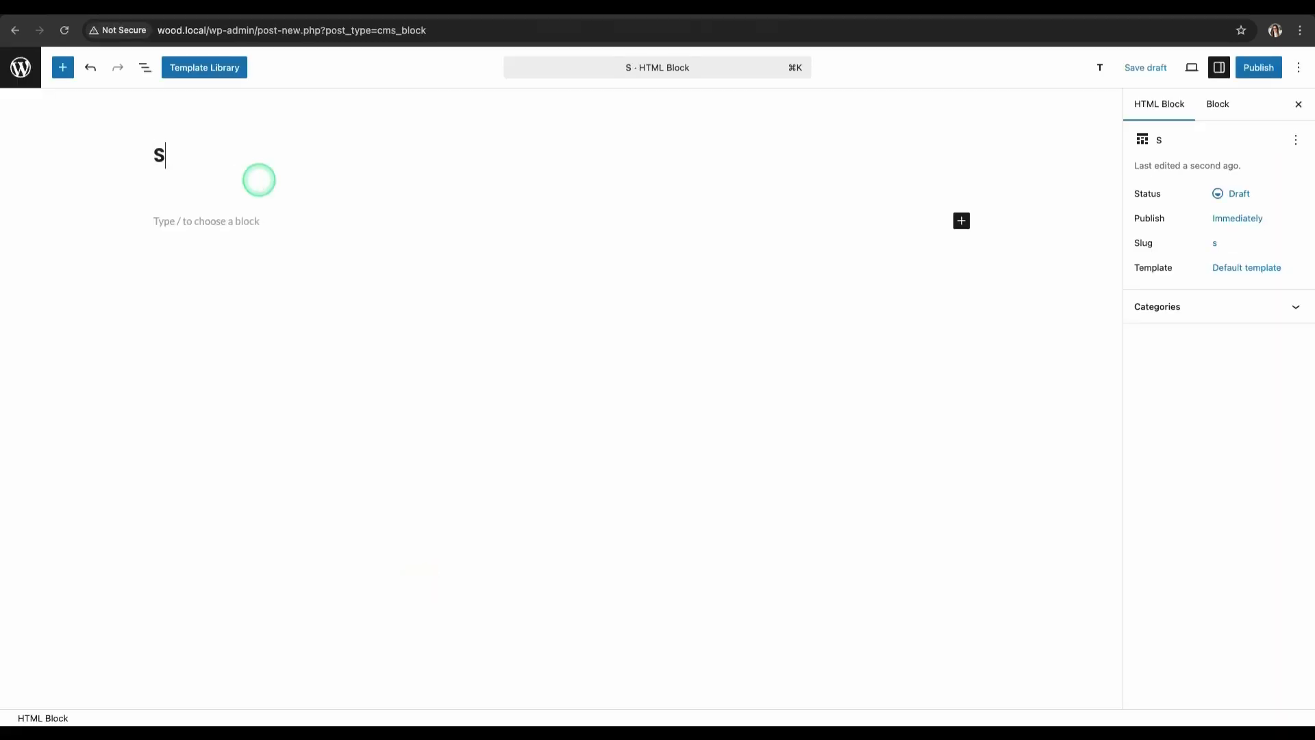
# Name the HTML block 'Set size' and insert a three-column Row block.
pyautogui.write('et size')
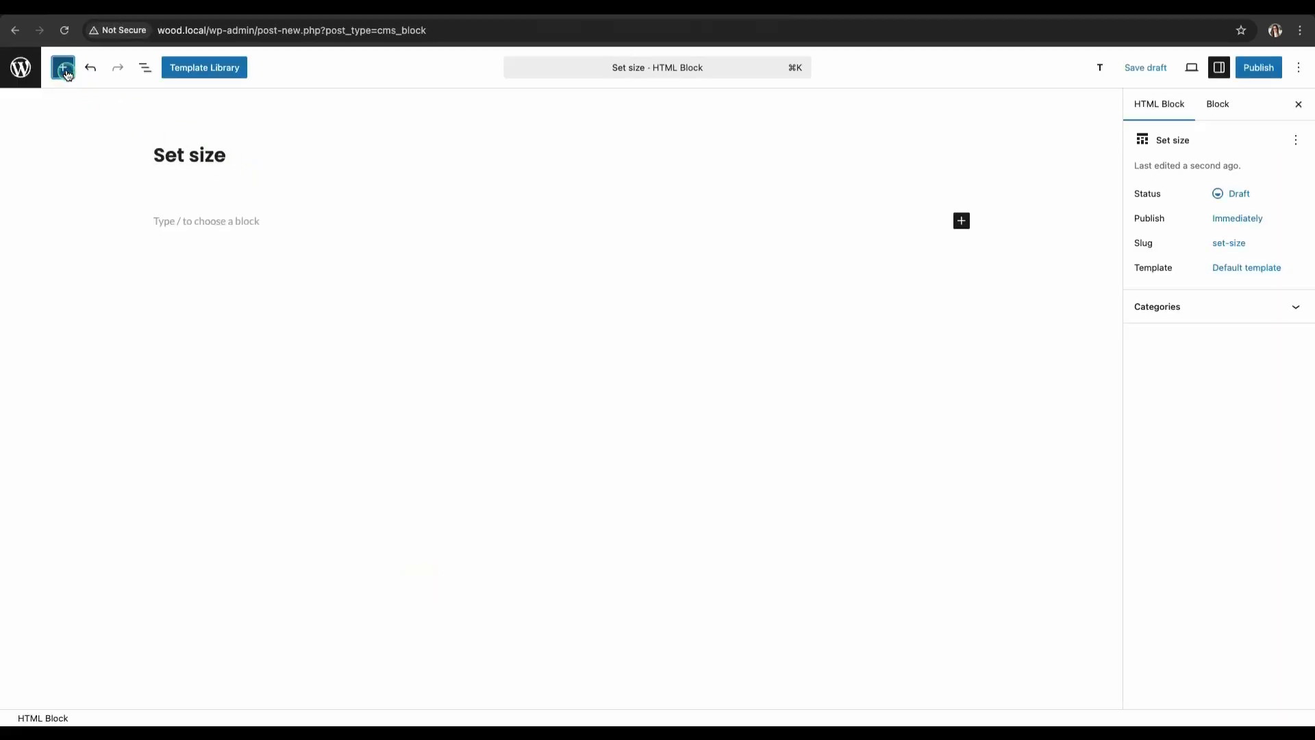
pyautogui.click(64, 68)
pyautogui.write('row')
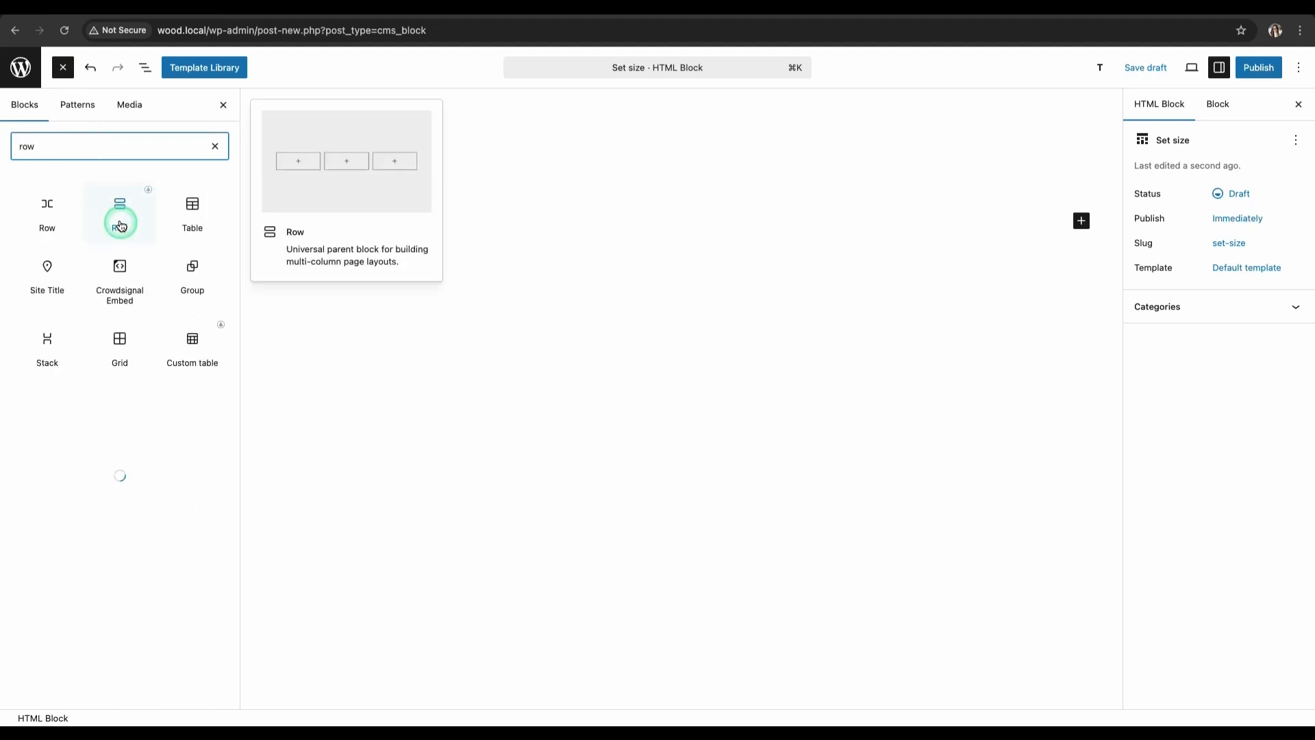
pyautogui.click(119, 211)
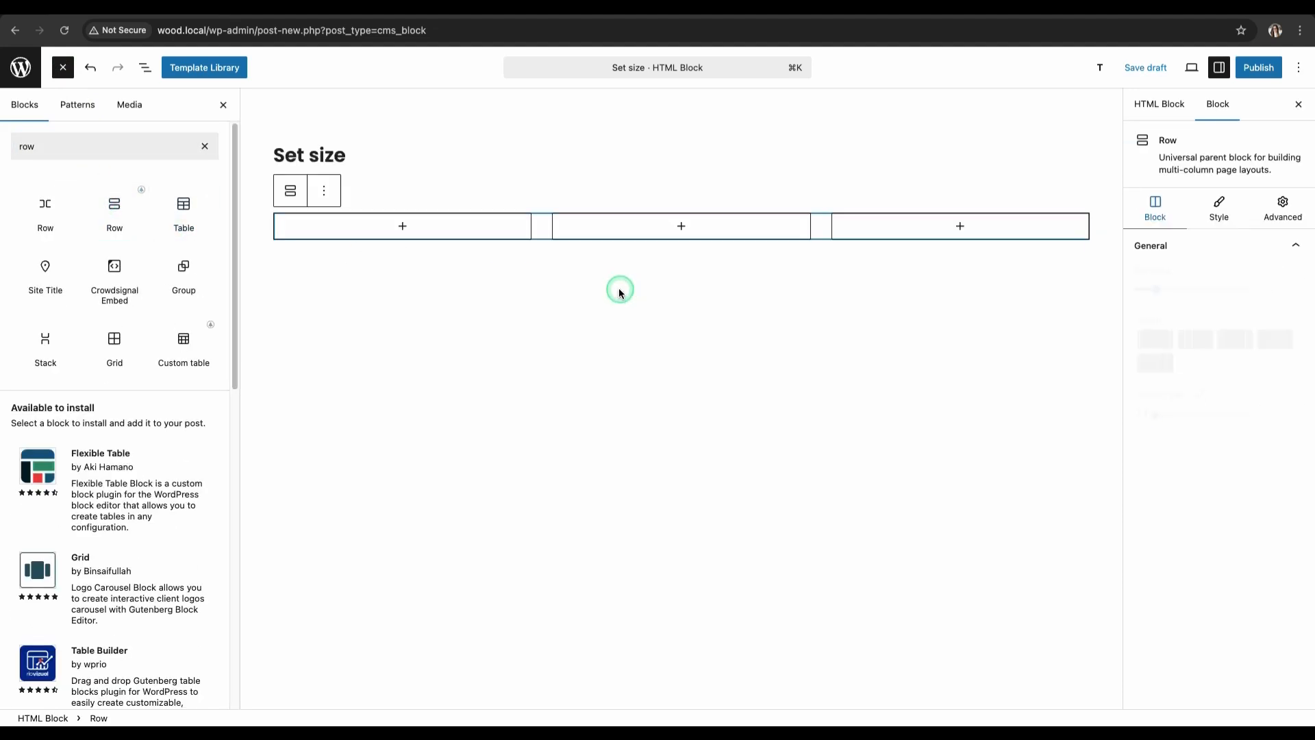
# Set the width of the first and second columns to 30.
pyautogui.click(143, 67)
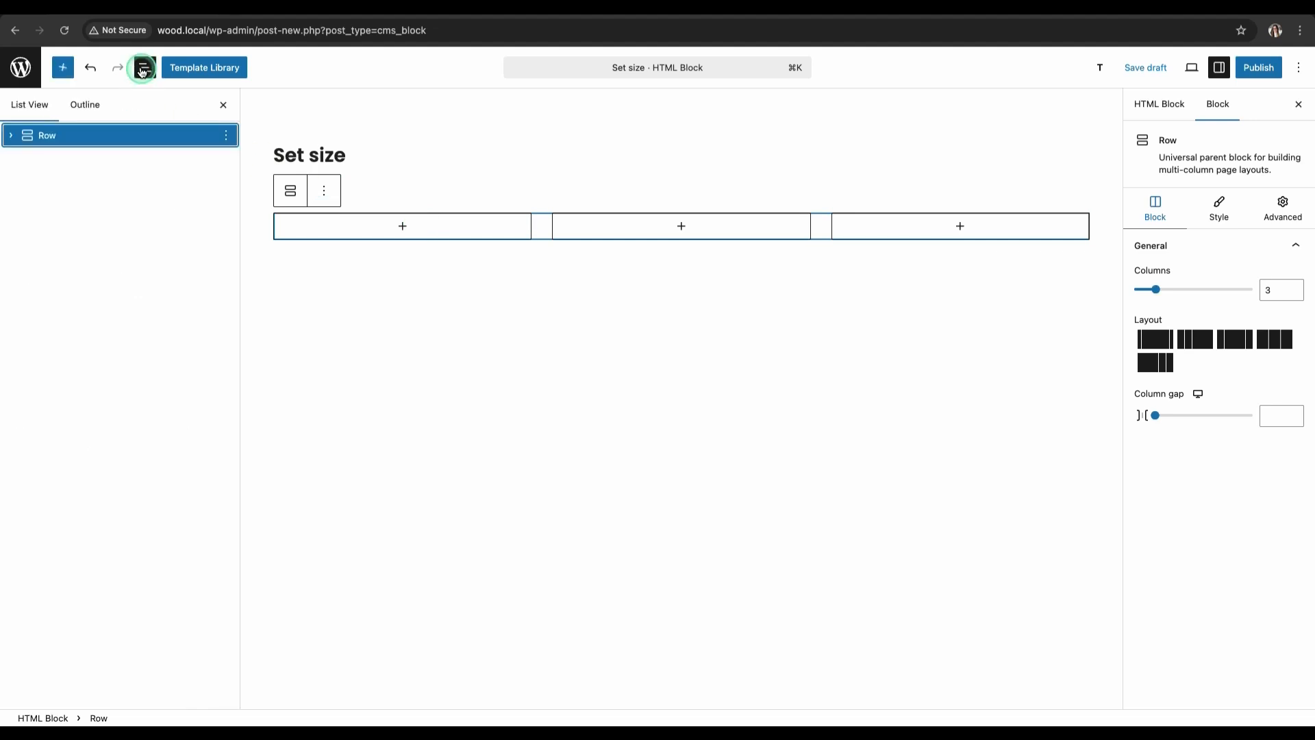
pyautogui.click(11, 135)
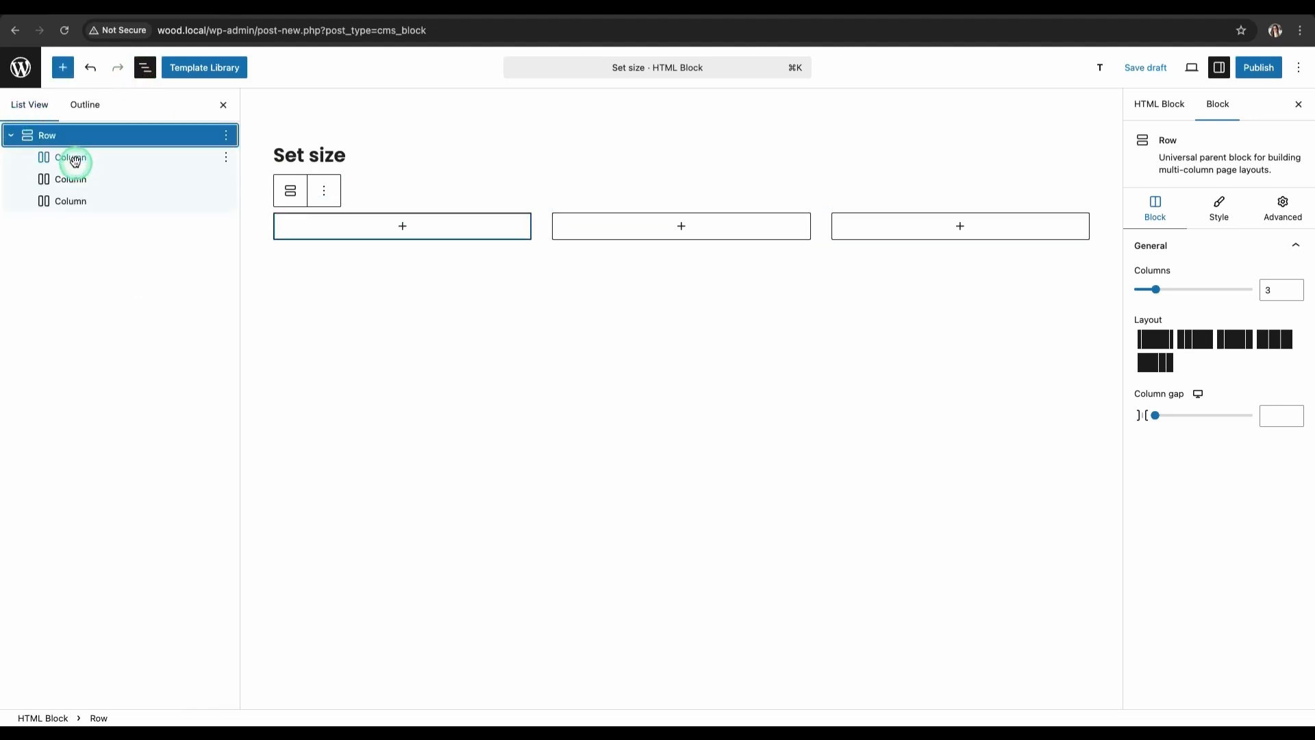
pyautogui.click(70, 158)
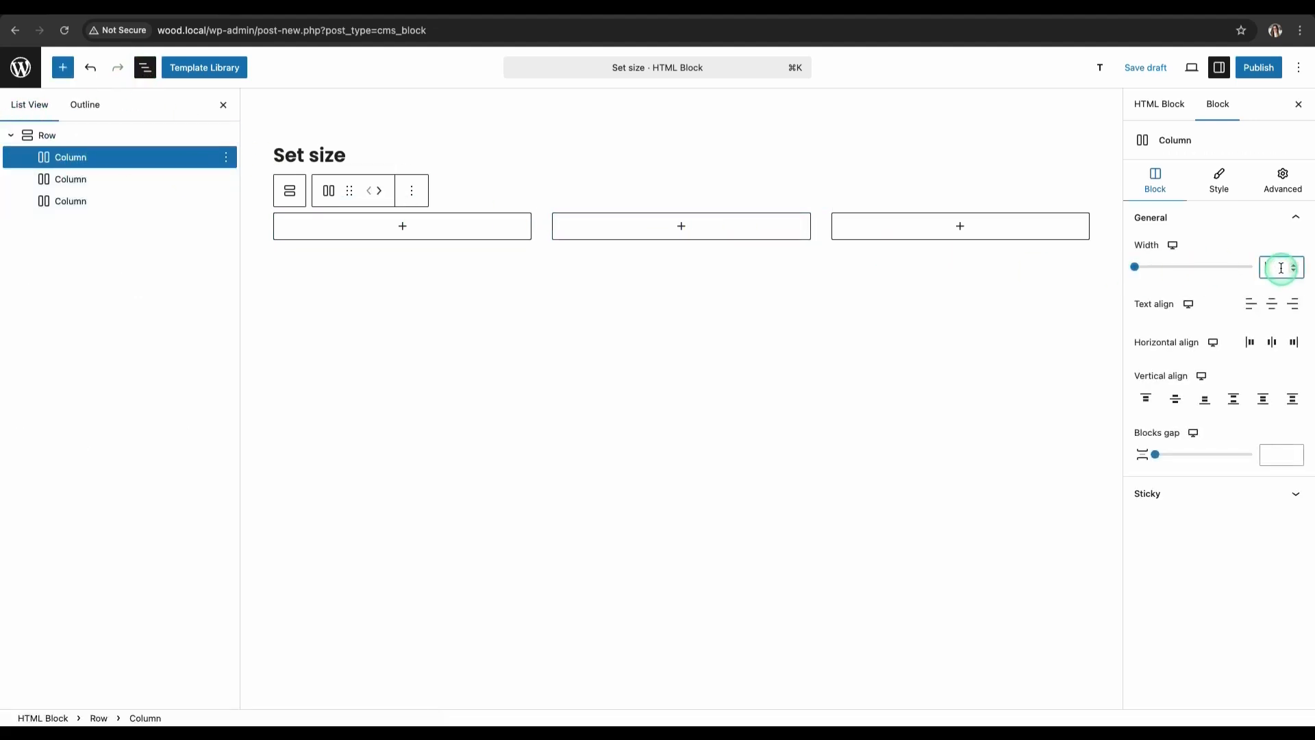
pyautogui.write('30')
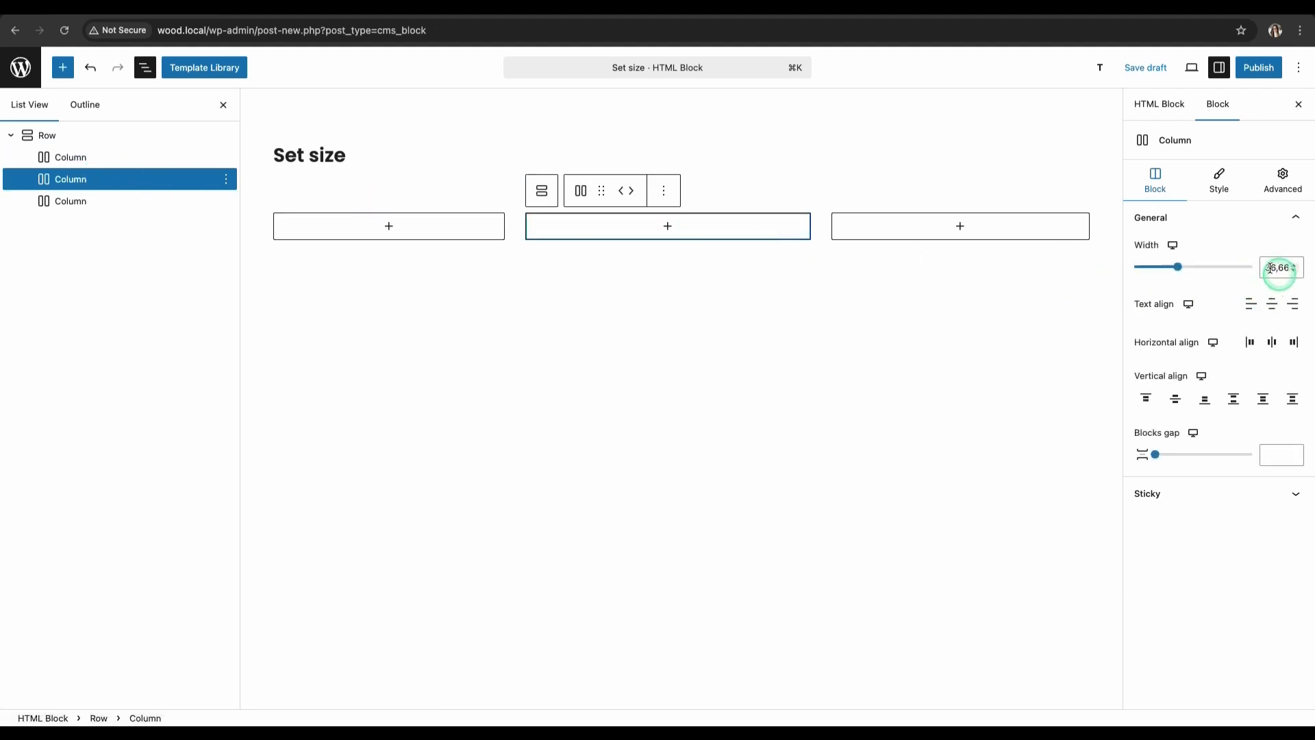
pyautogui.write('30')
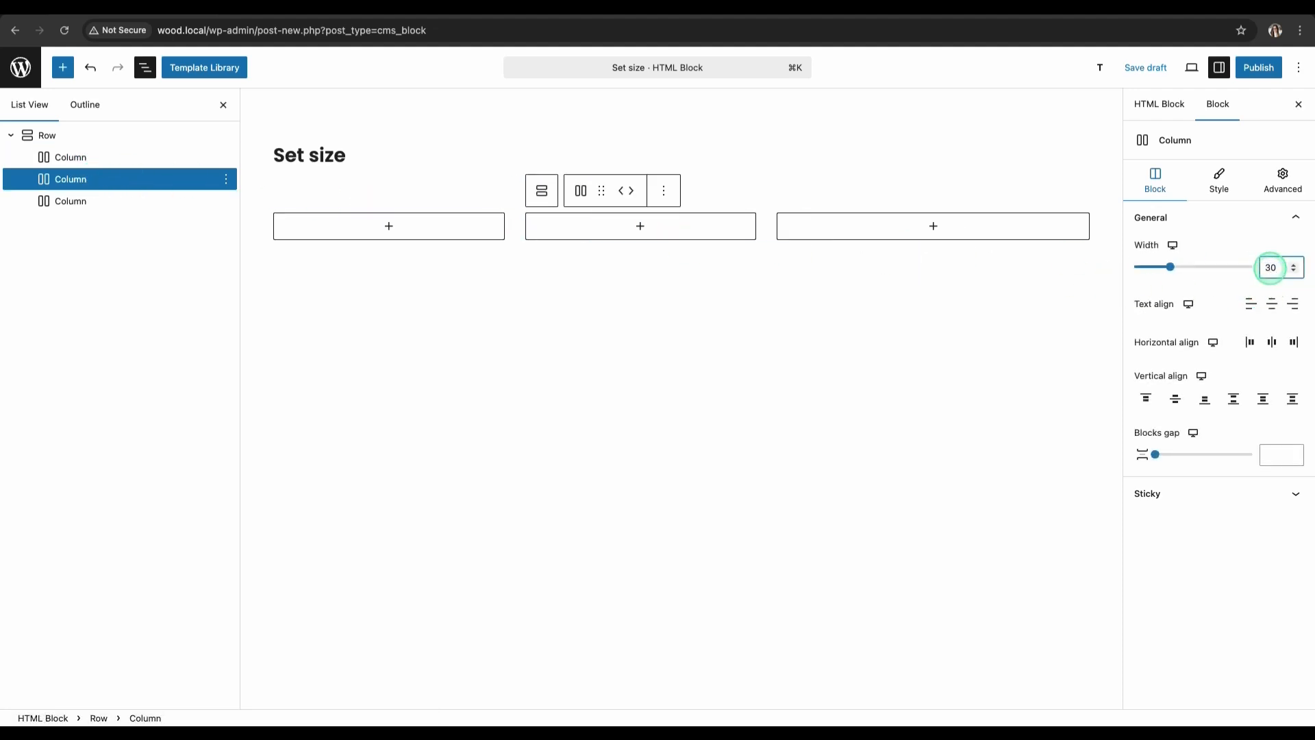
pyautogui.click(389, 225)
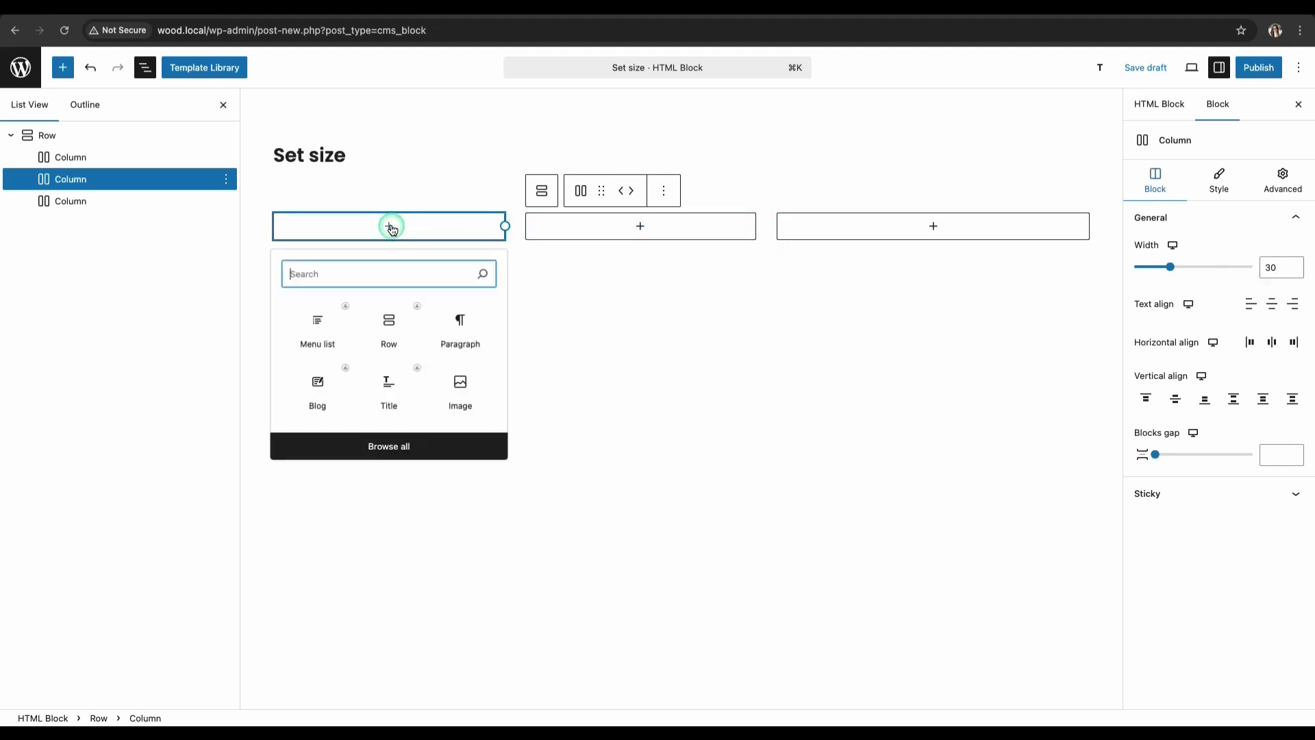
# Fill columns one and two with eight-item menu lists labelled Features and Examples.
pyautogui.click(317, 328)
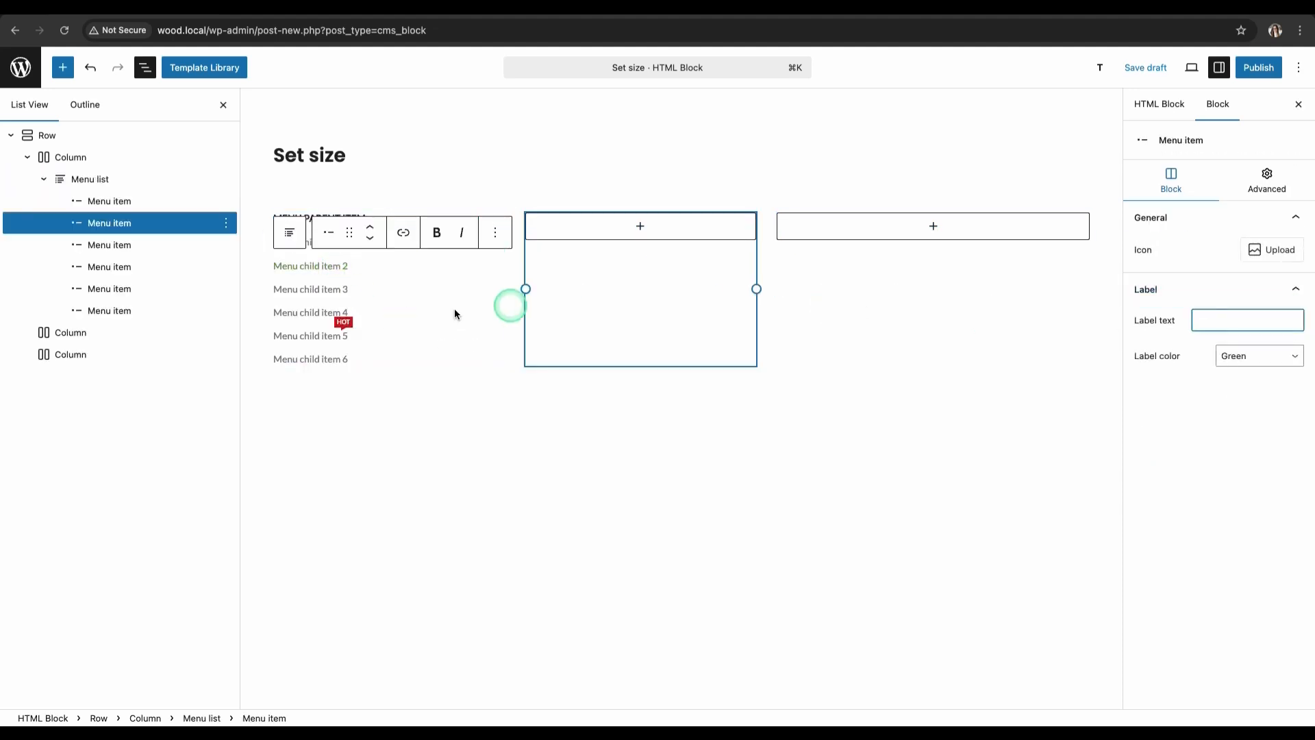
pyautogui.click(224, 310)
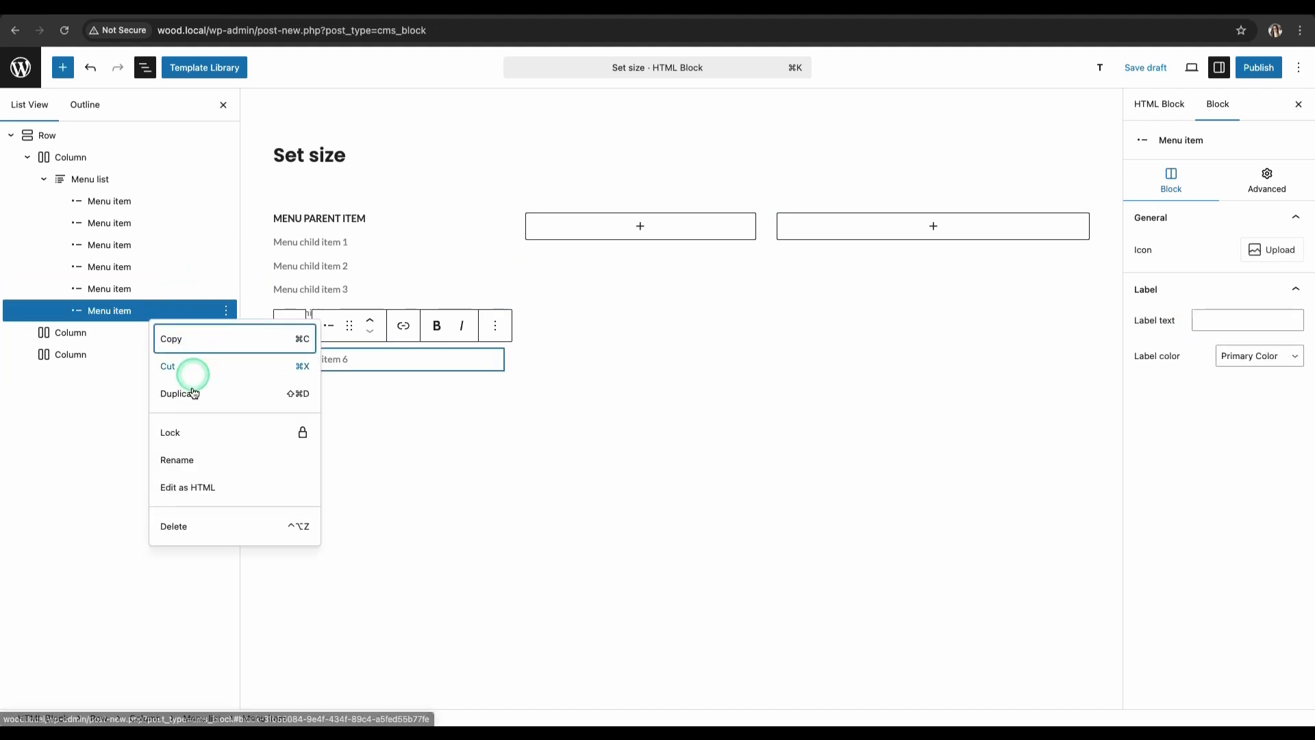
pyautogui.click(178, 393)
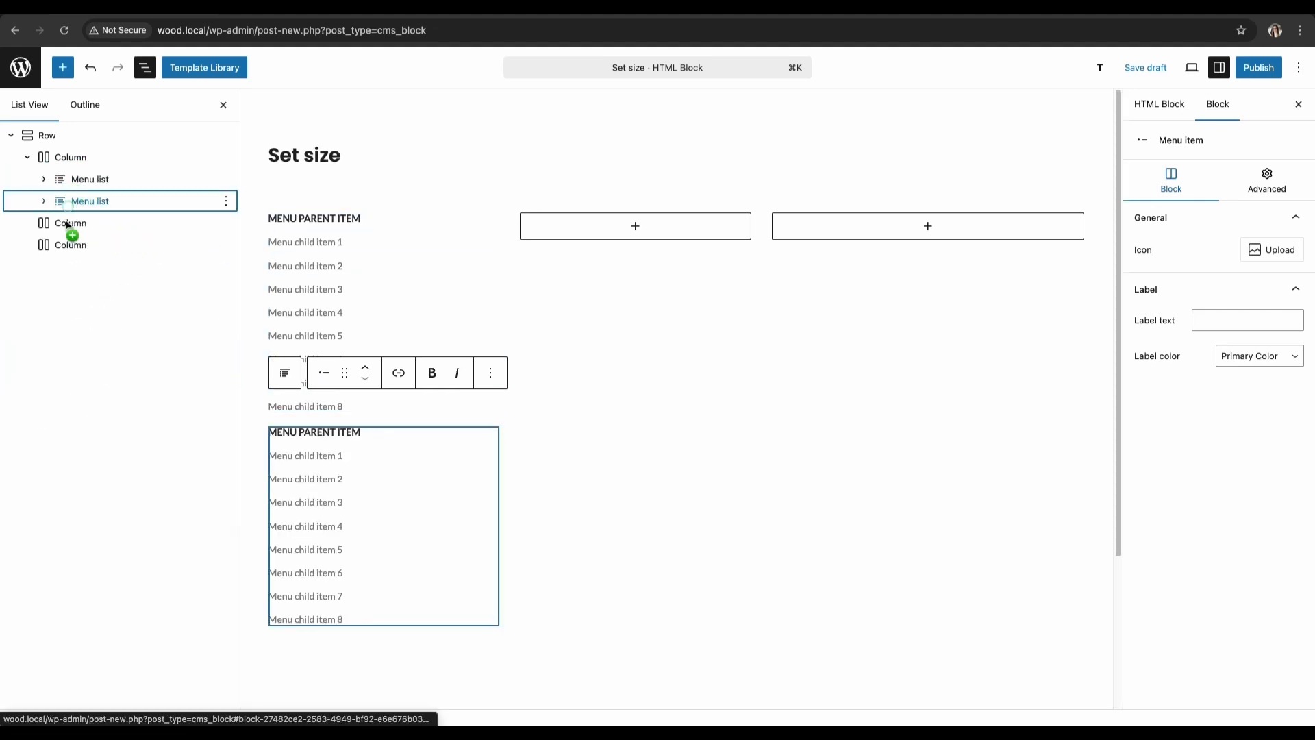
pyautogui.click(1247, 320)
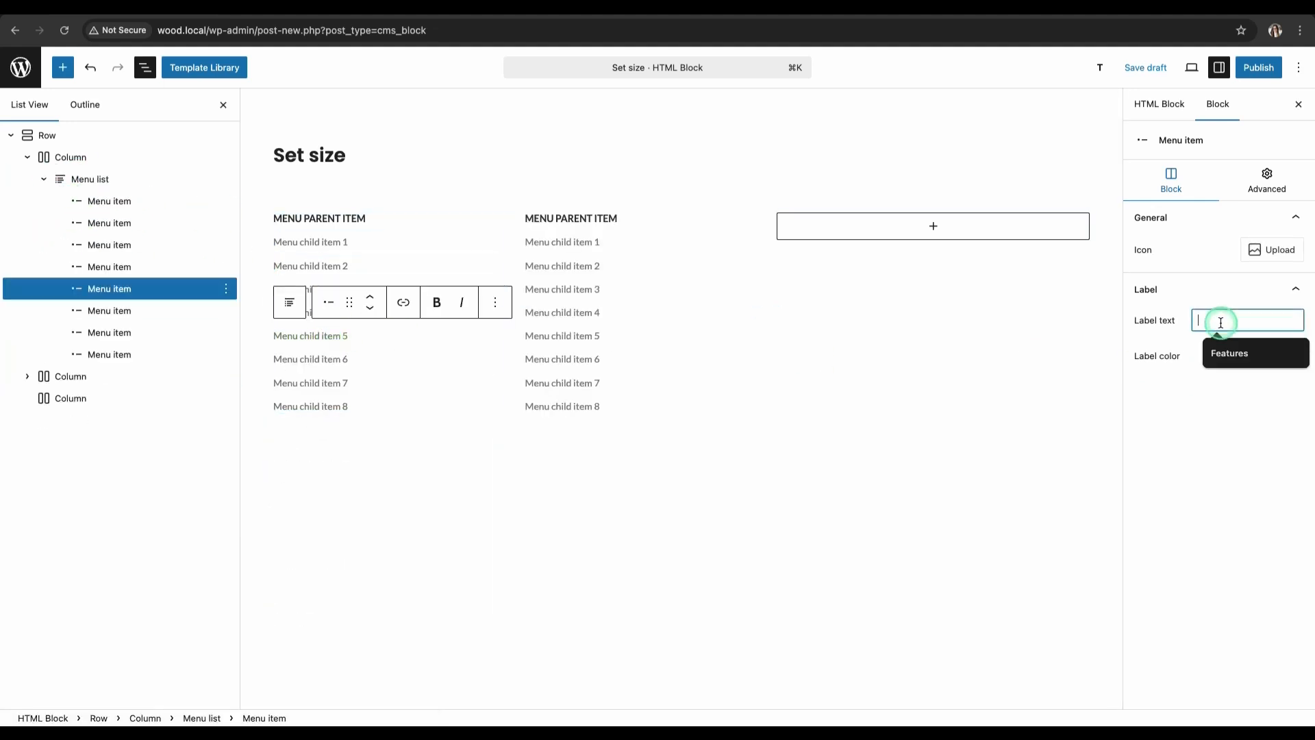
pyautogui.write('Features')
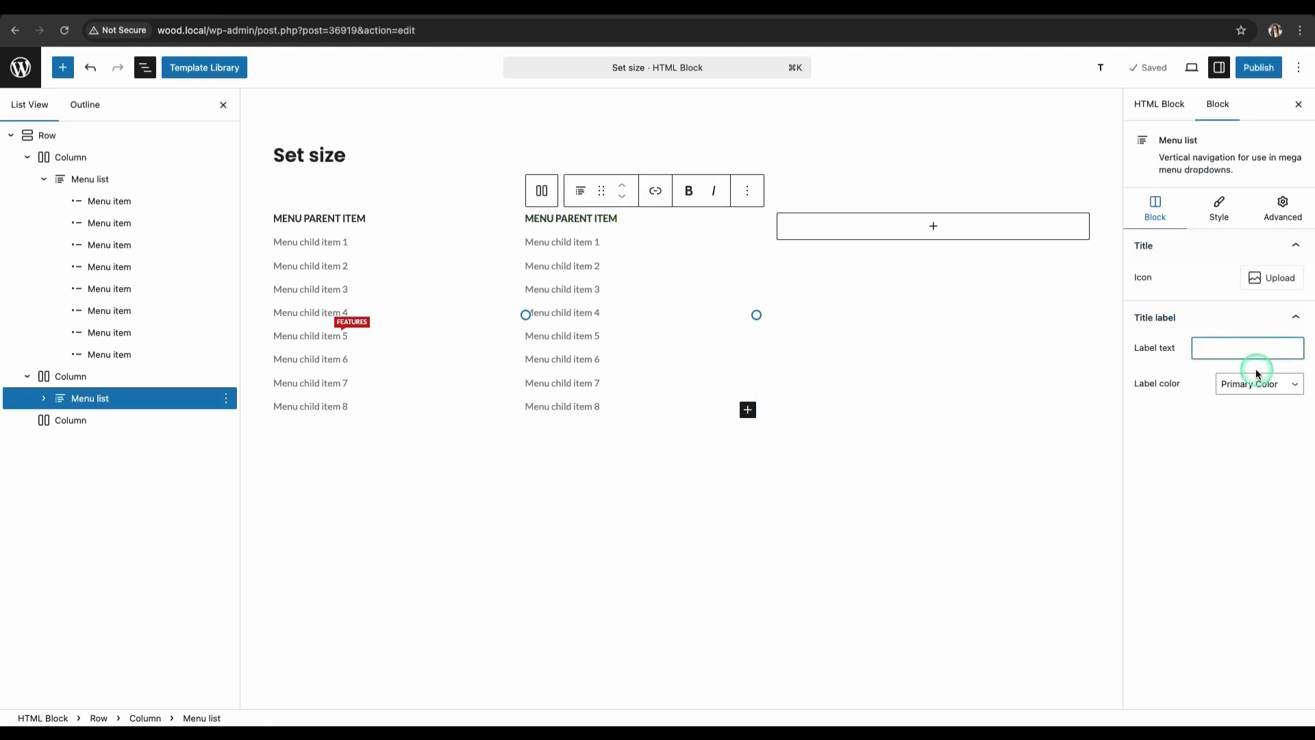
pyautogui.write('Exa')
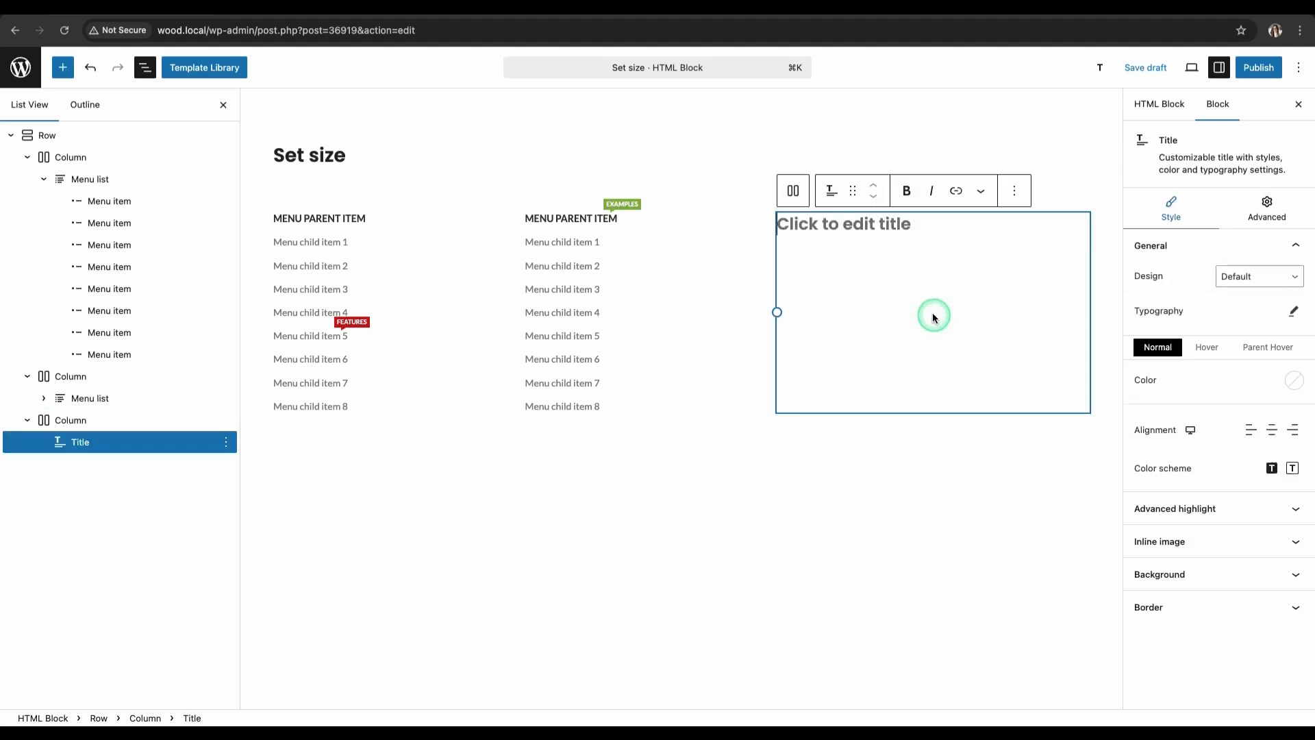
# Title the third column 'RECENT POST' with a 14 px font size.
pyautogui.write('RECENT POST')
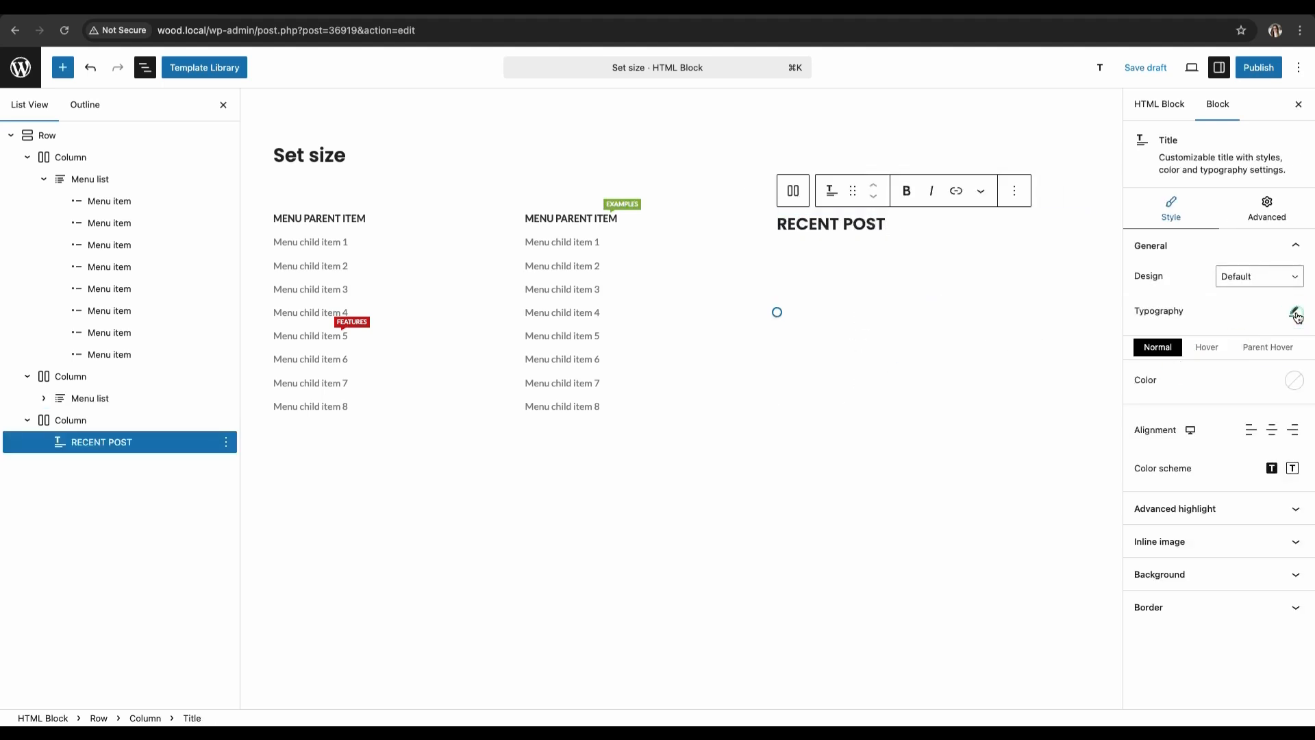
pyautogui.click(1294, 311)
pyautogui.write('14')
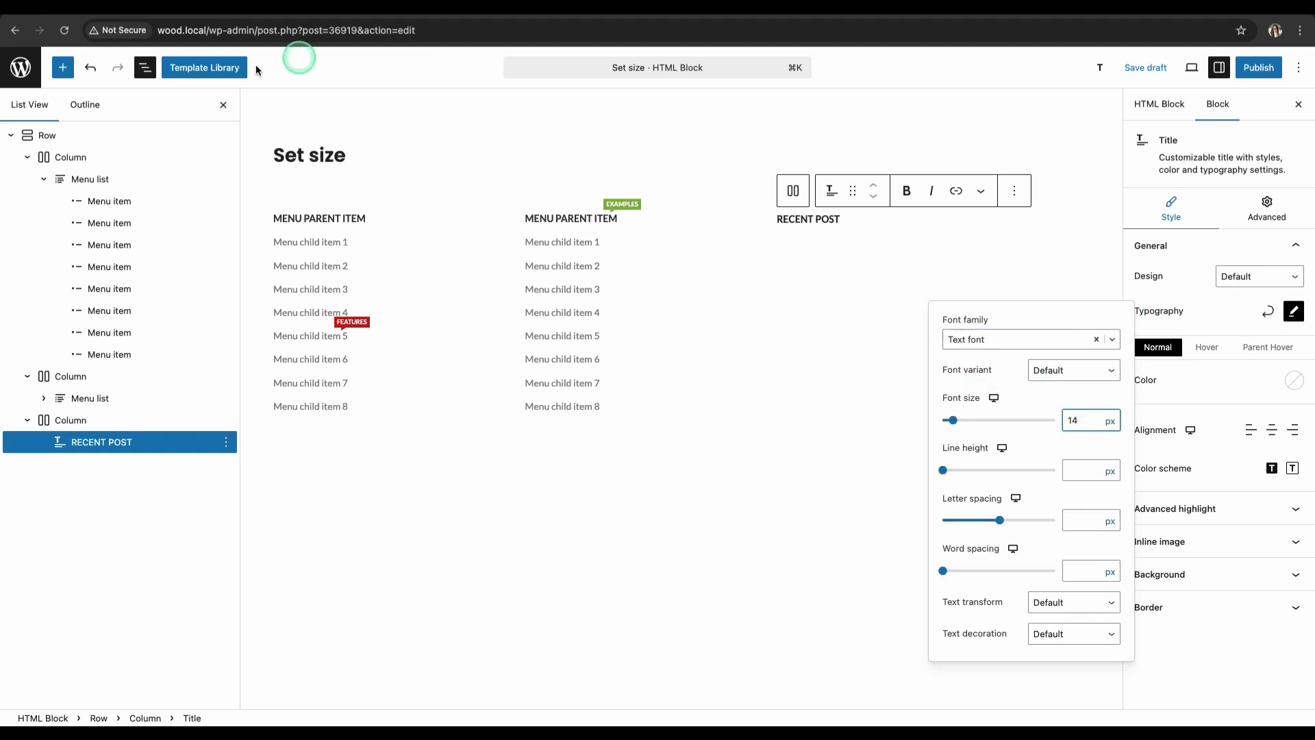
pyautogui.click(62, 67)
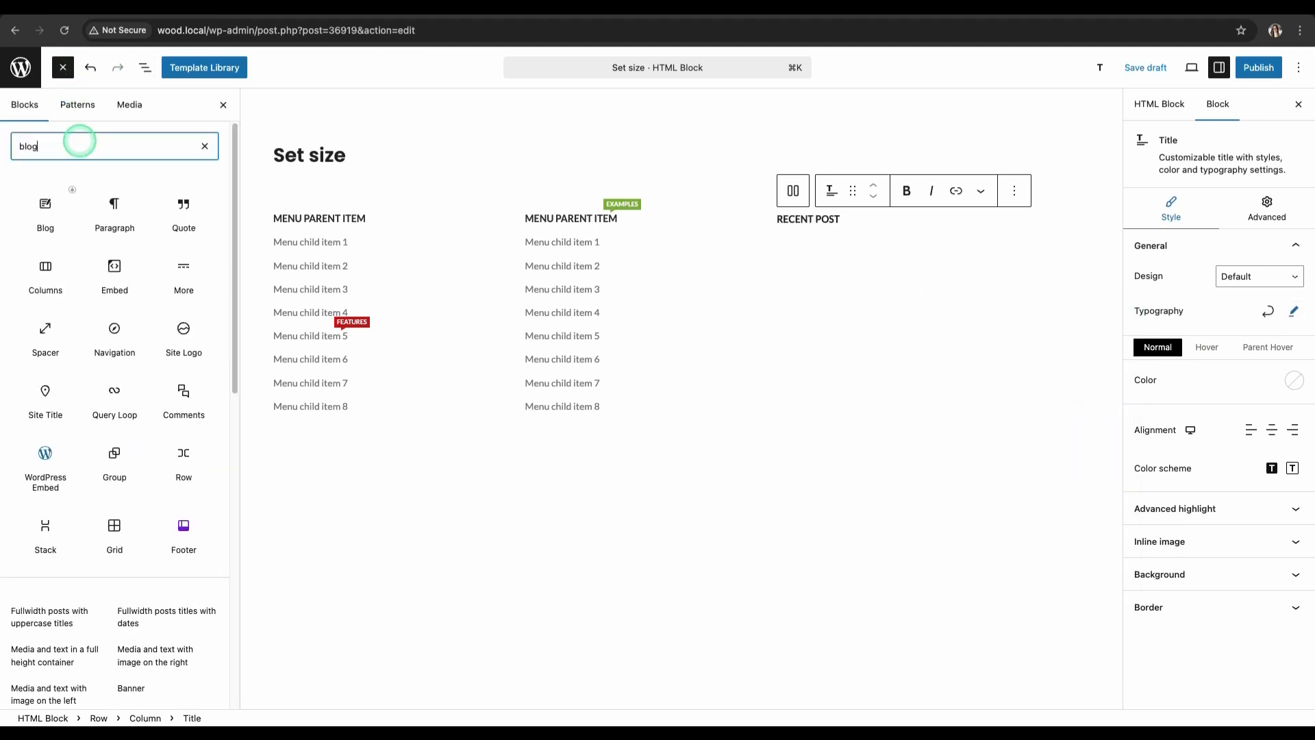
# Insert a Blog block showing 3 posts as a list, without meta information.
pyautogui.click(44, 208)
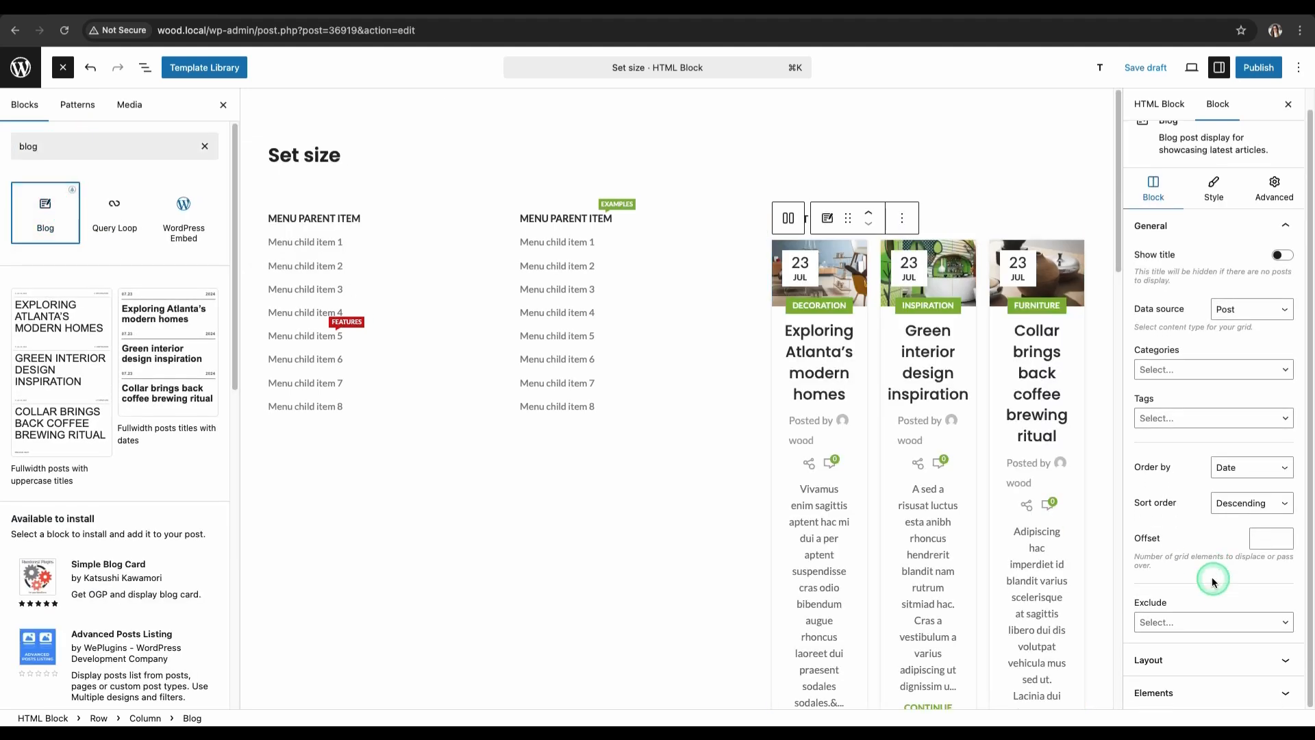
pyautogui.scroll(-3)
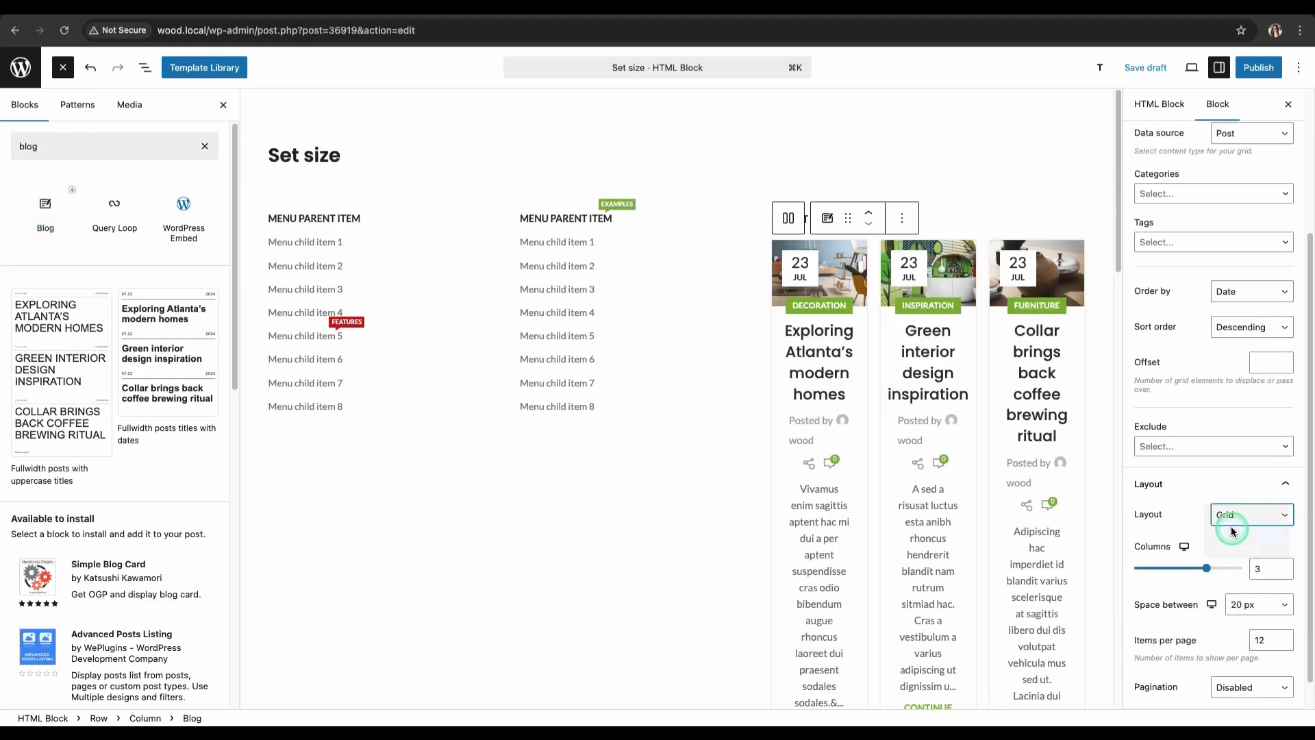
pyautogui.click(1251, 514)
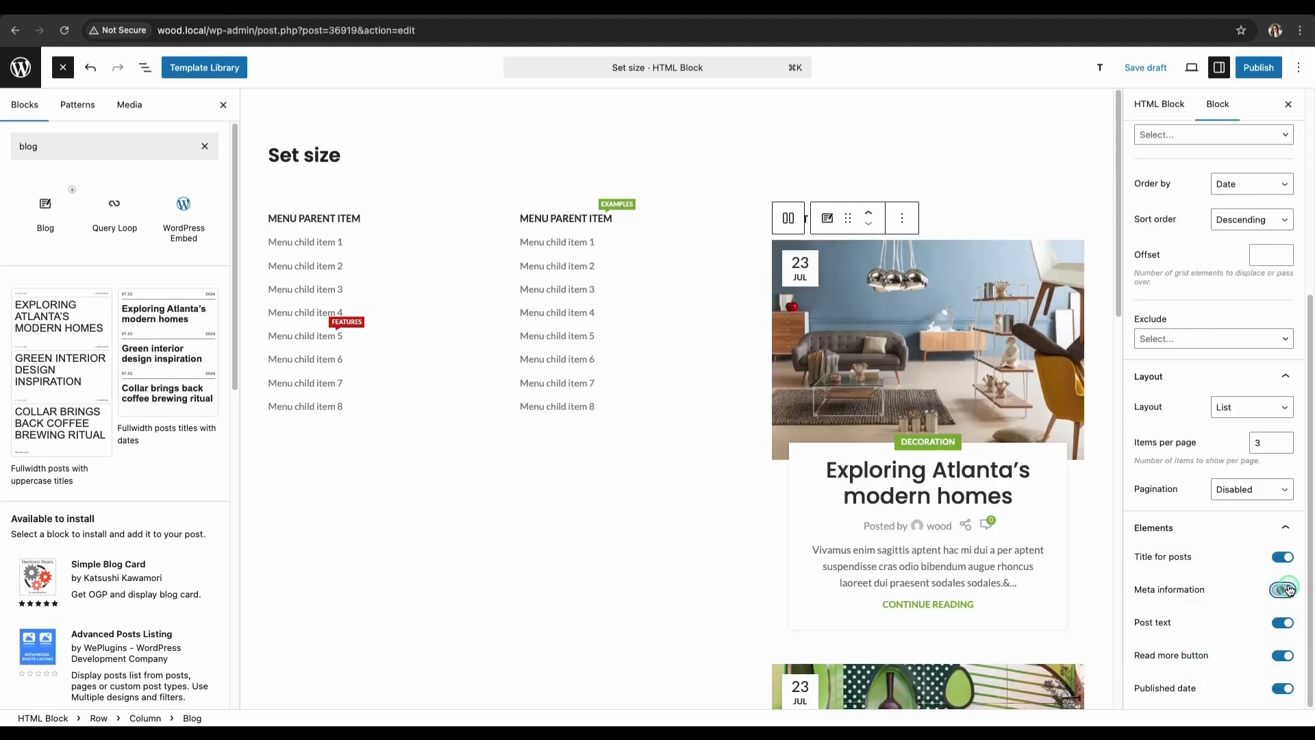
pyautogui.click(1282, 589)
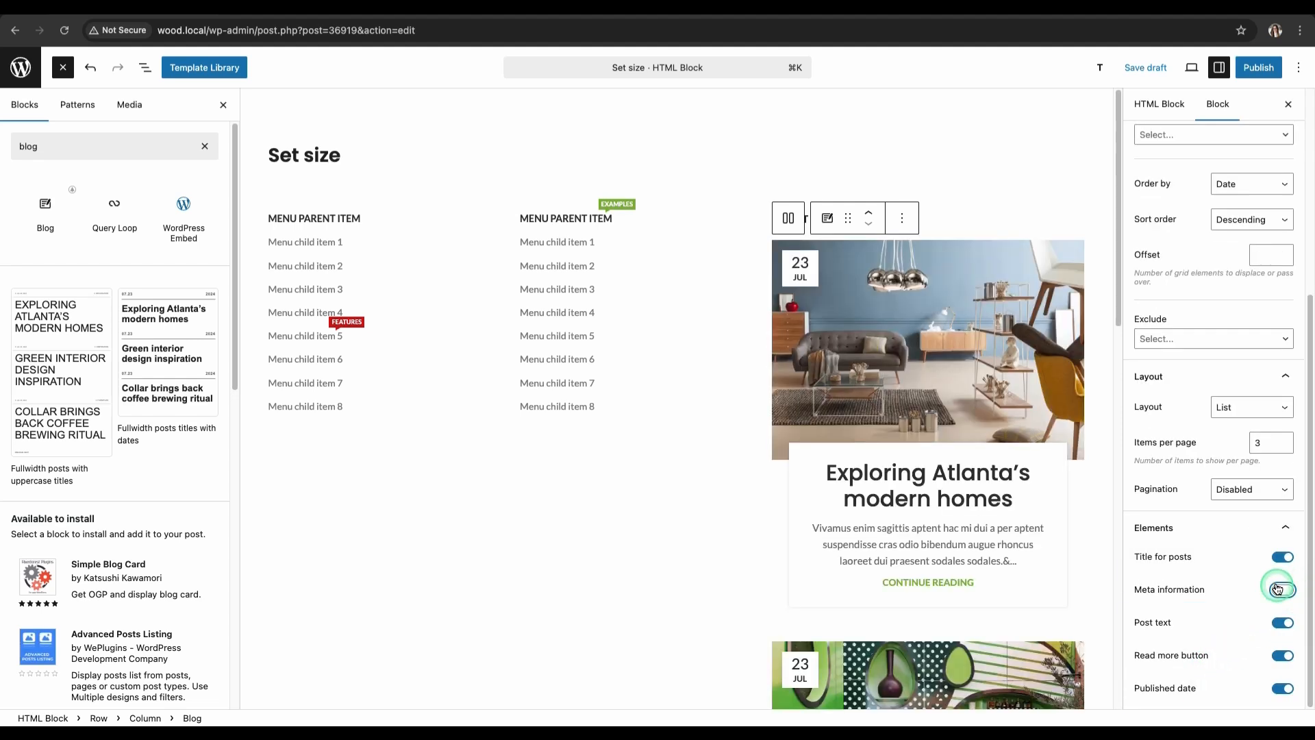
# Style the blog list with the Small design and 75×62 custom thumbnails.
pyautogui.click(1219, 207)
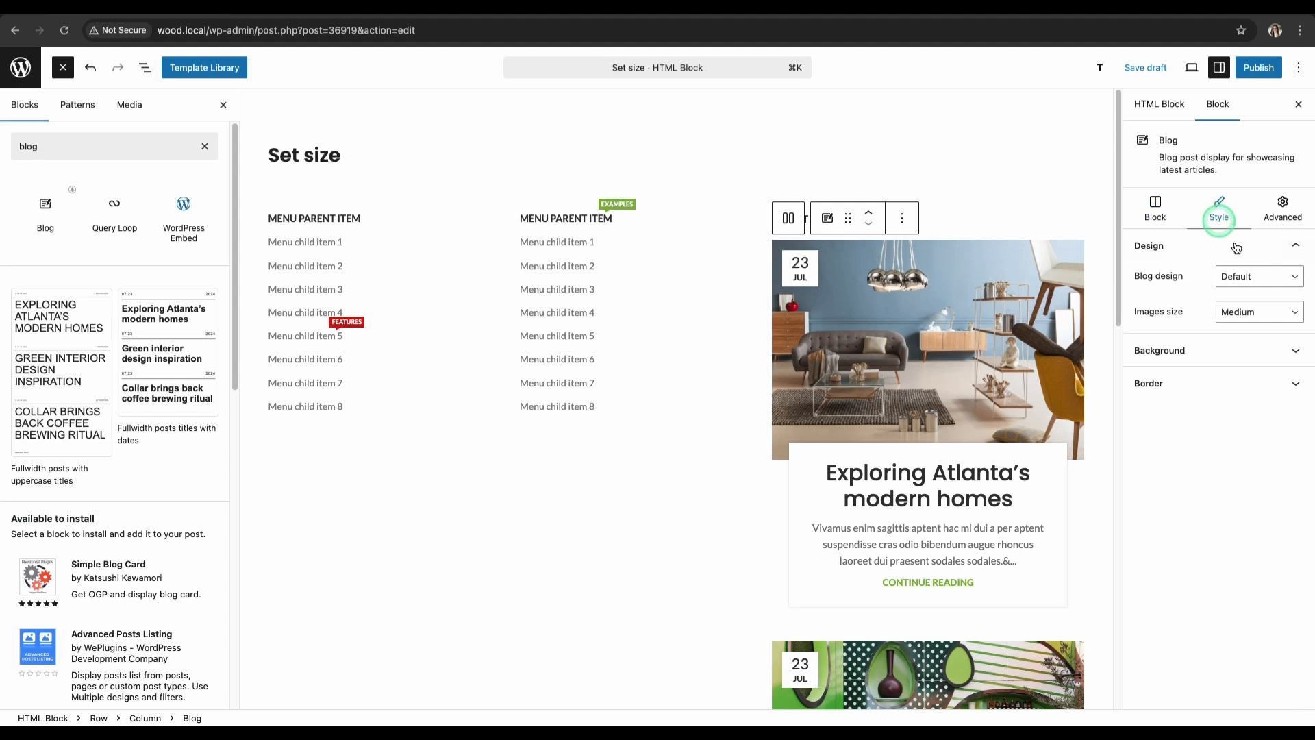
pyautogui.click(1256, 276)
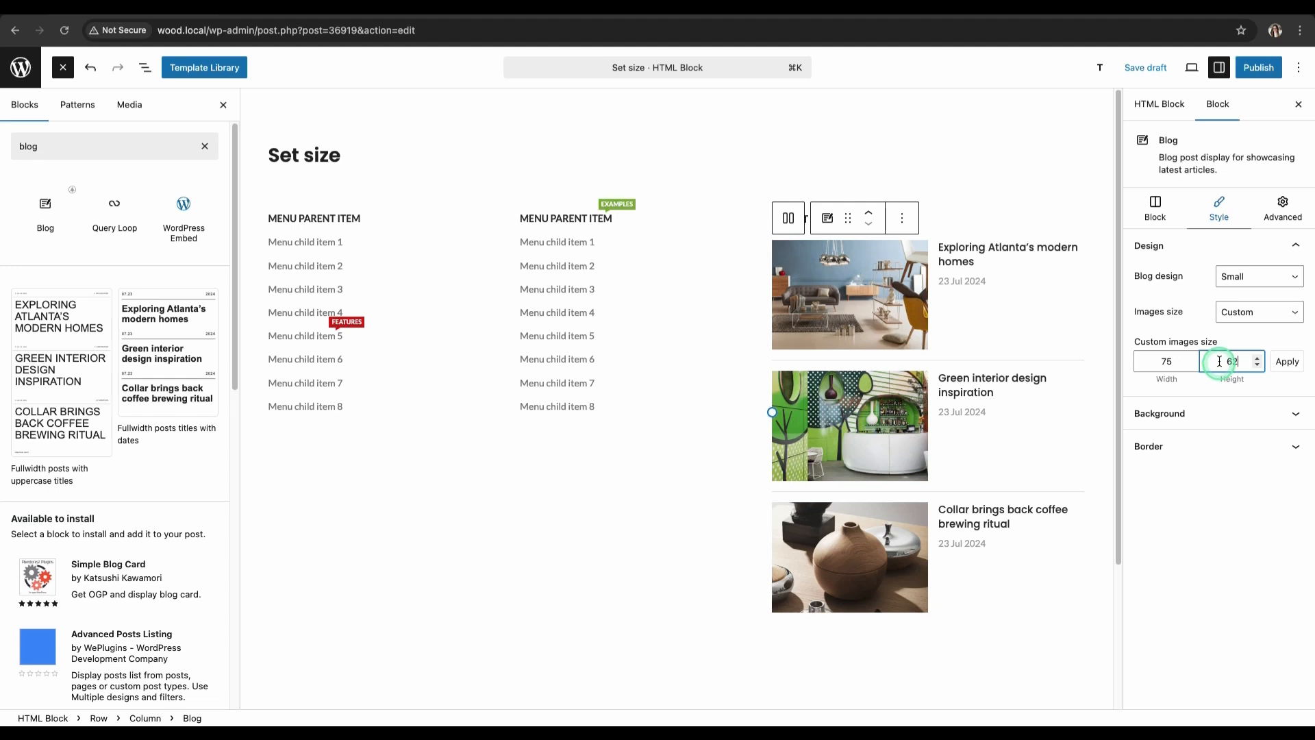
pyautogui.click(1286, 362)
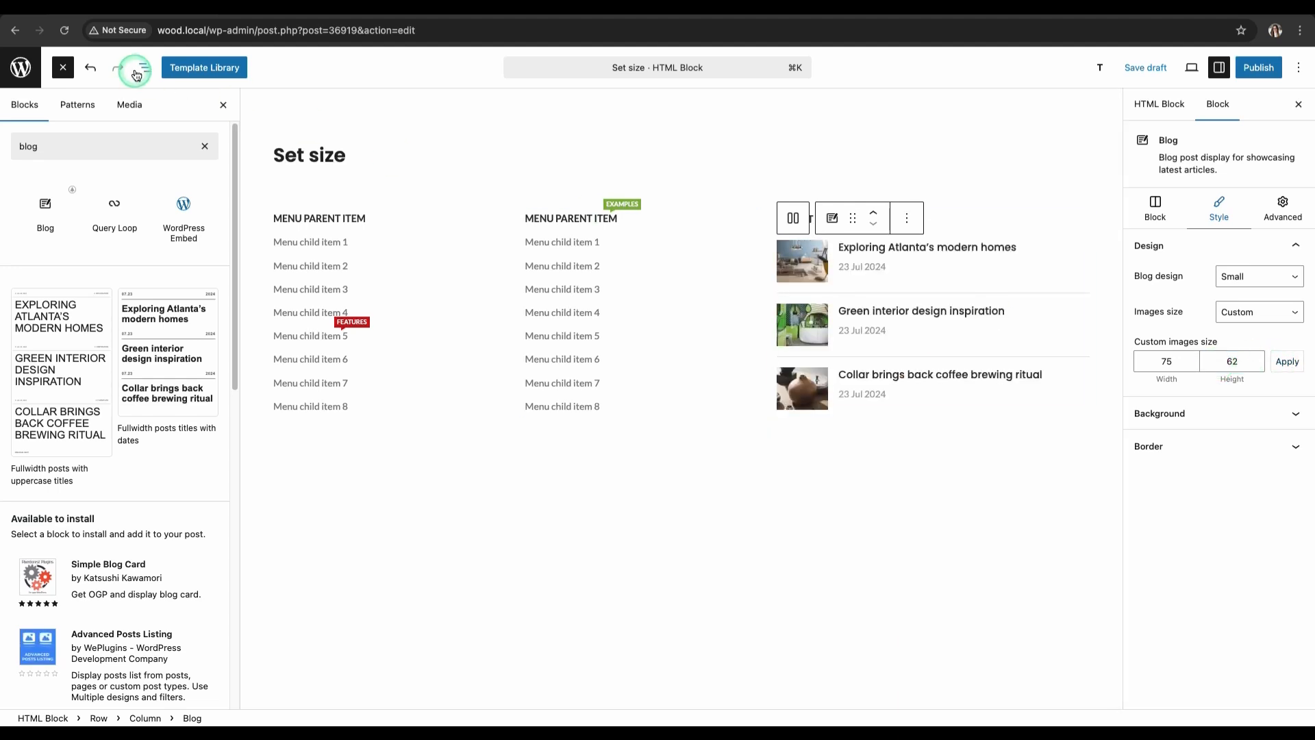
pyautogui.click(144, 67)
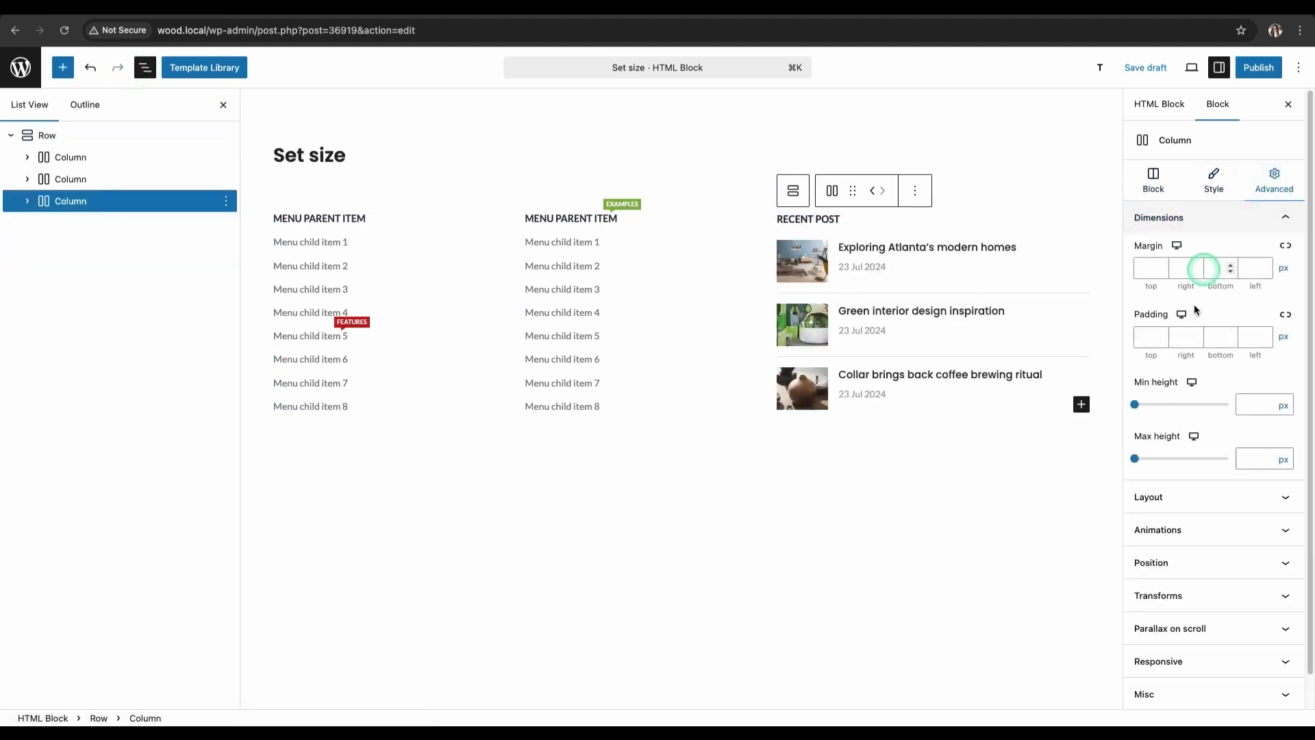
# Shade the third column grey and give it a dividing border.
pyautogui.write('20')
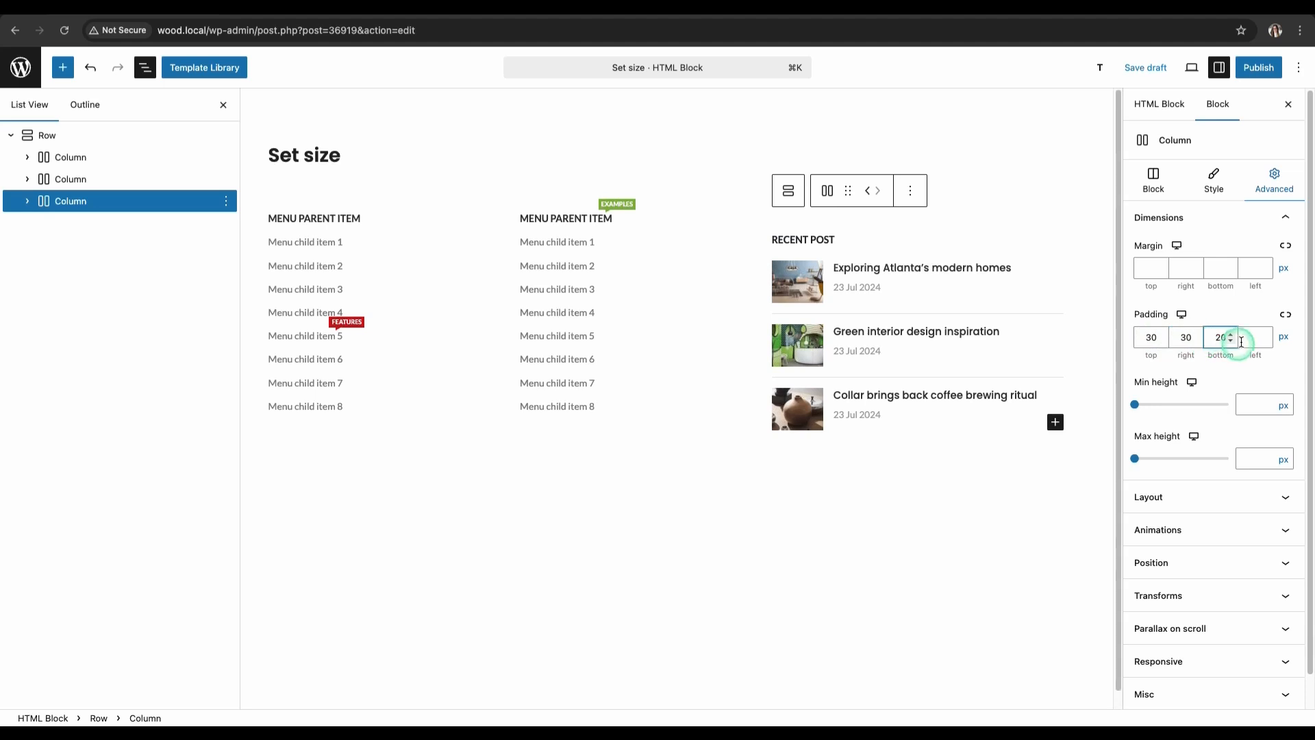
pyautogui.click(1219, 180)
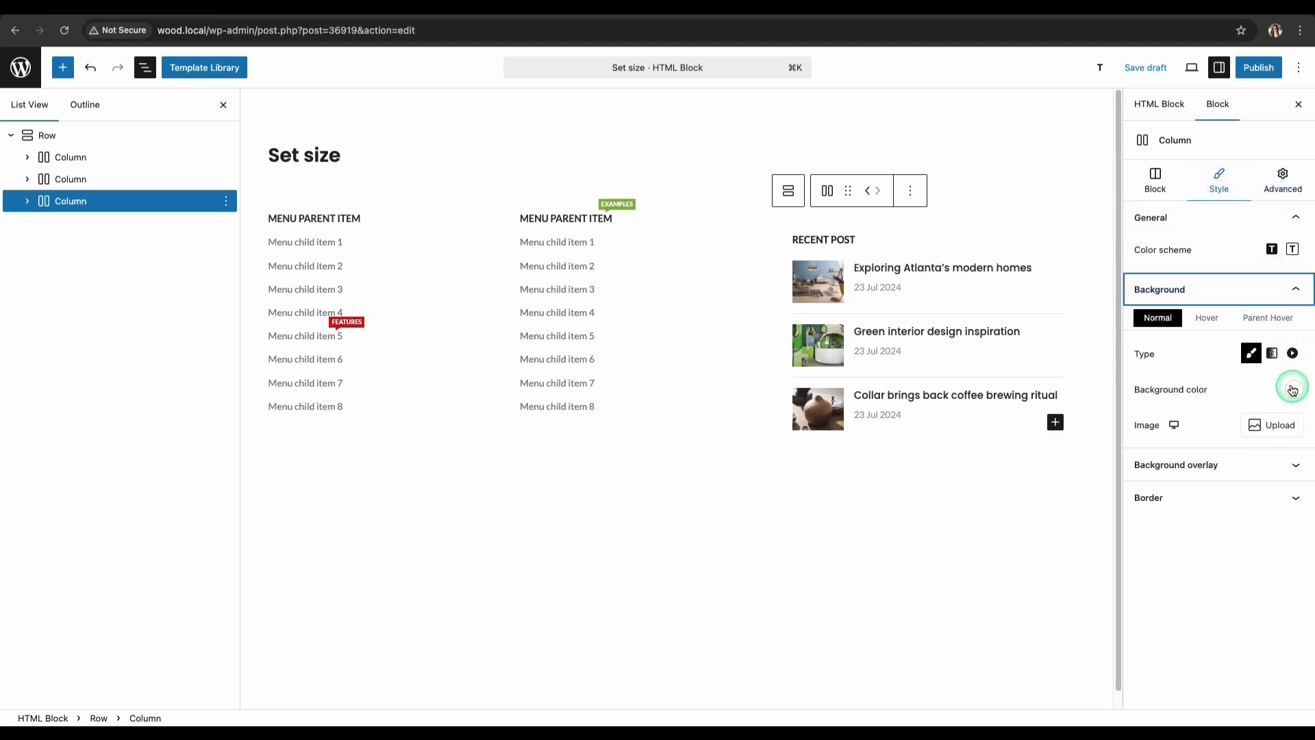
pyautogui.click(1293, 389)
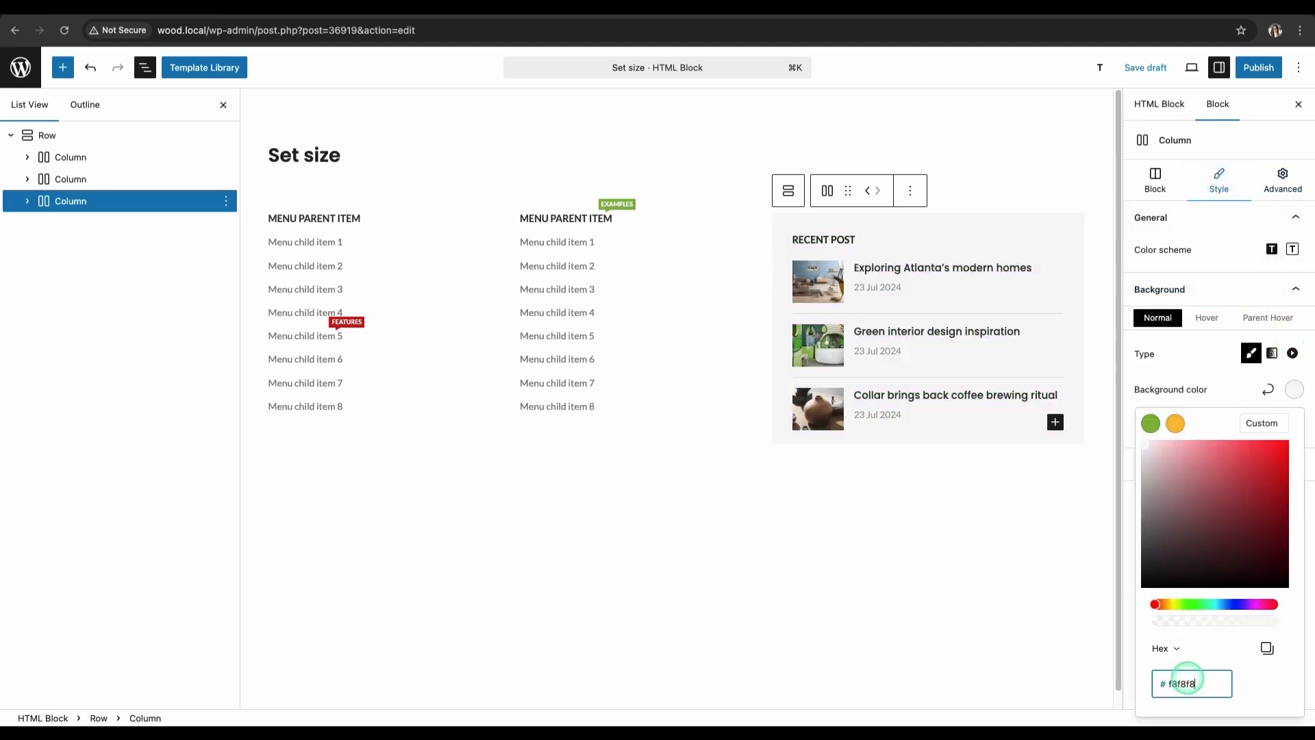
pyautogui.click(1149, 355)
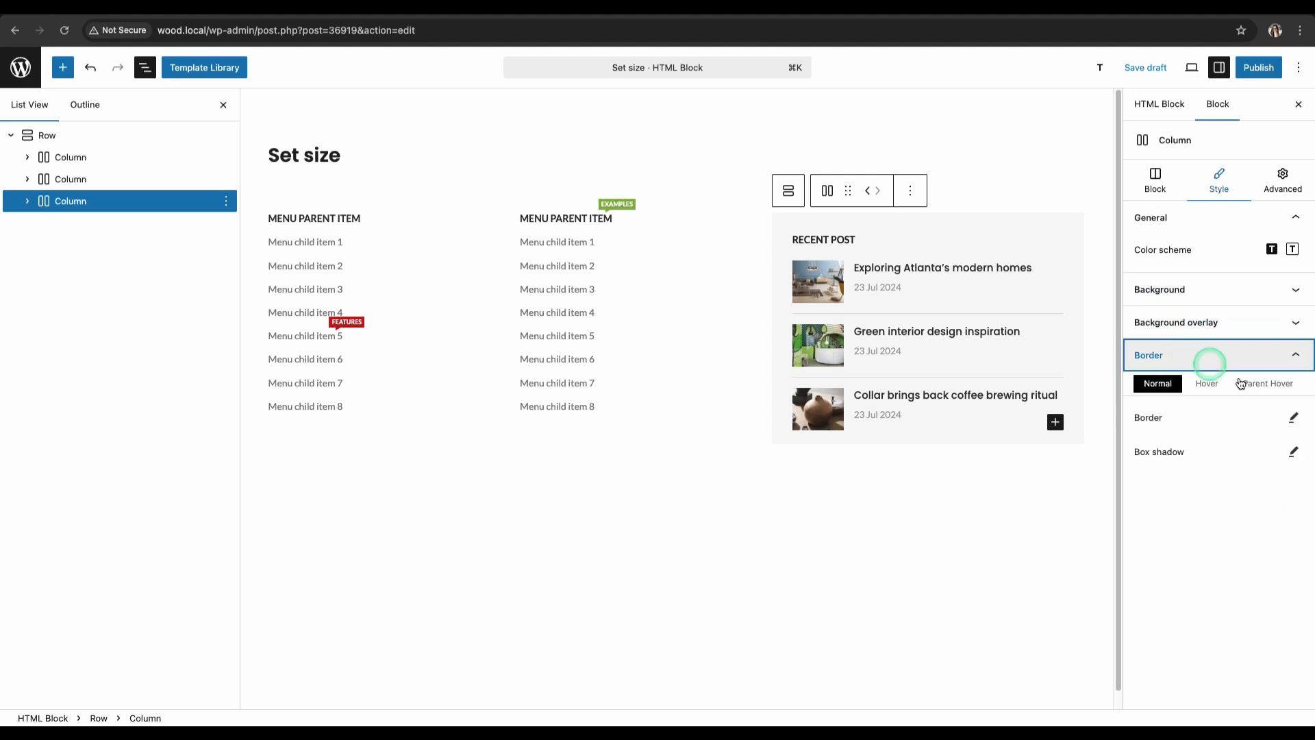
pyautogui.click(1293, 417)
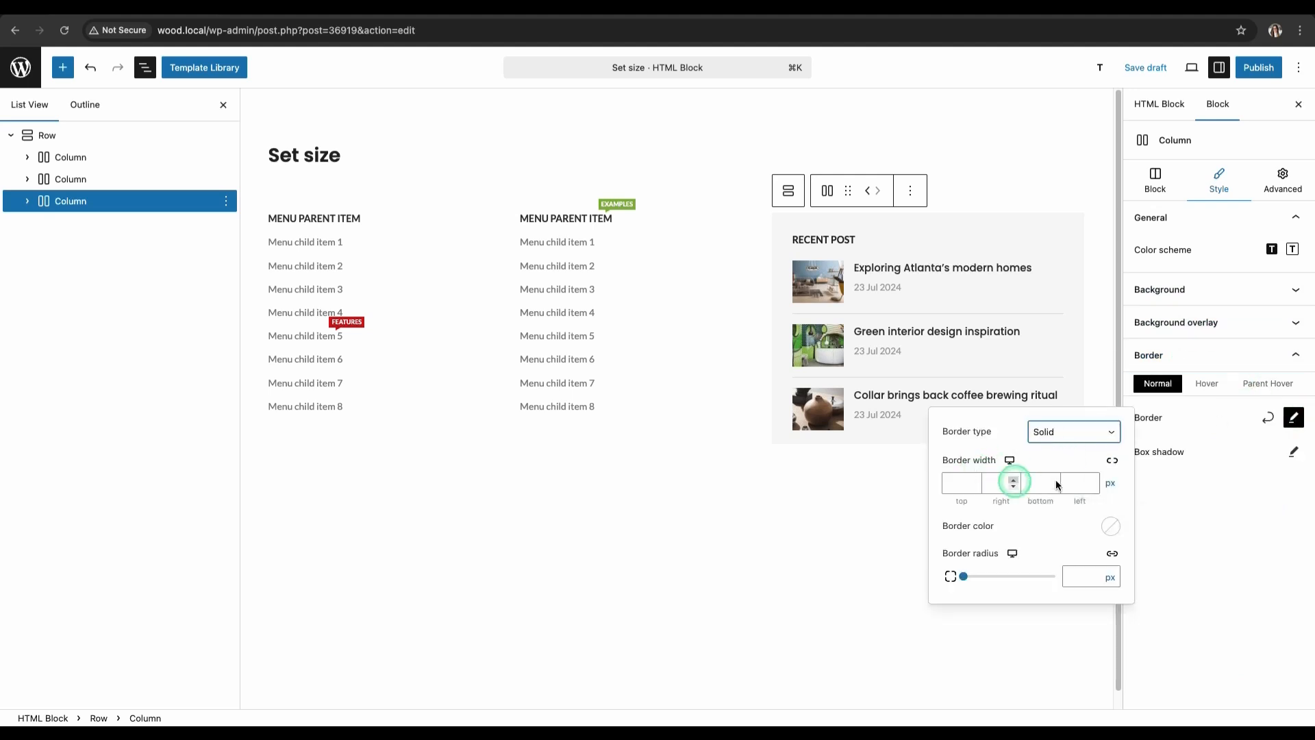
pyautogui.click(1110, 526)
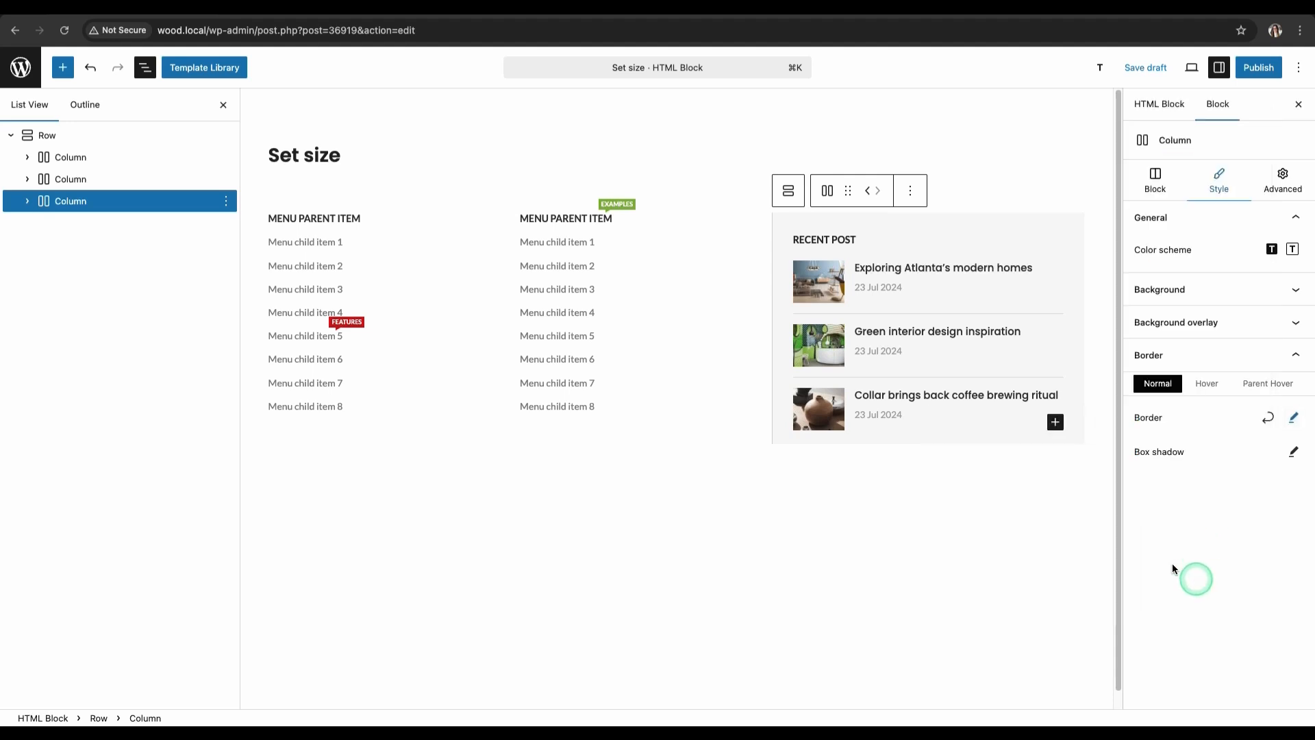
# Give the row 30 px left padding and return to the HTML Blocks list.
pyautogui.click(1273, 179)
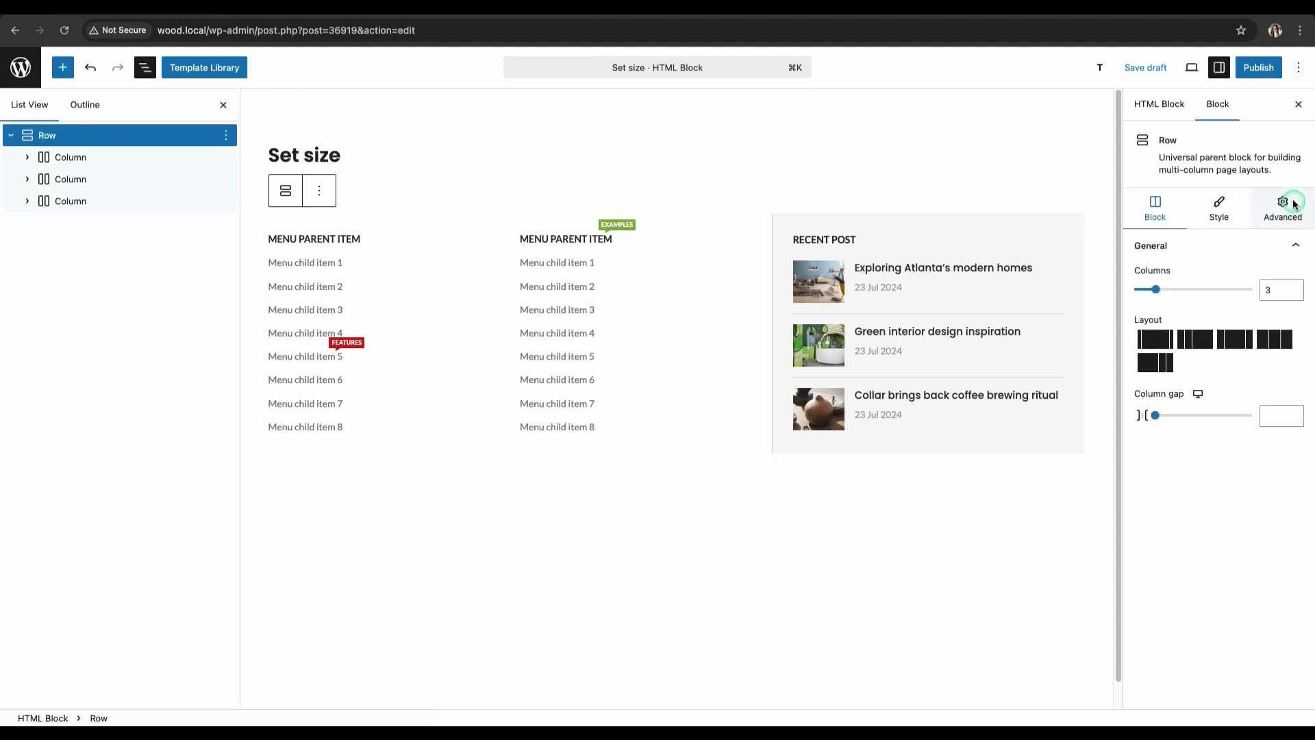
pyautogui.click(1282, 209)
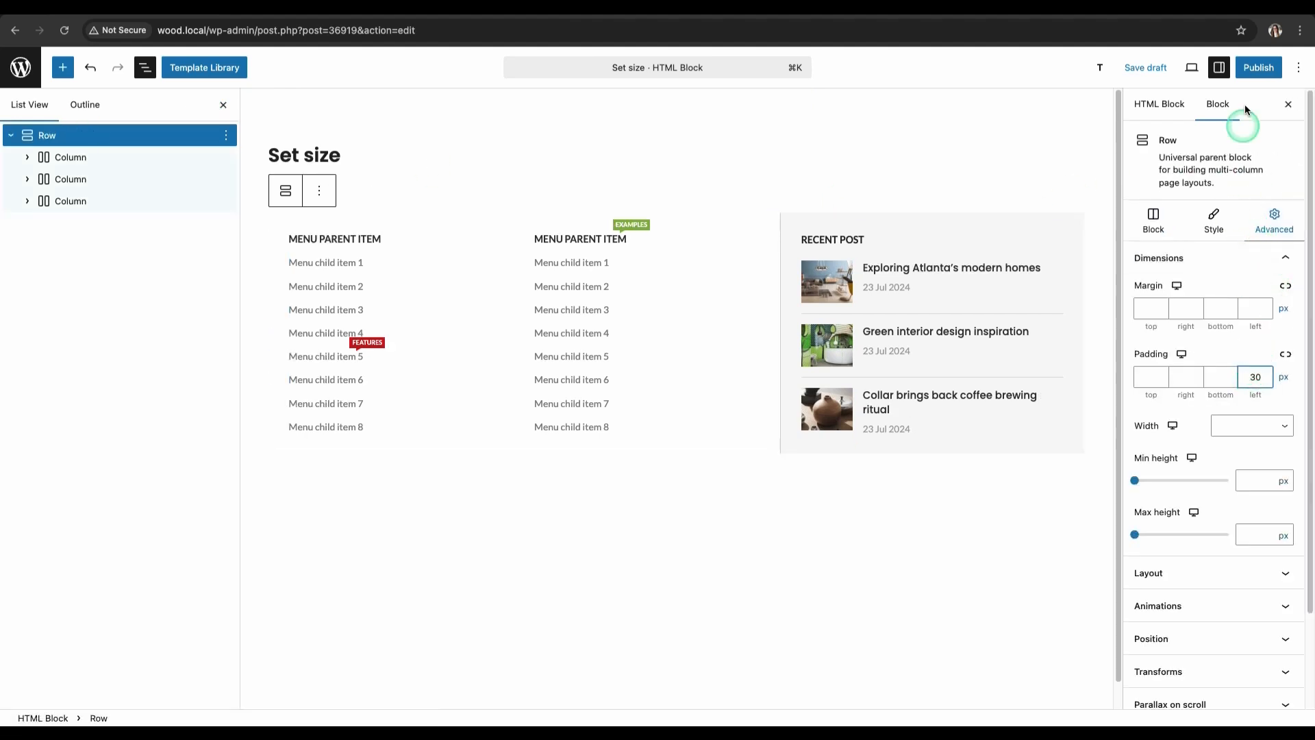
pyautogui.click(1257, 68)
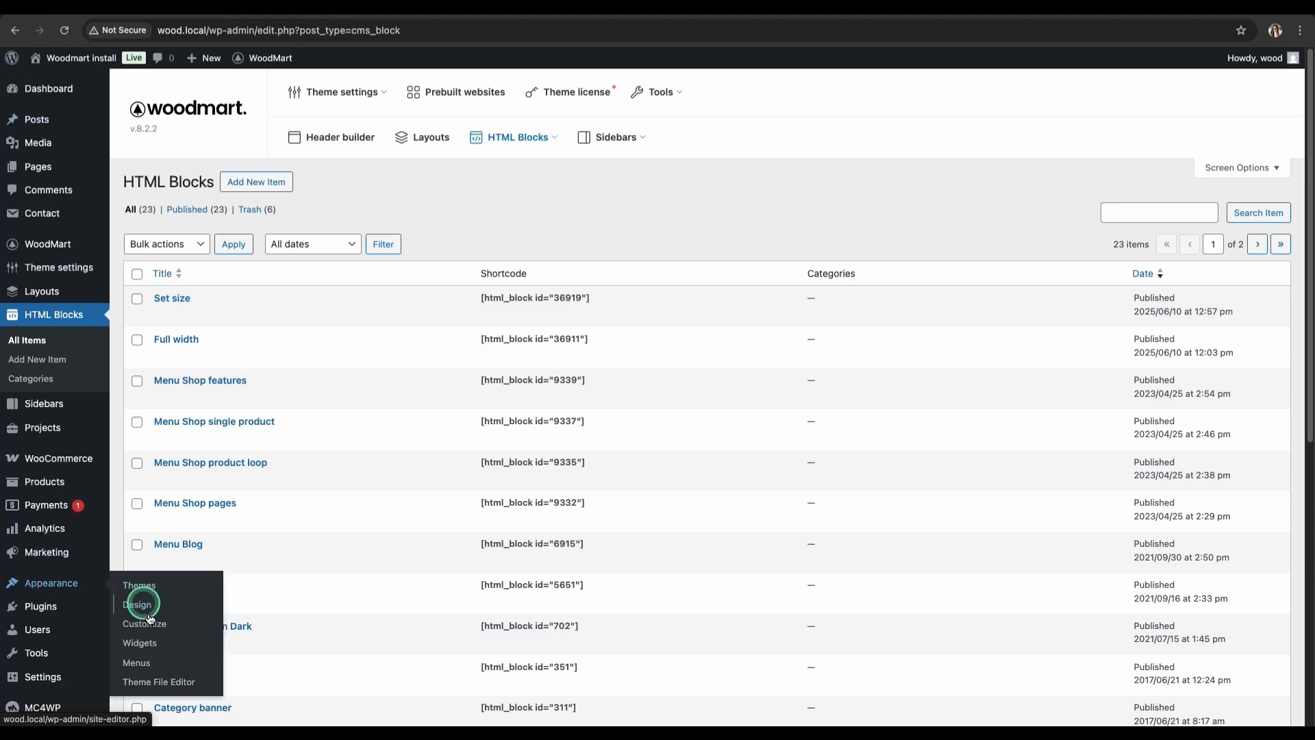
# View the Menu demo structure in Appearance > Menus, including the Set size item.
pyautogui.click(135, 662)
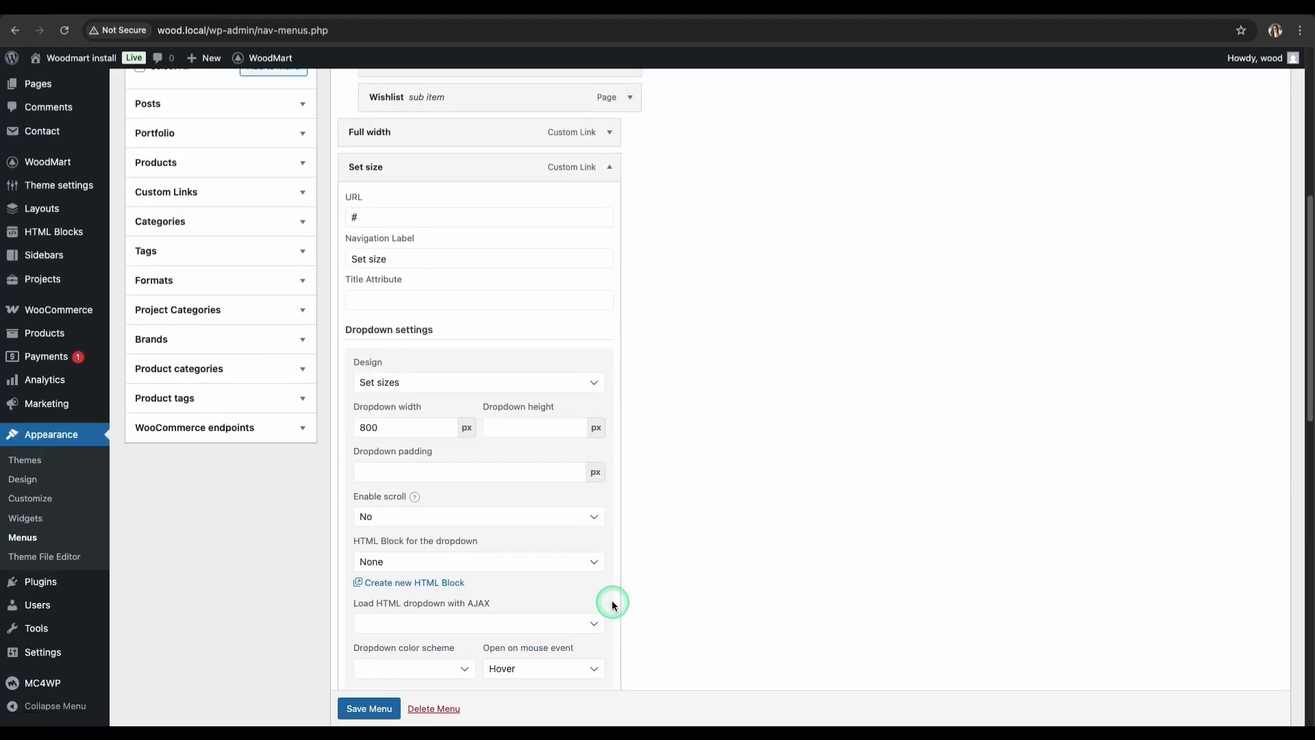
pyautogui.scroll(-3)
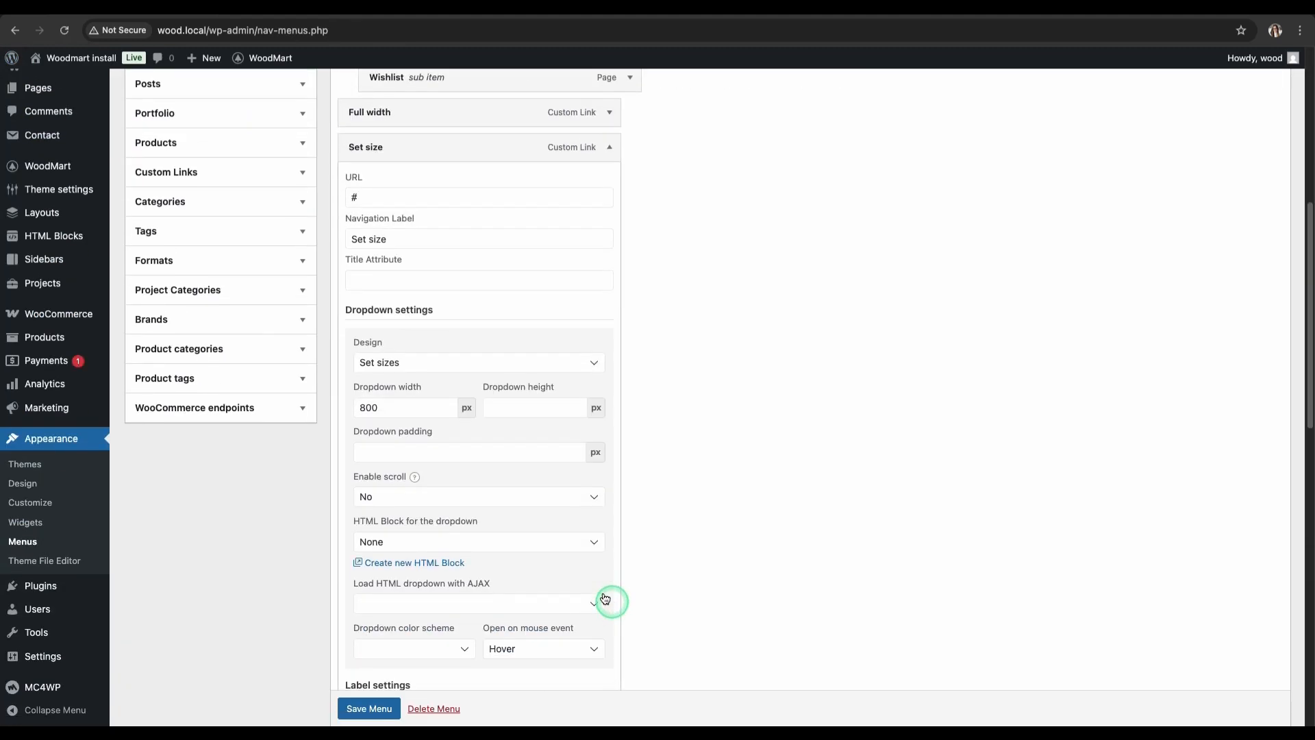
pyautogui.click(468, 452)
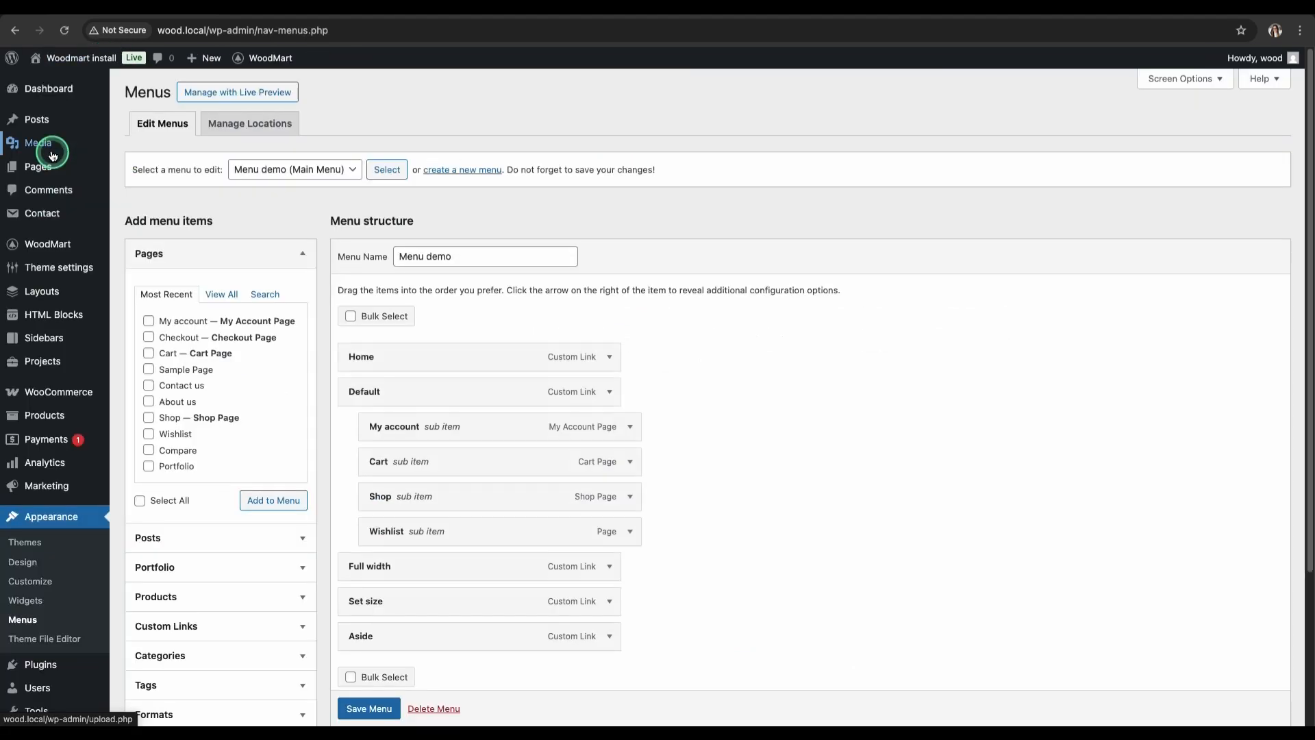
# Make Aside a 495 px with-background aside dropdown and start a new HTML block.
pyautogui.scroll(-3)
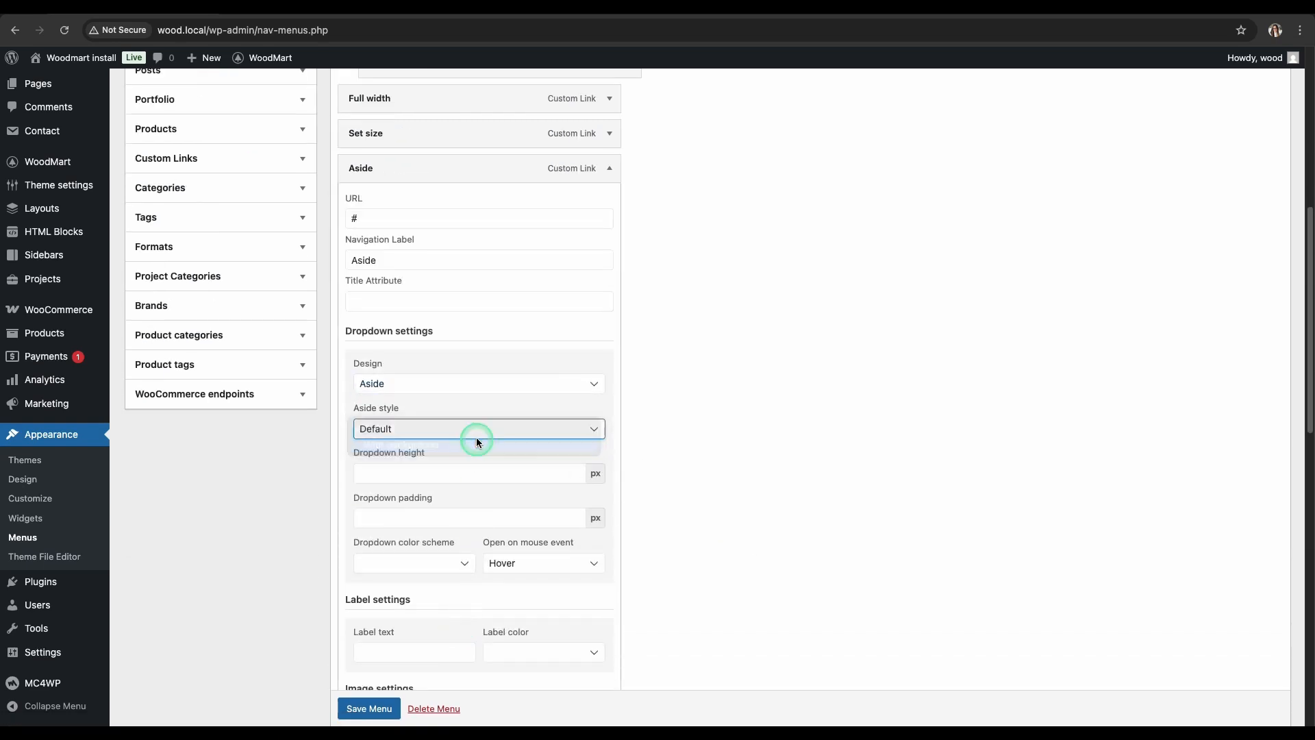
pyautogui.click(478, 429)
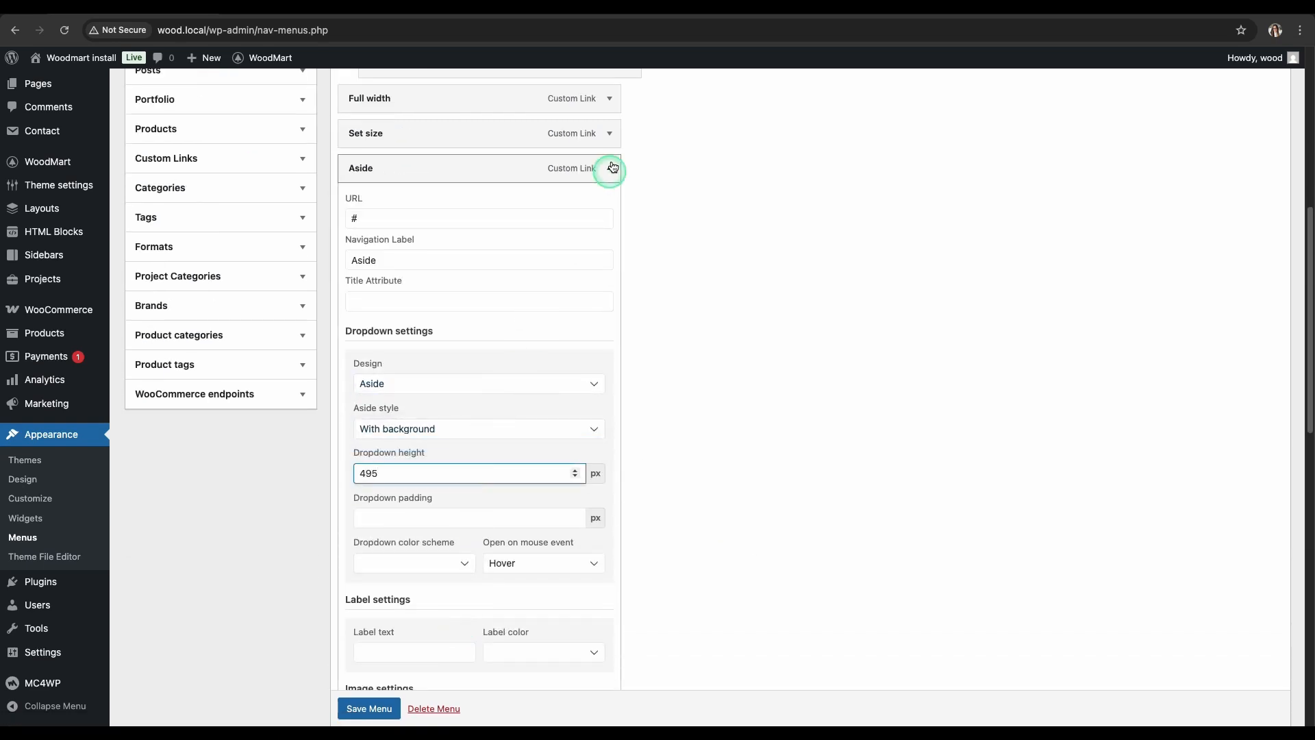
pyautogui.click(612, 168)
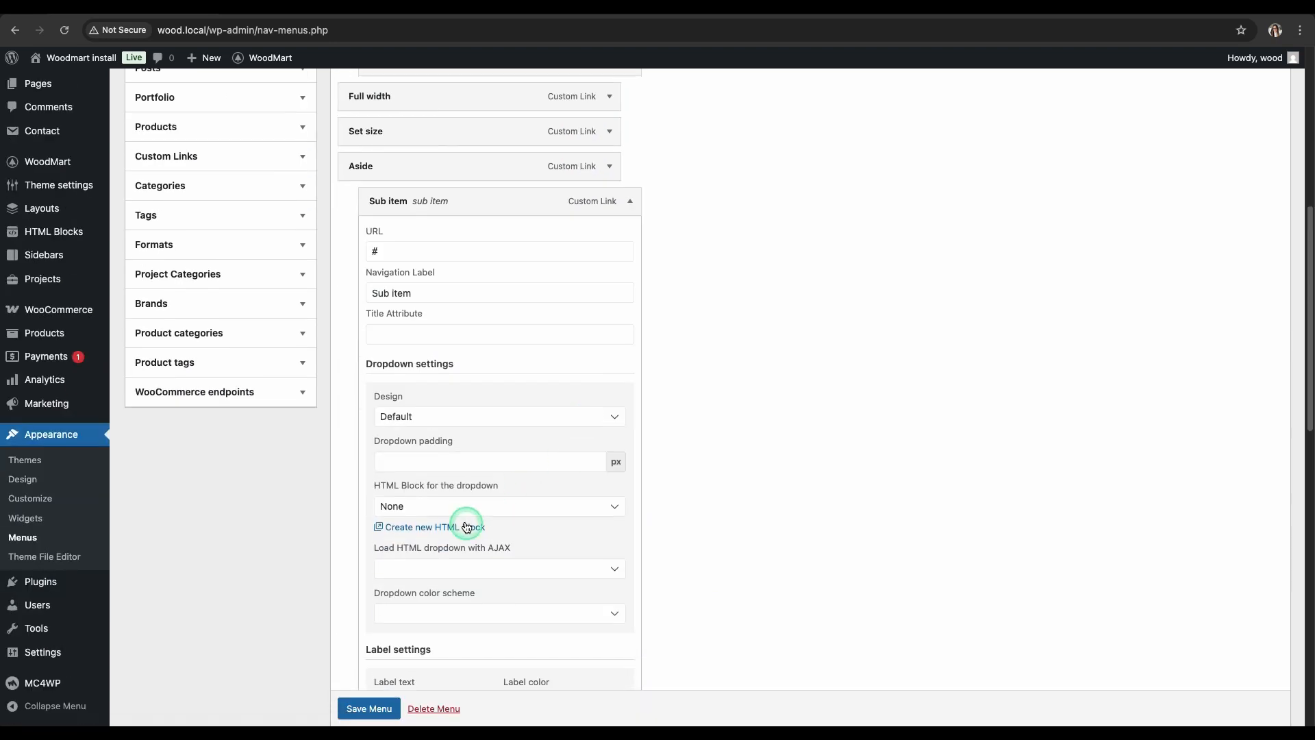
pyautogui.click(432, 526)
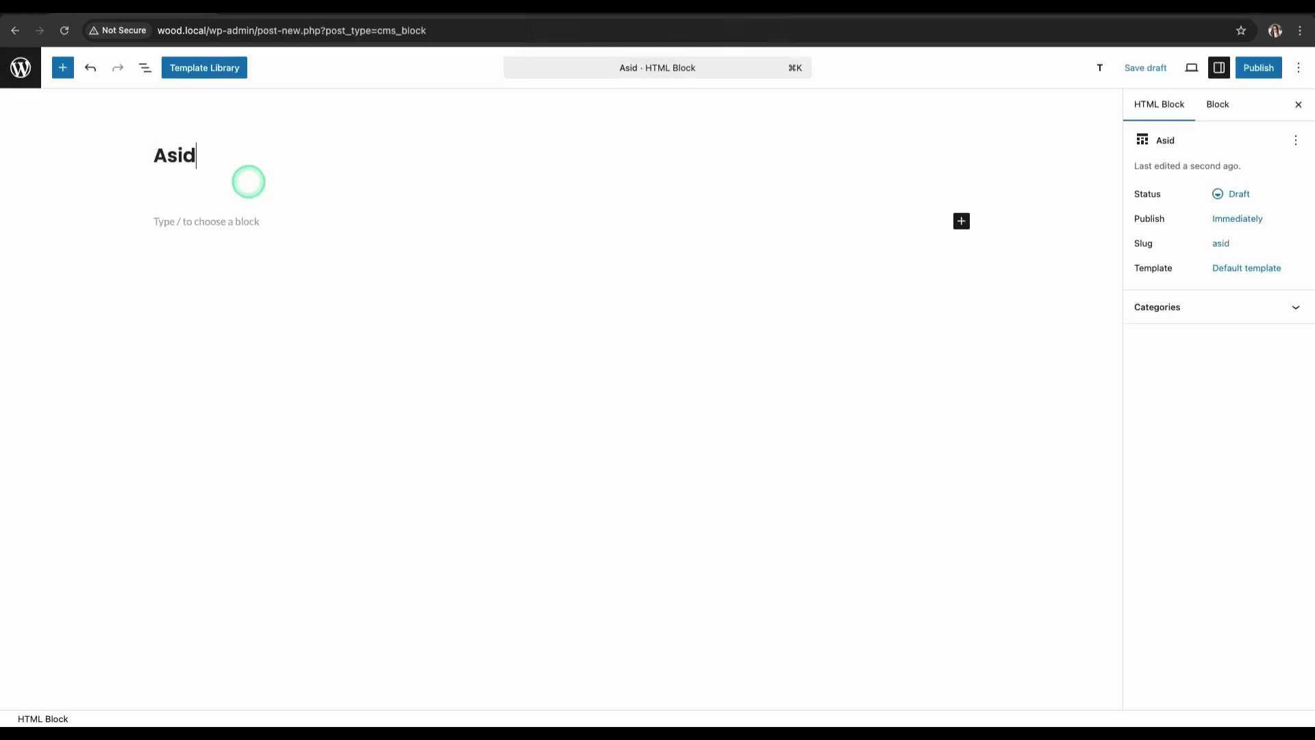
# Insert a three-column row in 'Aside' with menu lists in columns one and two.
pyautogui.click(62, 67)
pyautogui.write('row')
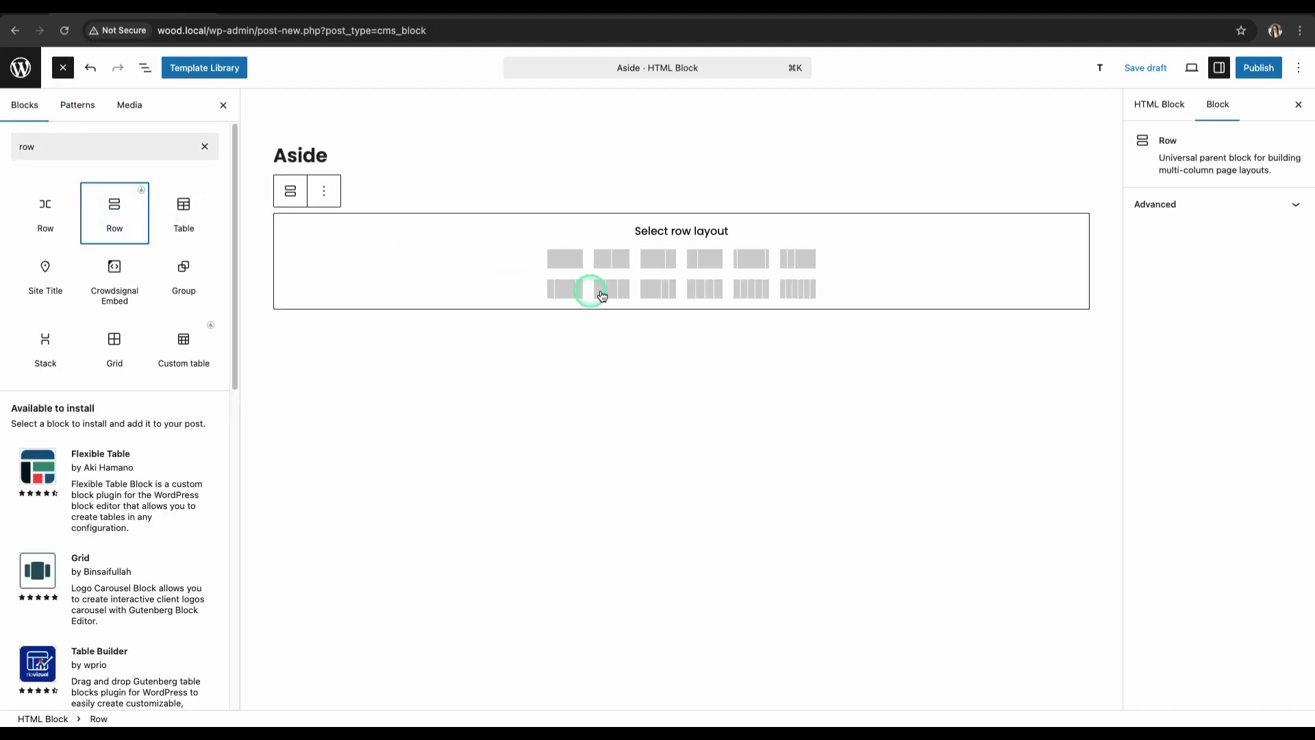
pyautogui.click(587, 289)
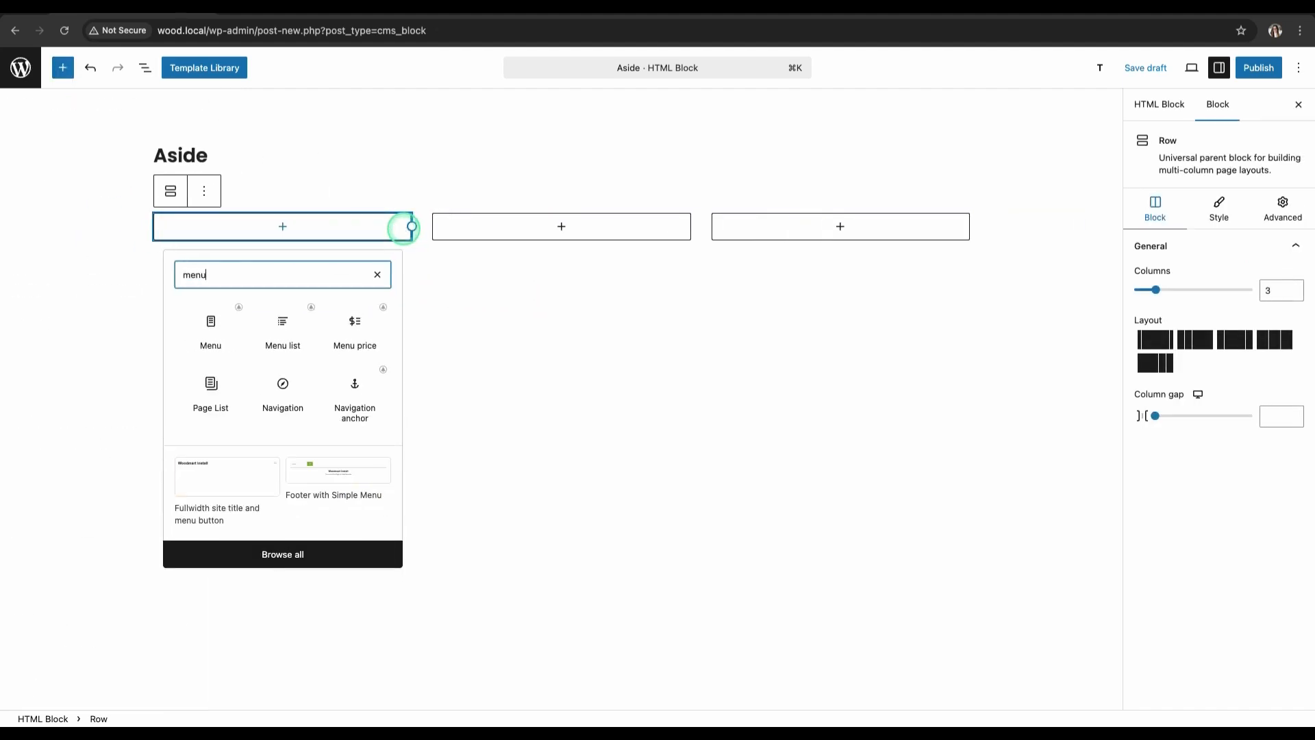
pyautogui.click(283, 327)
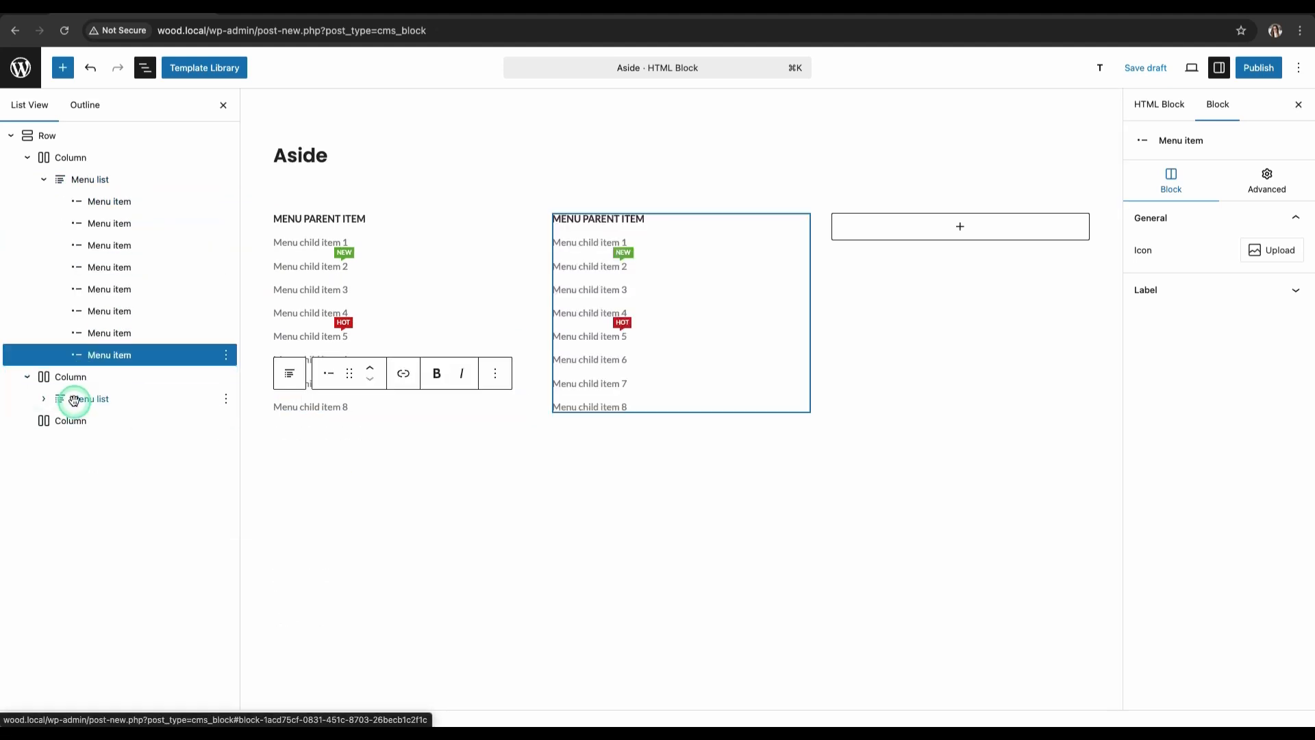
pyautogui.click(959, 227)
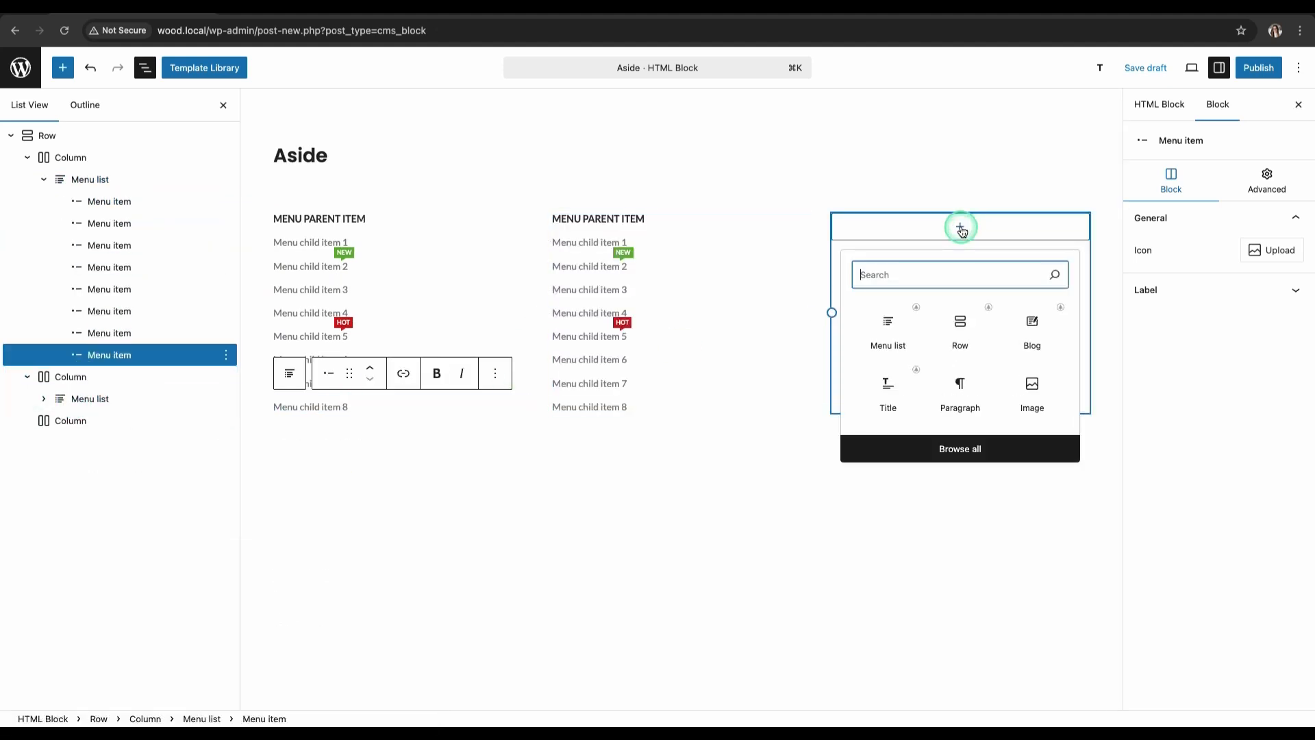
# Add the promo image, 18 px title, description and rounded primary VIEW MORE button.
pyautogui.click(1032, 391)
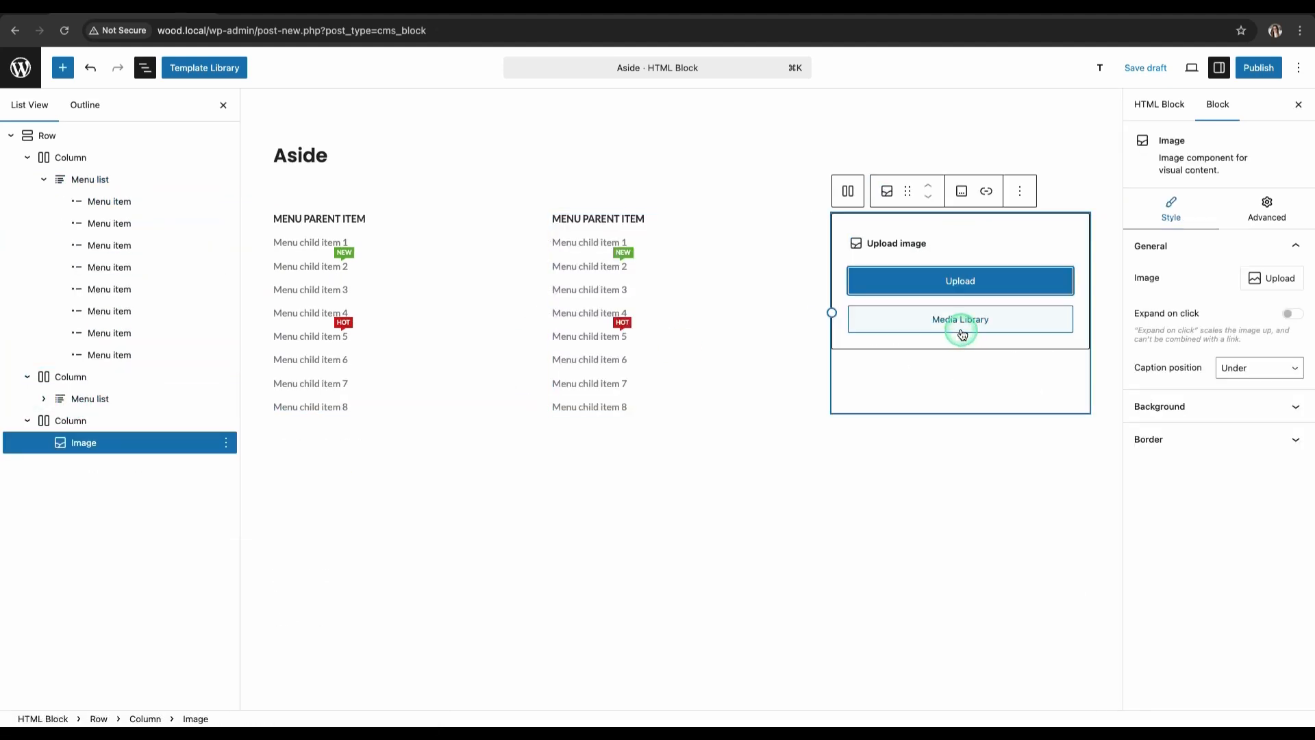
pyautogui.click(960, 319)
pyautogui.write('tit')
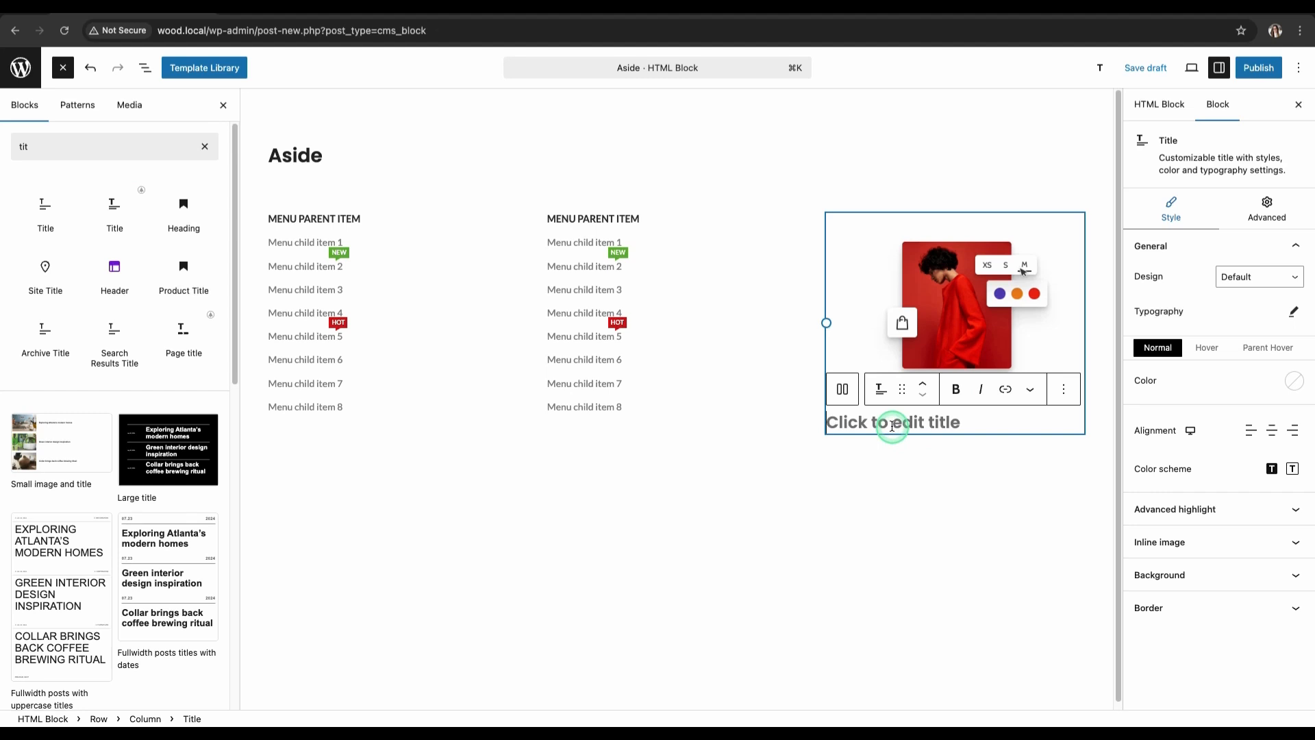
pyautogui.click(1293, 311)
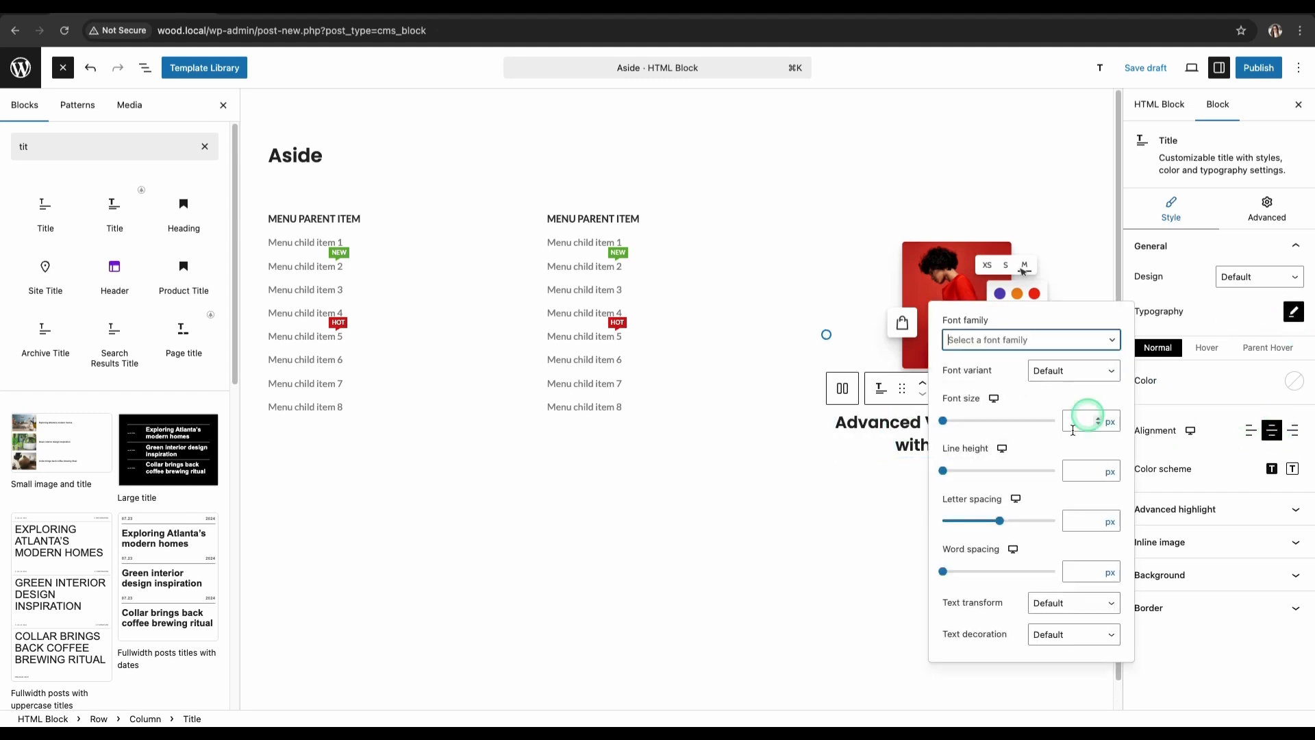
pyautogui.write('18')
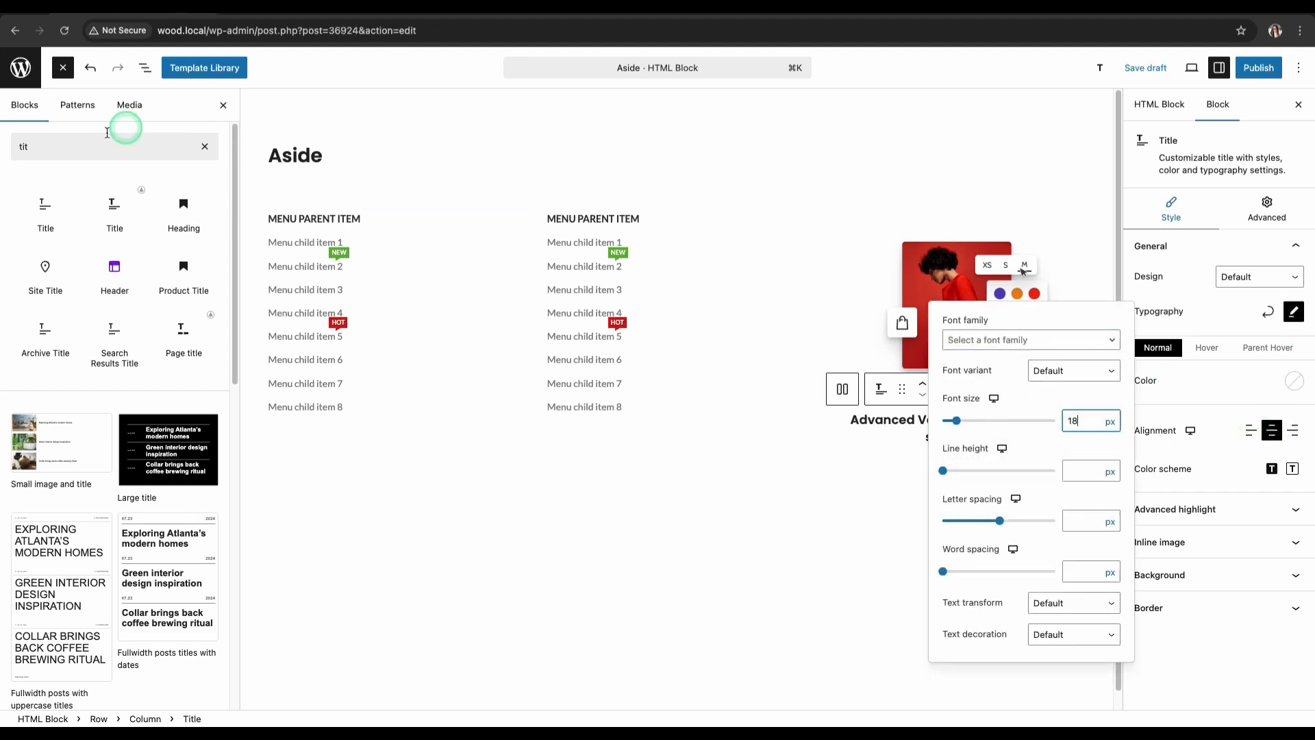
pyautogui.write('pa')
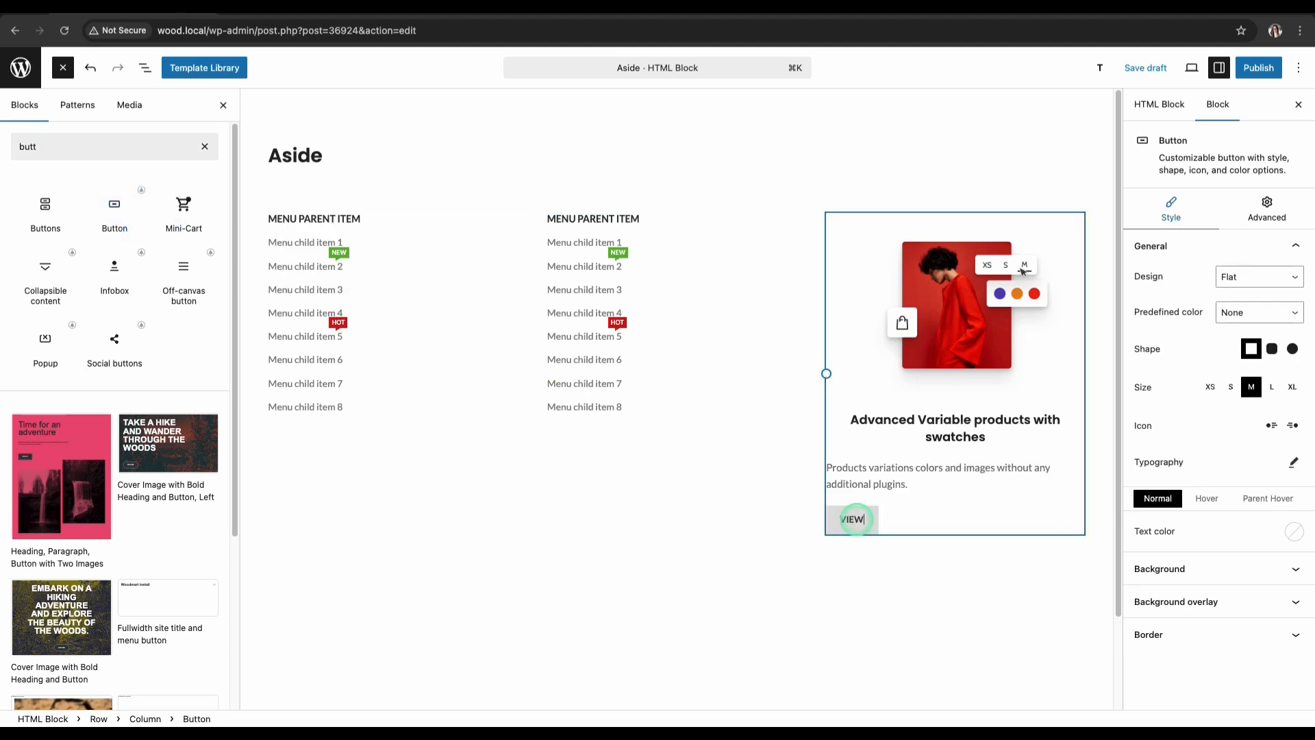
pyautogui.click(954, 484)
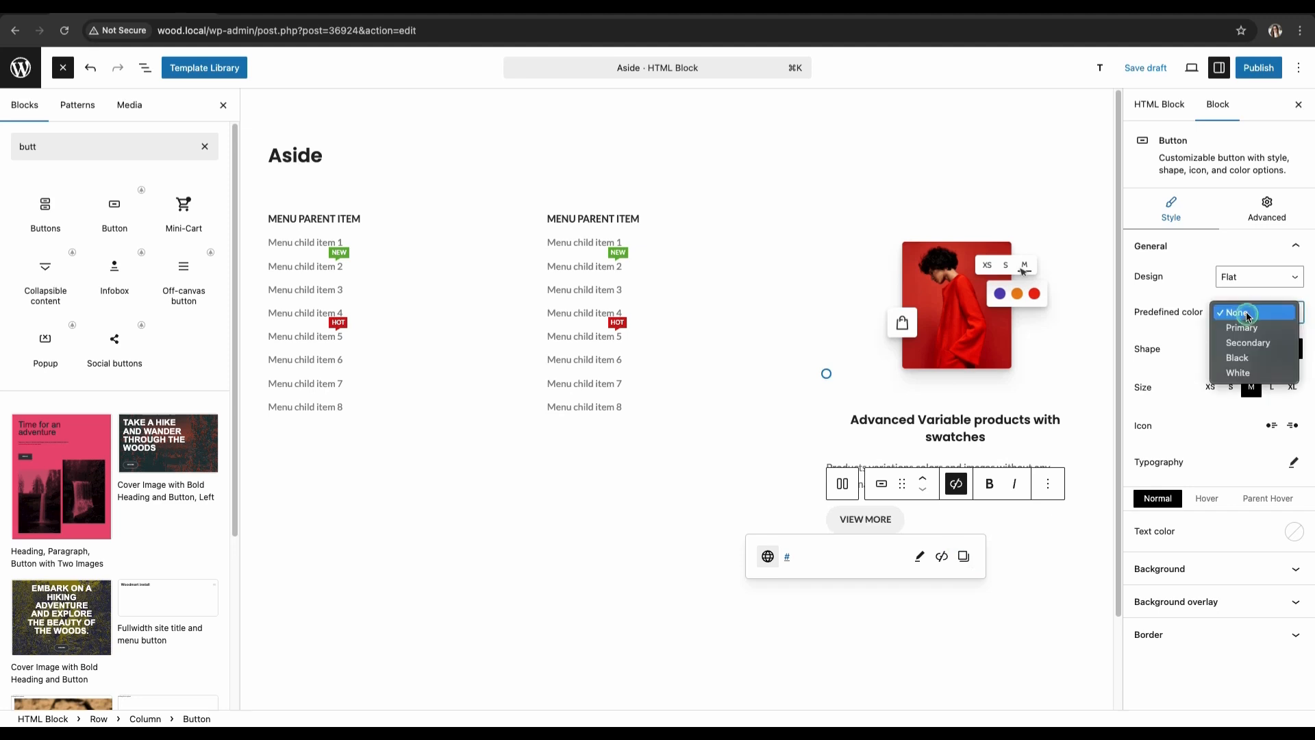
pyautogui.click(1241, 327)
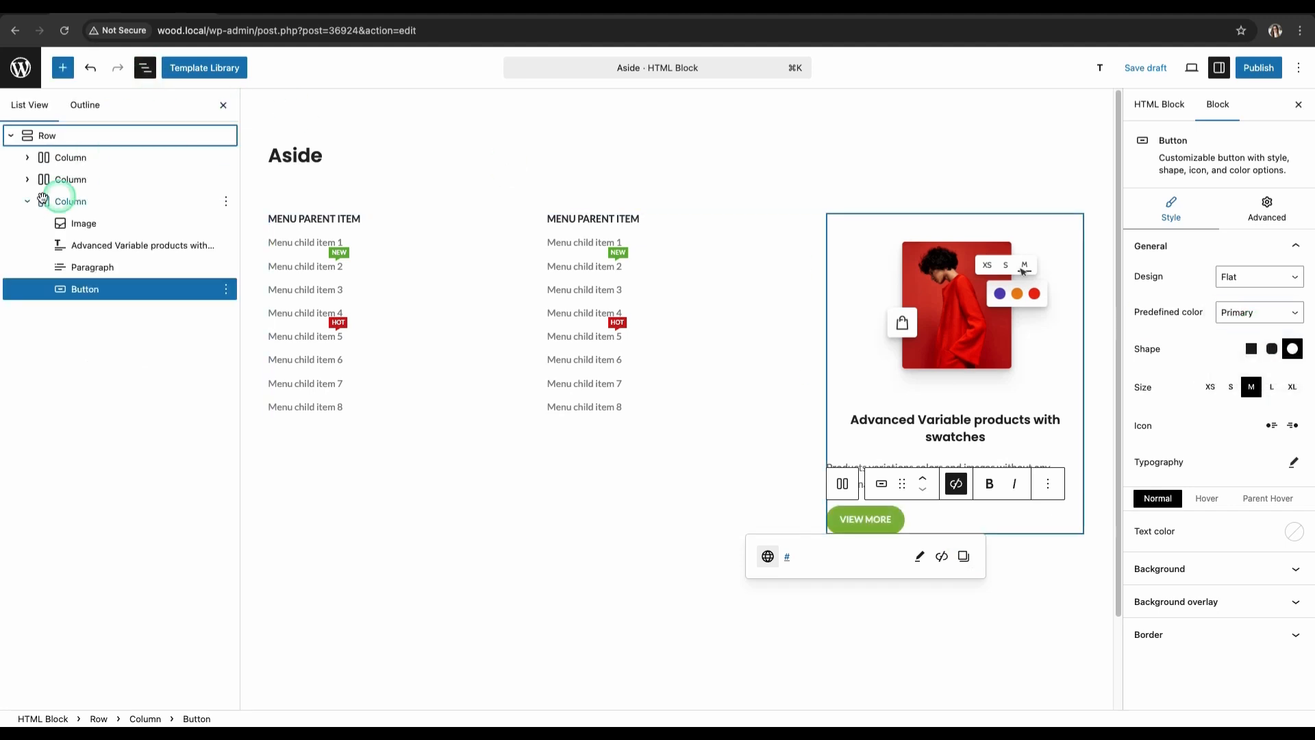
# Give the third column an f8f8f8 background, then select the row to adjust padding.
pyautogui.click(70, 200)
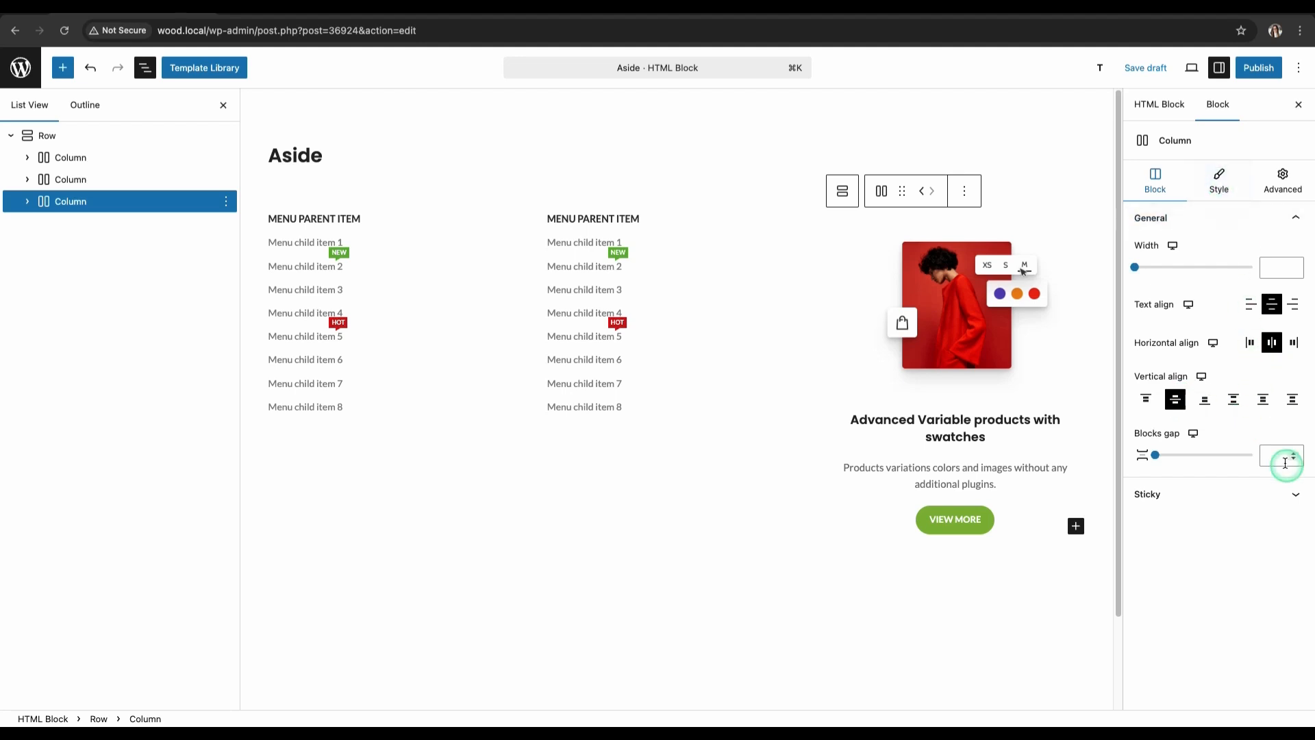
pyautogui.click(1218, 180)
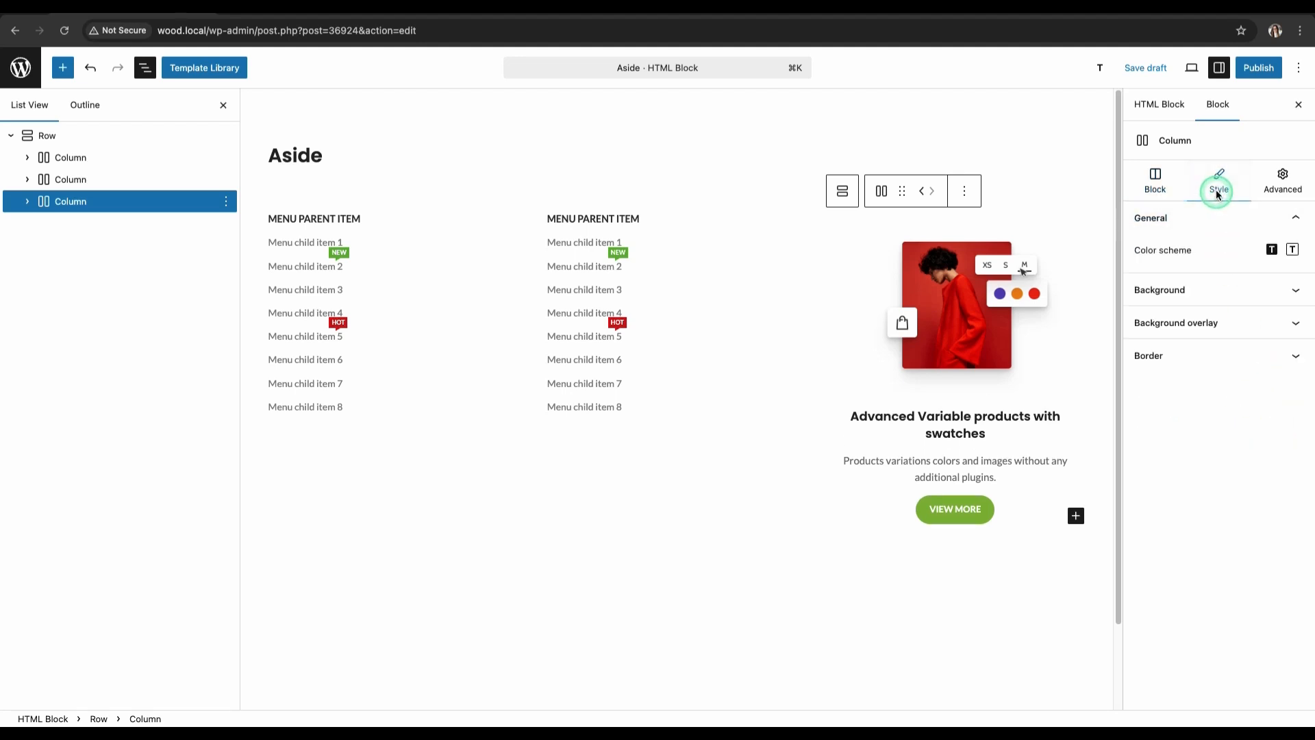
pyautogui.click(1159, 289)
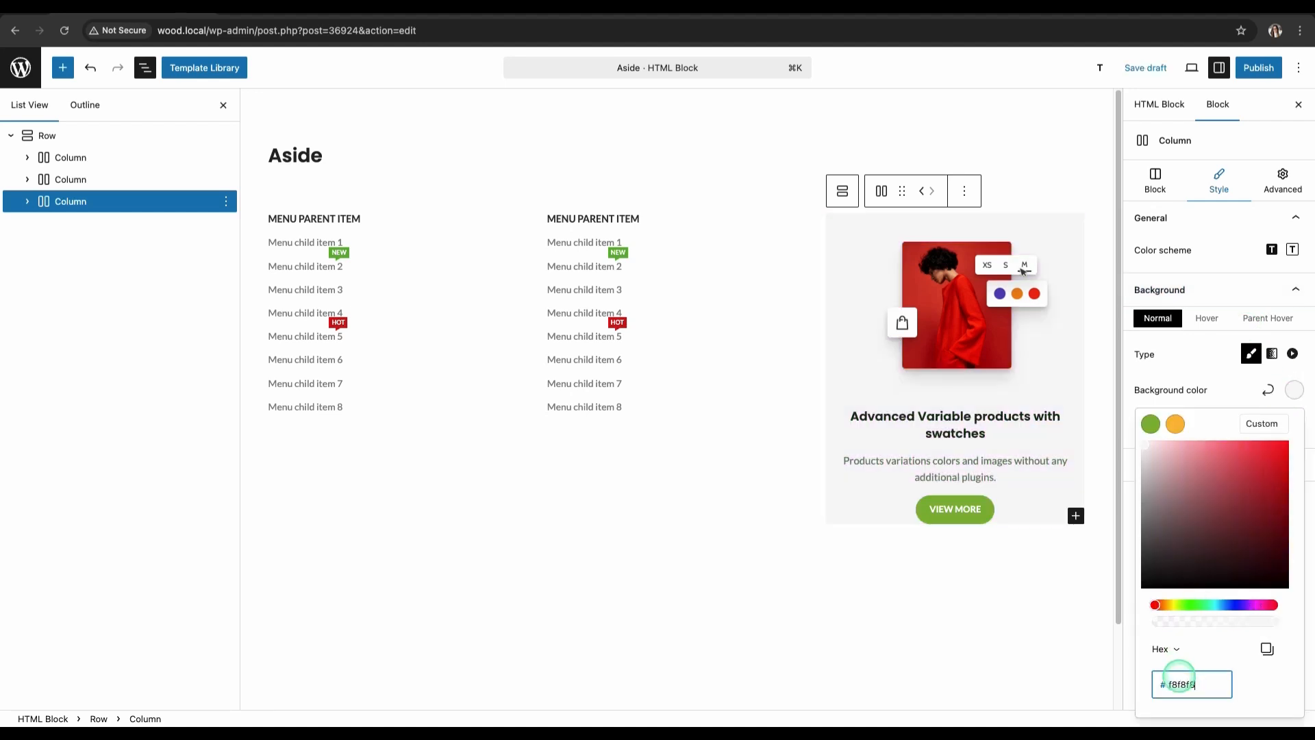
pyautogui.click(1273, 179)
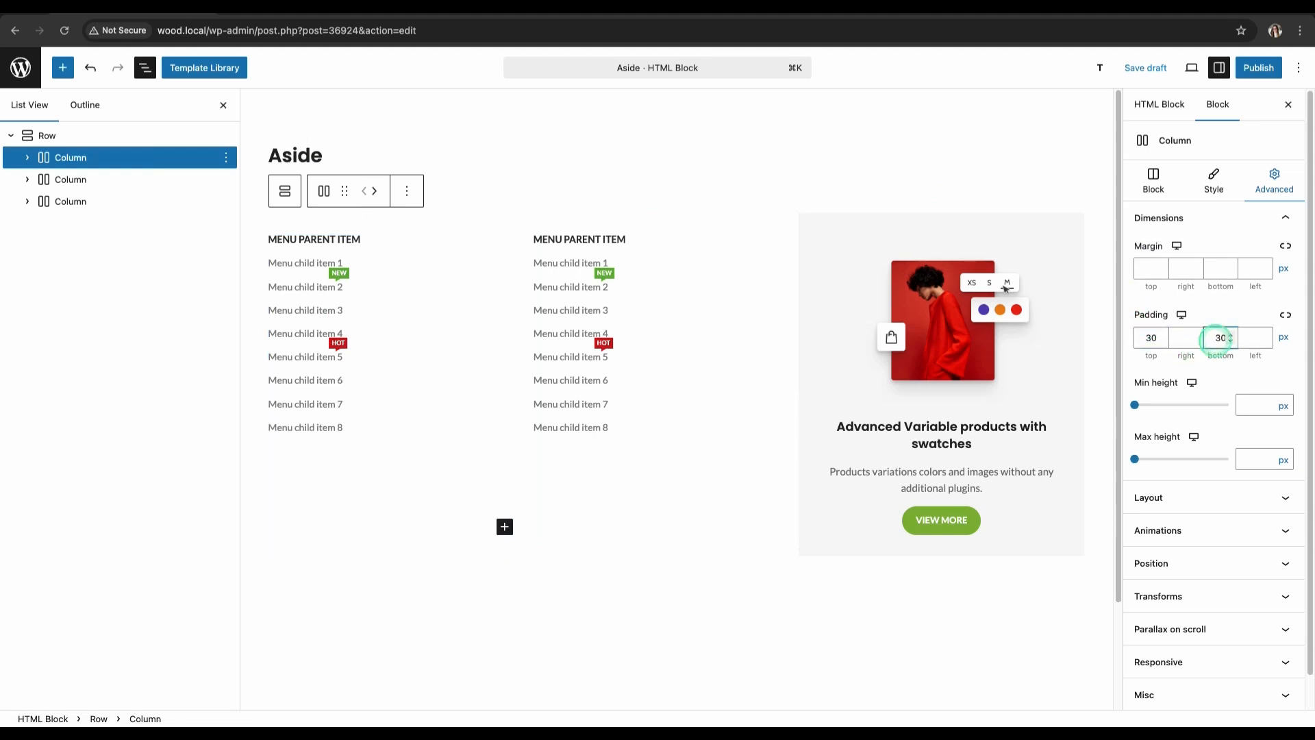
pyautogui.click(47, 135)
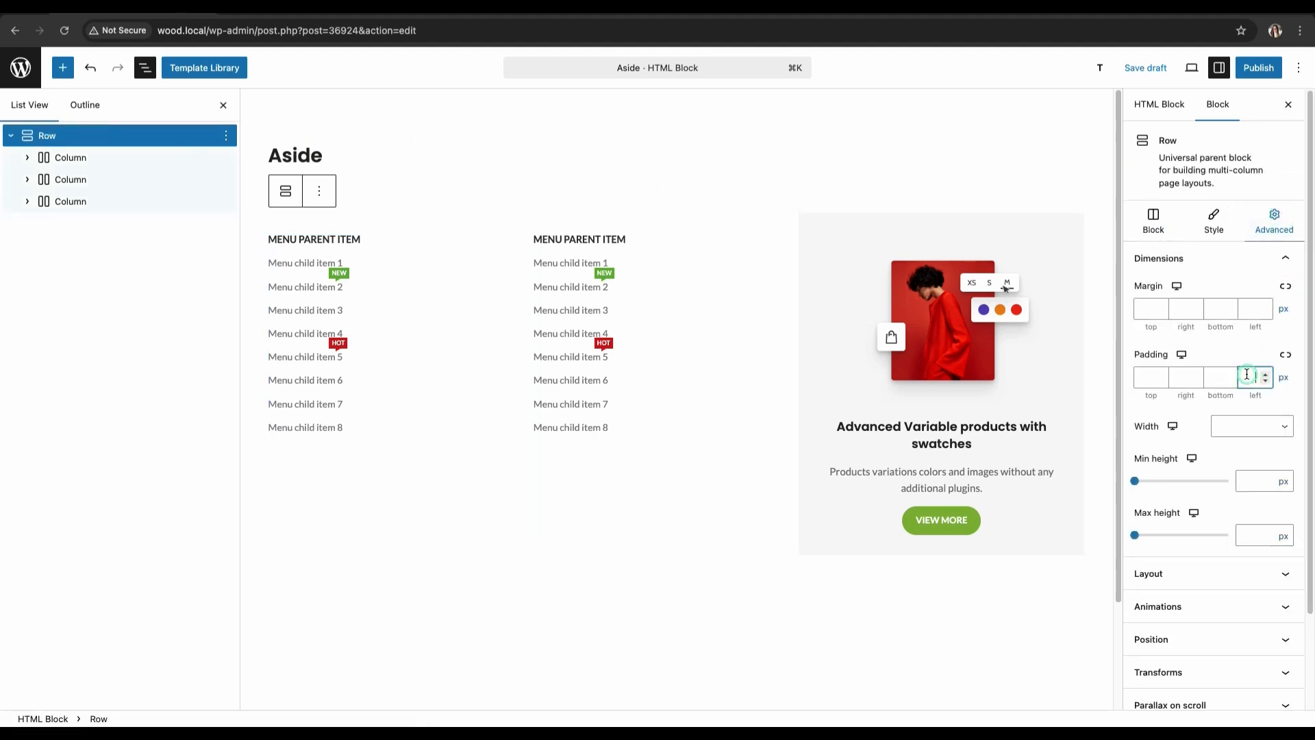
pyautogui.click(1257, 67)
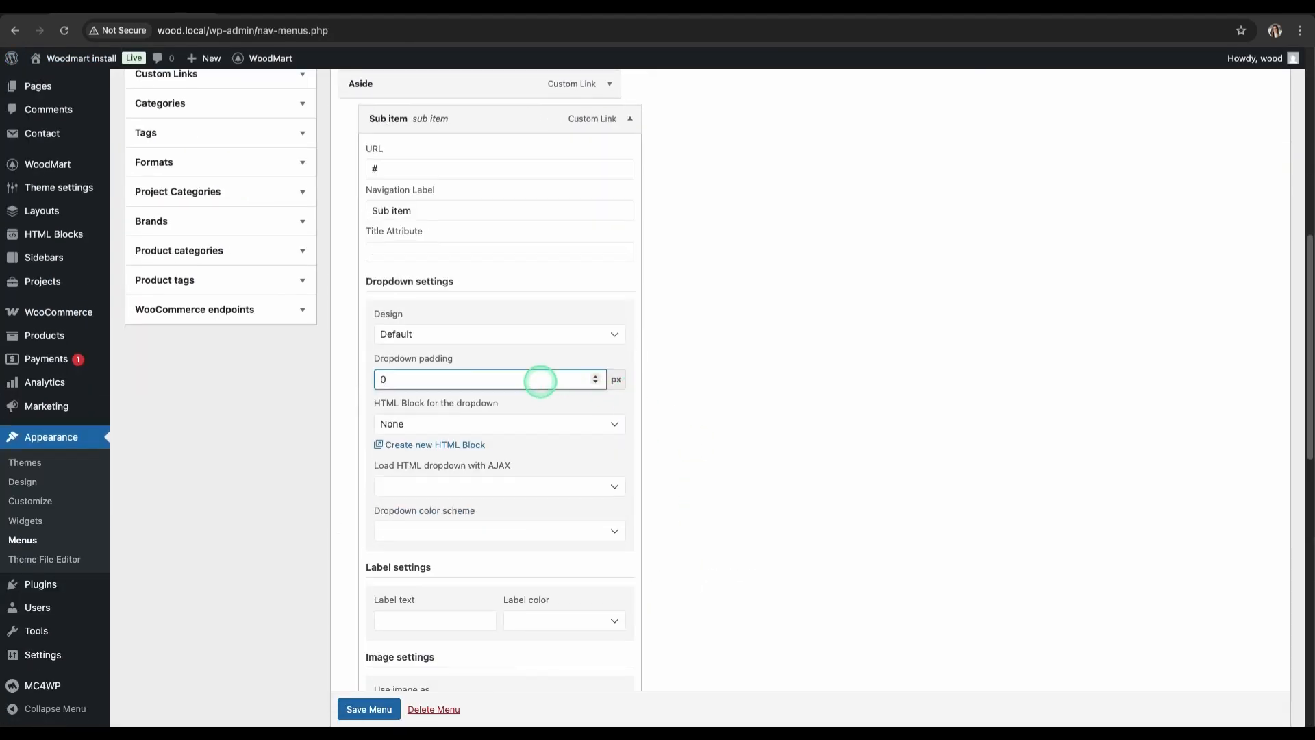
# Enter 0 as the Aside sub item's dropdown padding in the menu editor.
pyautogui.click(368, 709)
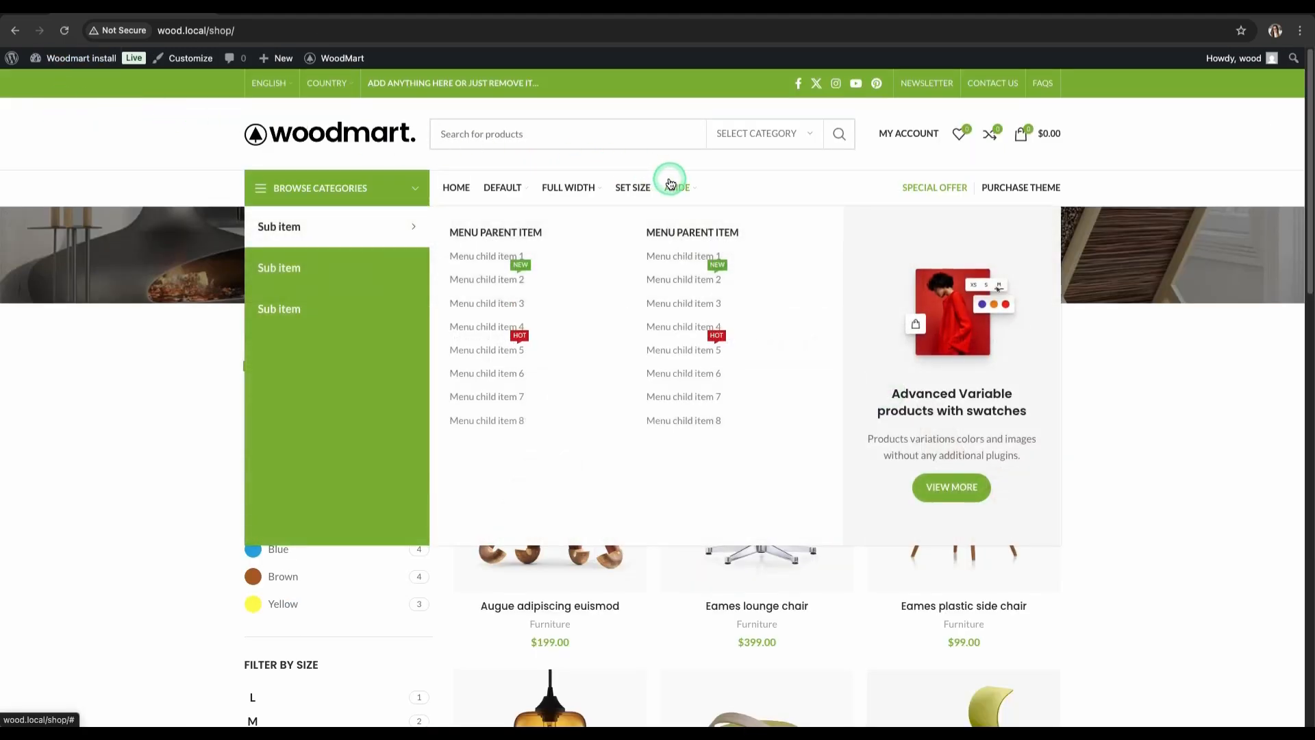
pyautogui.moveTo(665, 173)
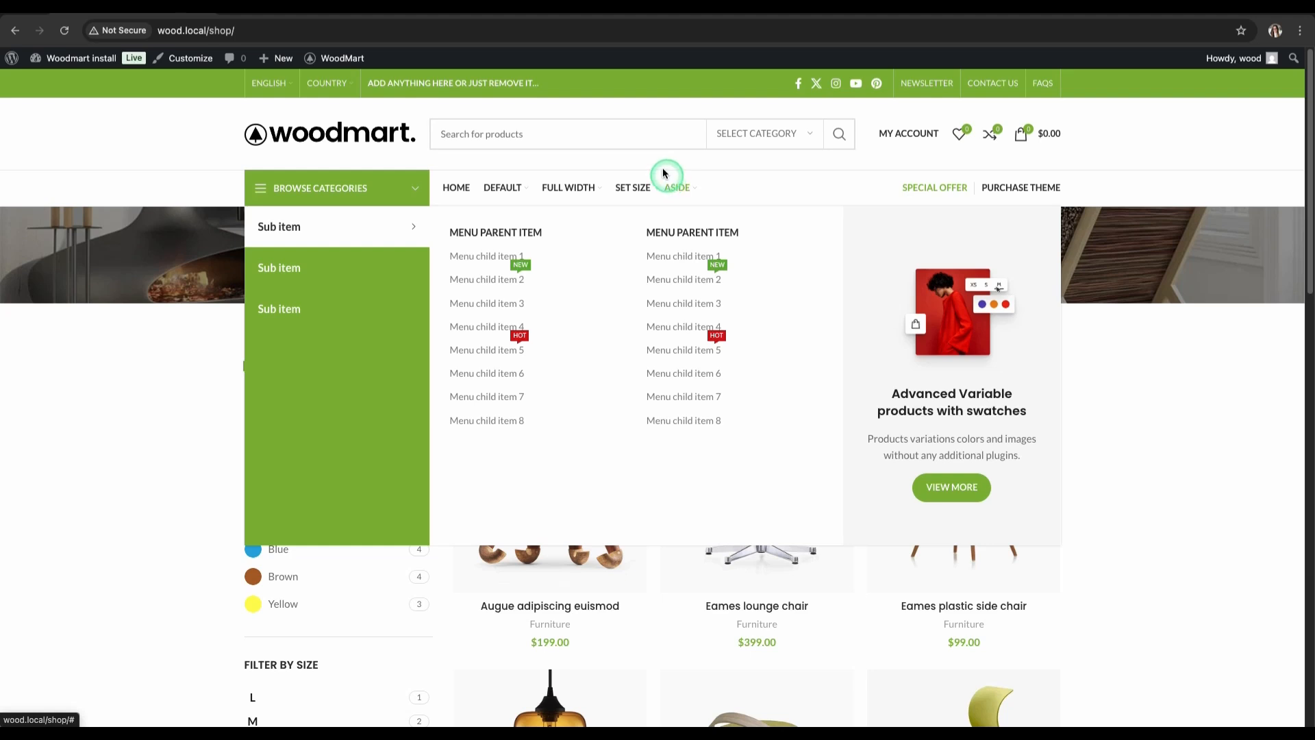
pyautogui.moveTo(658, 165)
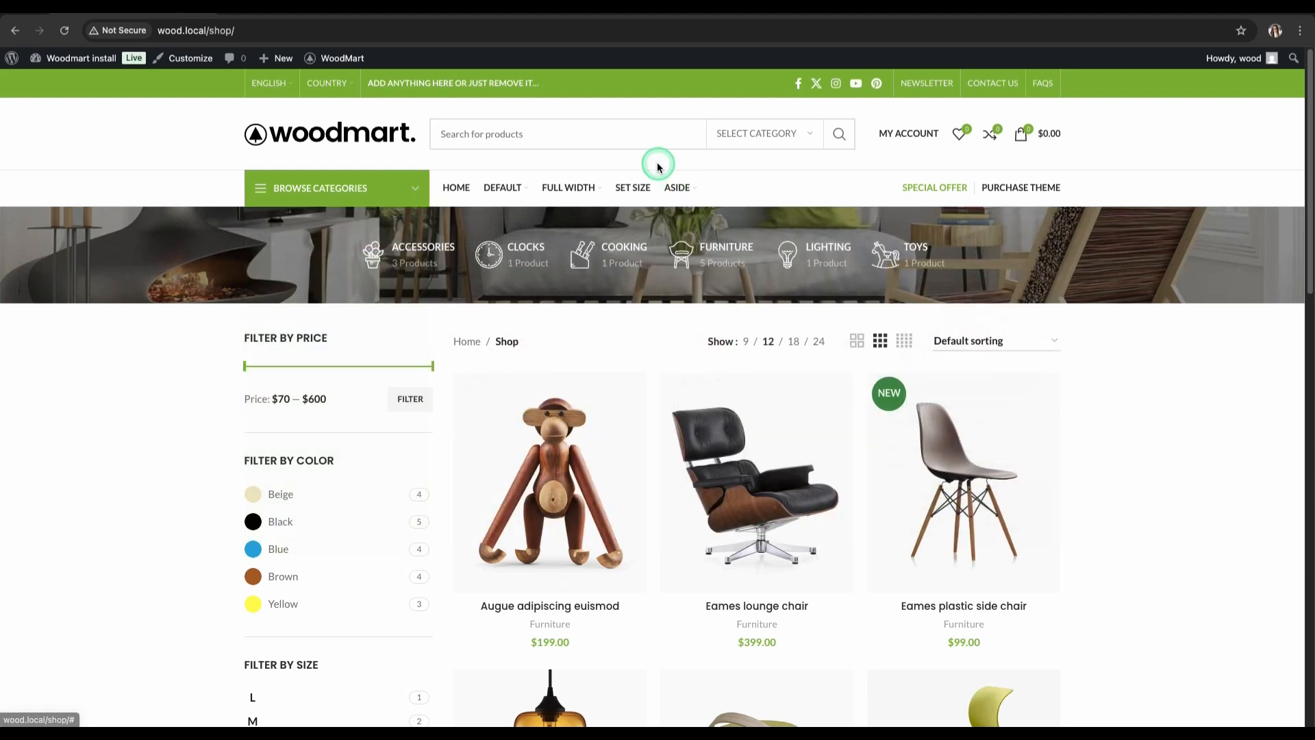